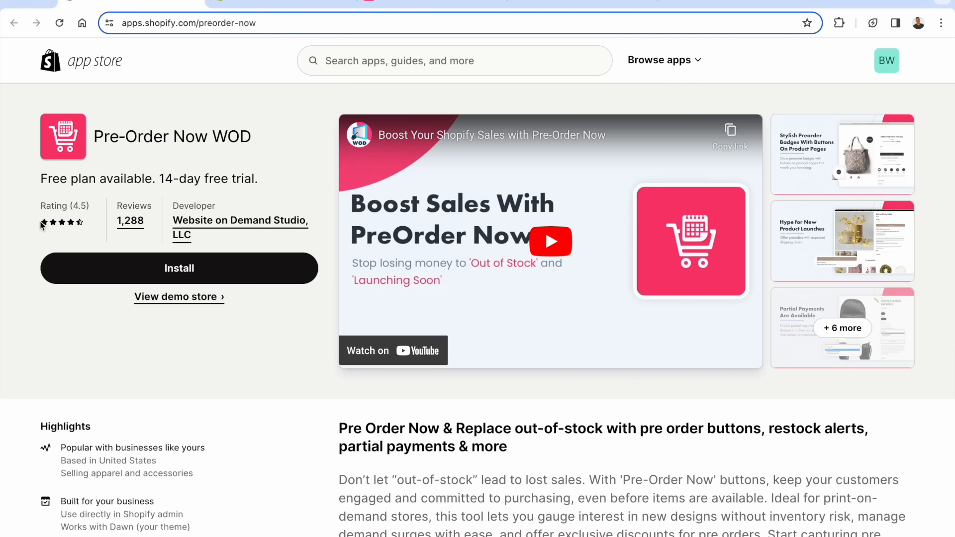
mouse_move(276, 209)
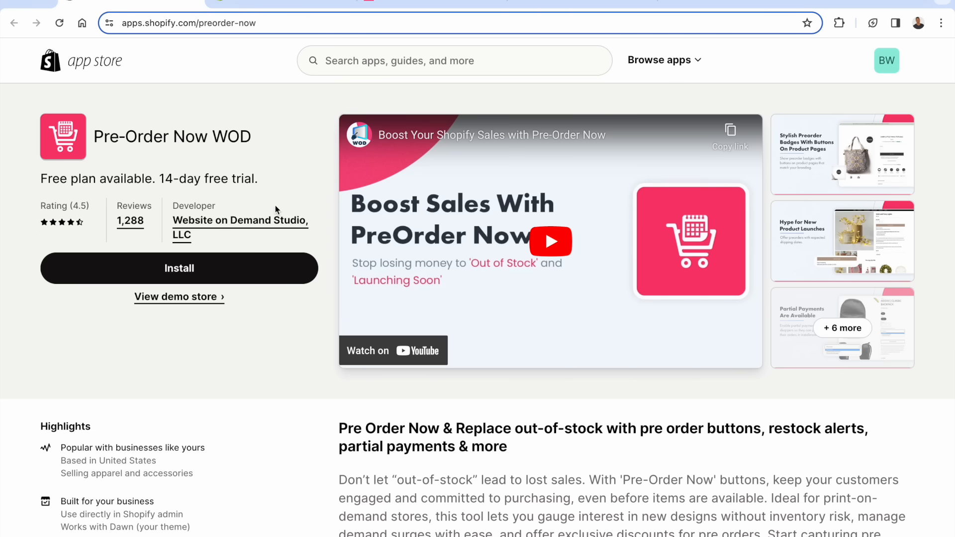
Enlarge the screenshot gallery and page through product launches, partial payments, tagging and inventory-based pre-order
left_click(841, 153)
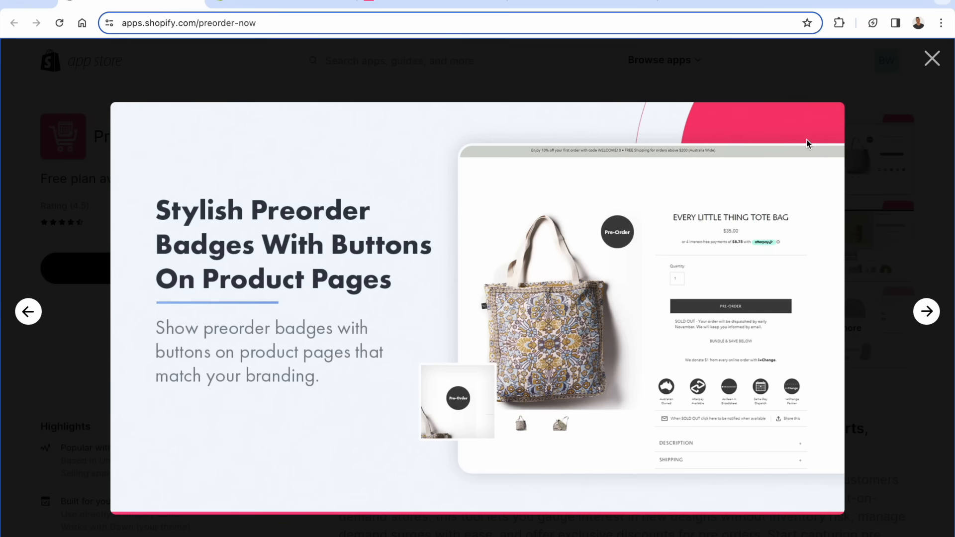
mouse_move(726, 268)
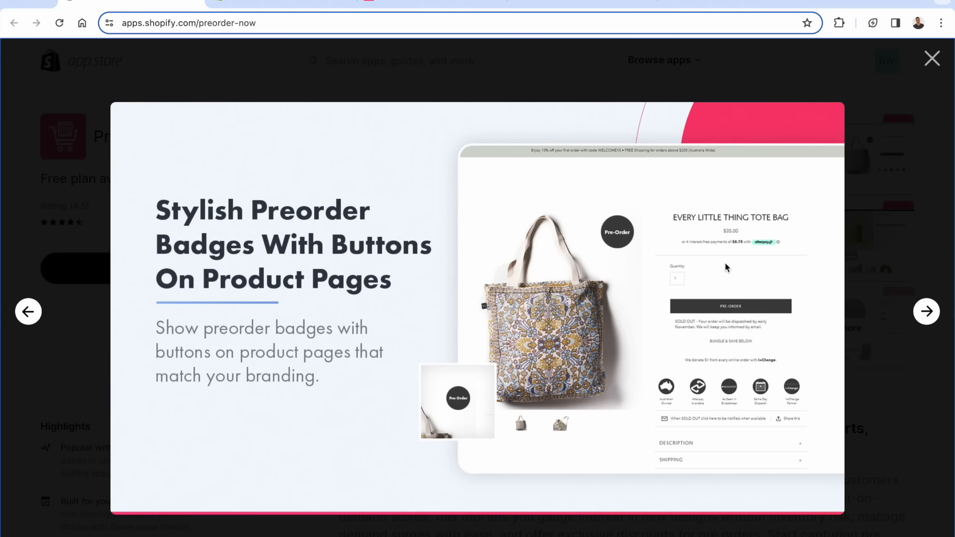
mouse_move(857, 301)
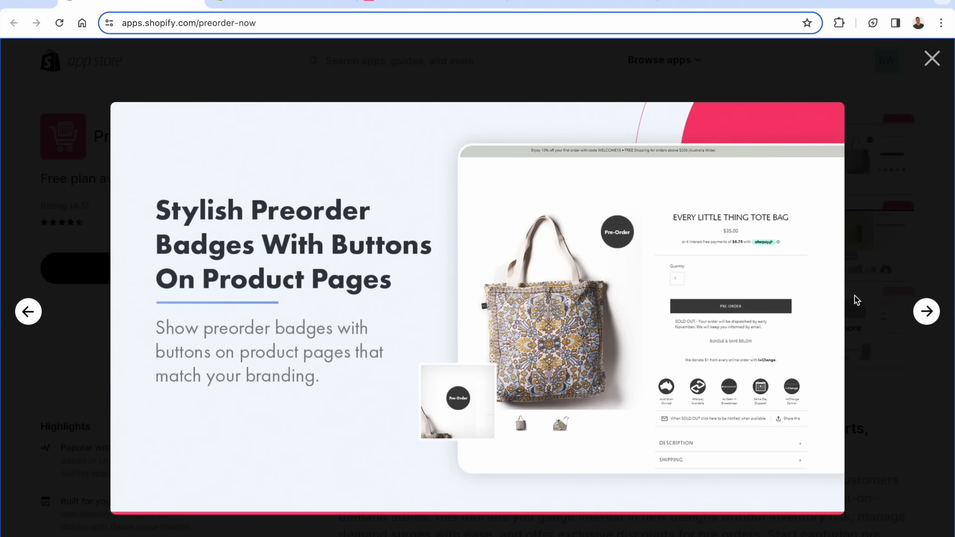
left_click(927, 310)
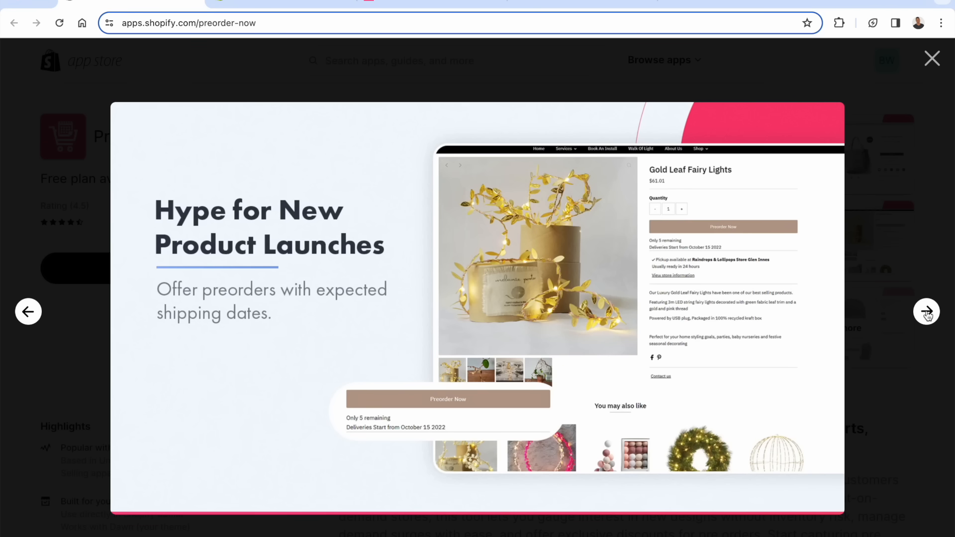
left_click(926, 311)
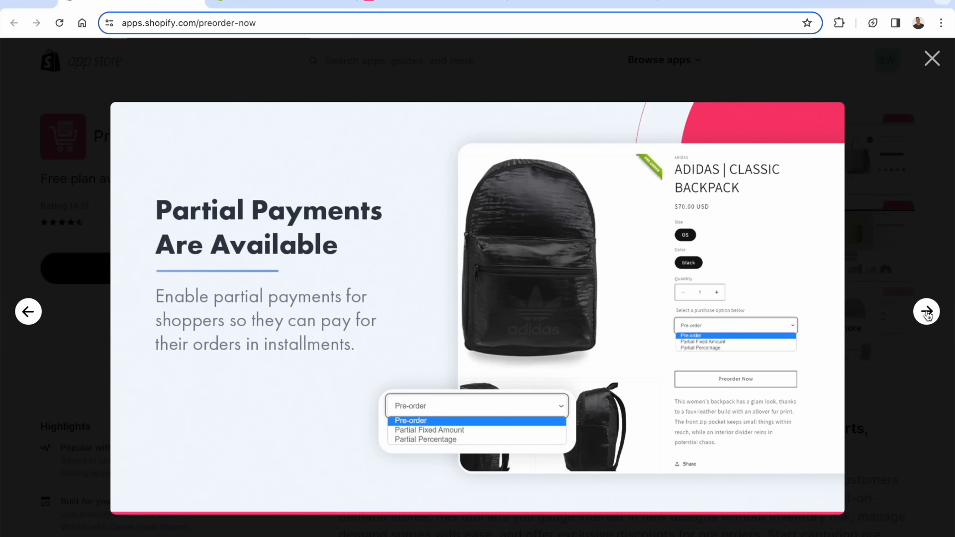
mouse_move(885, 316)
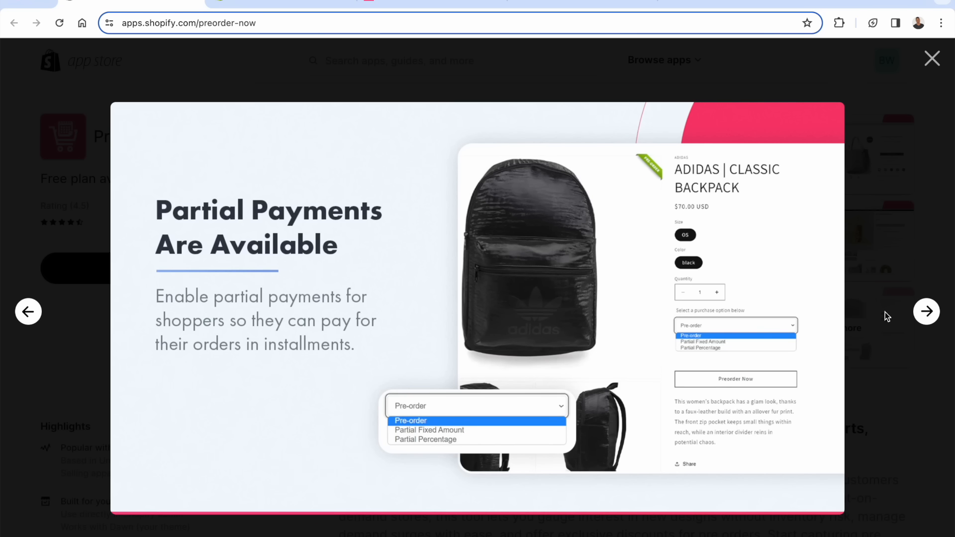
mouse_move(917, 317)
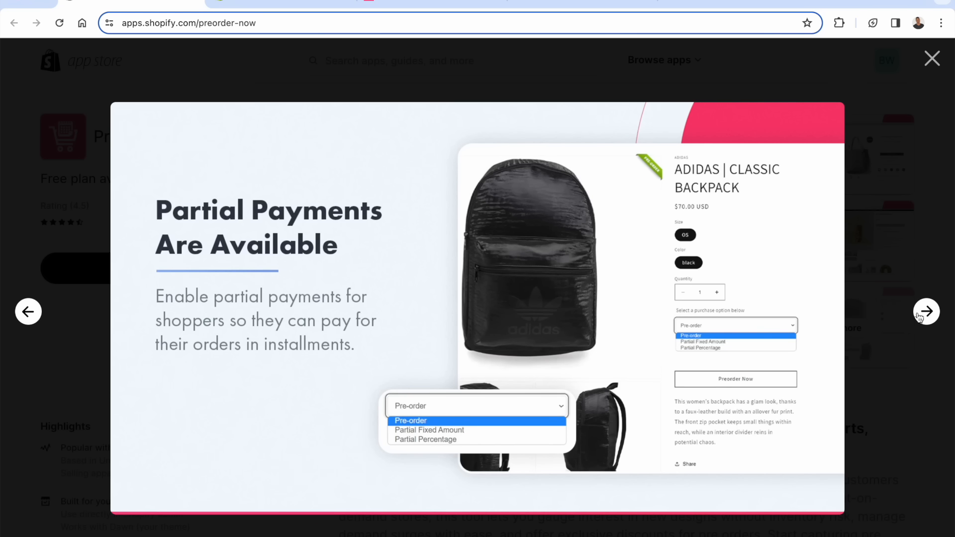
left_click(926, 312)
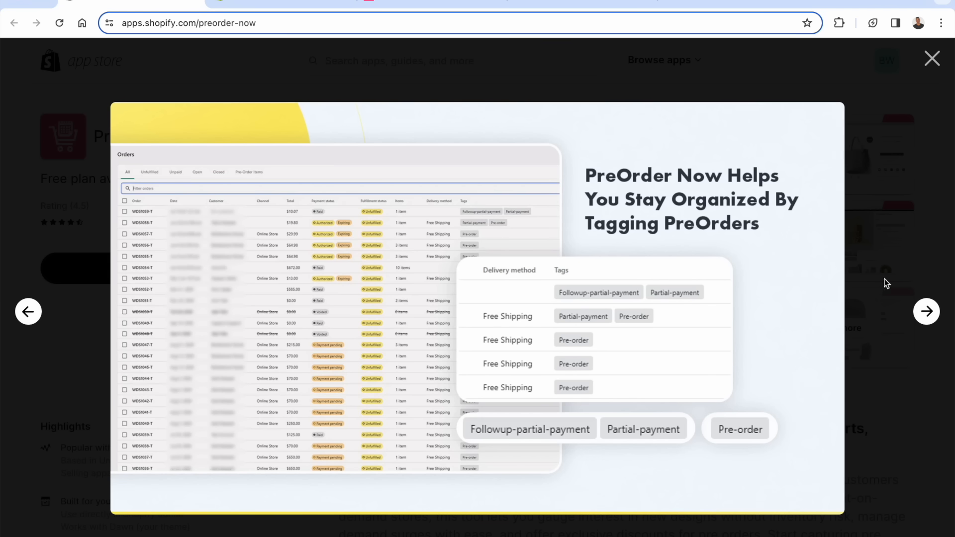
mouse_move(906, 320)
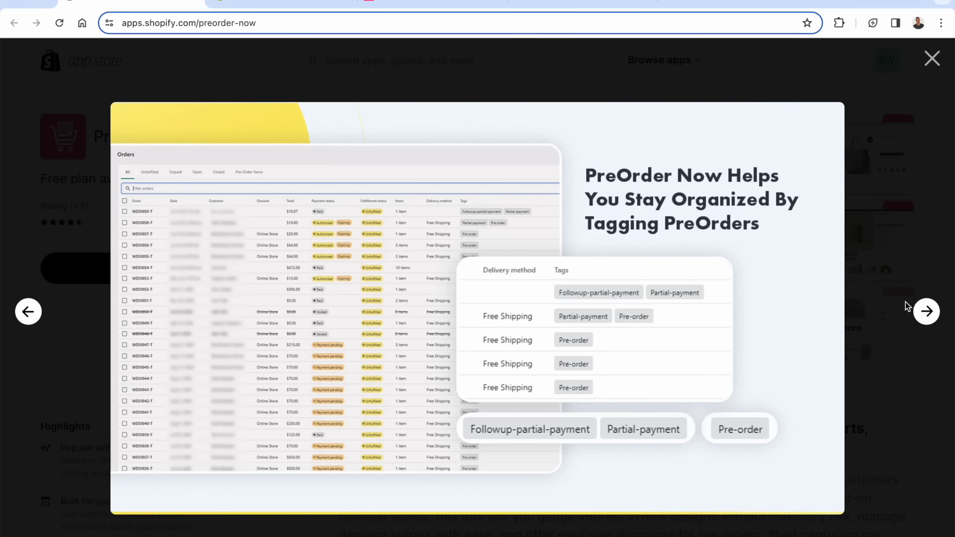
mouse_move(768, 347)
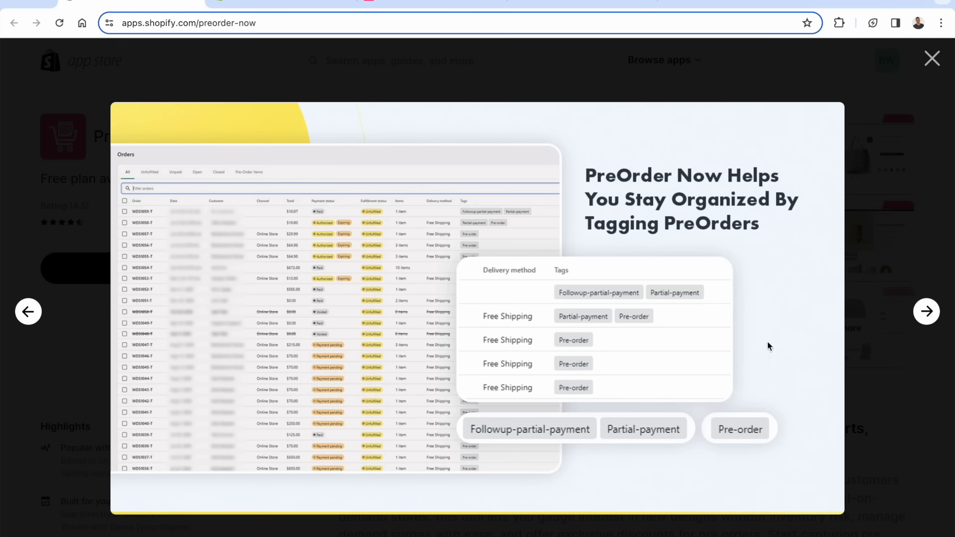
mouse_move(822, 344)
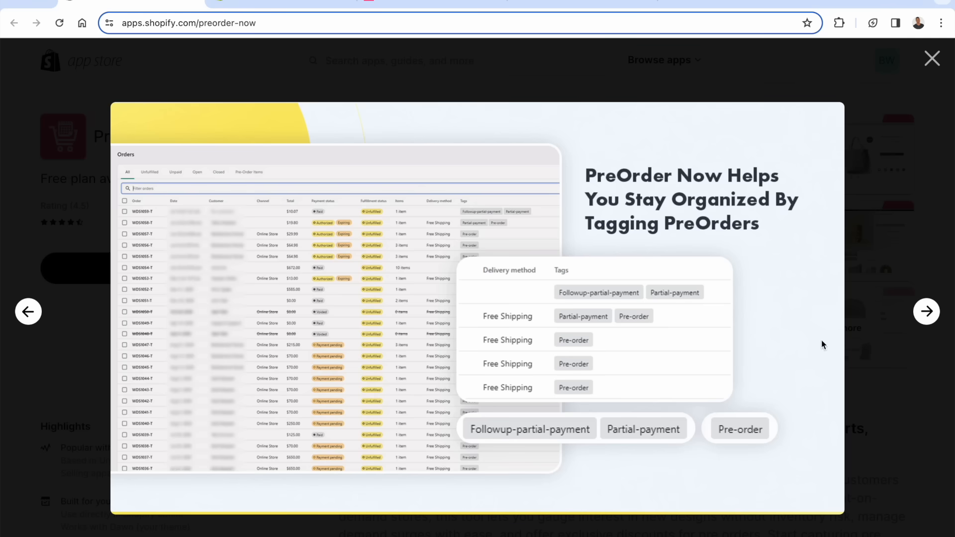
left_click(925, 311)
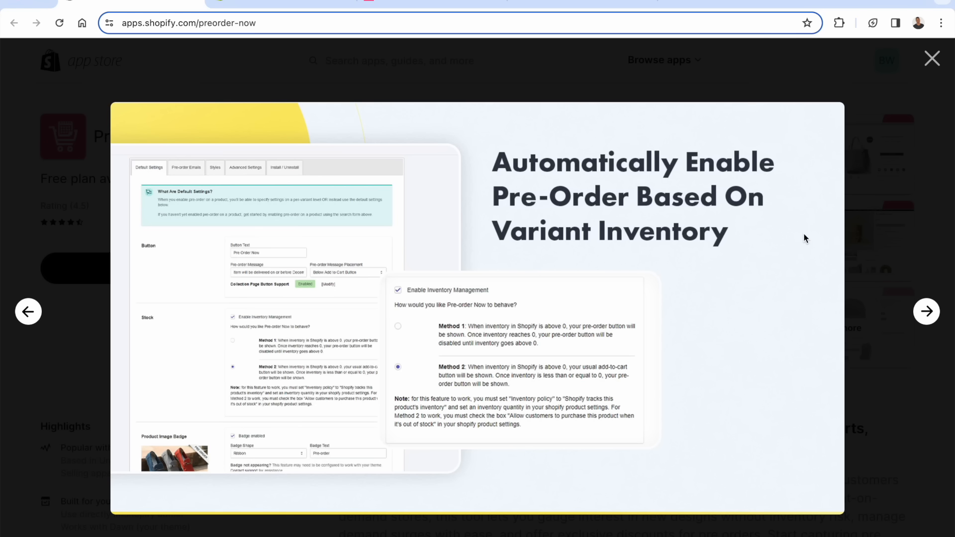
mouse_move(501, 354)
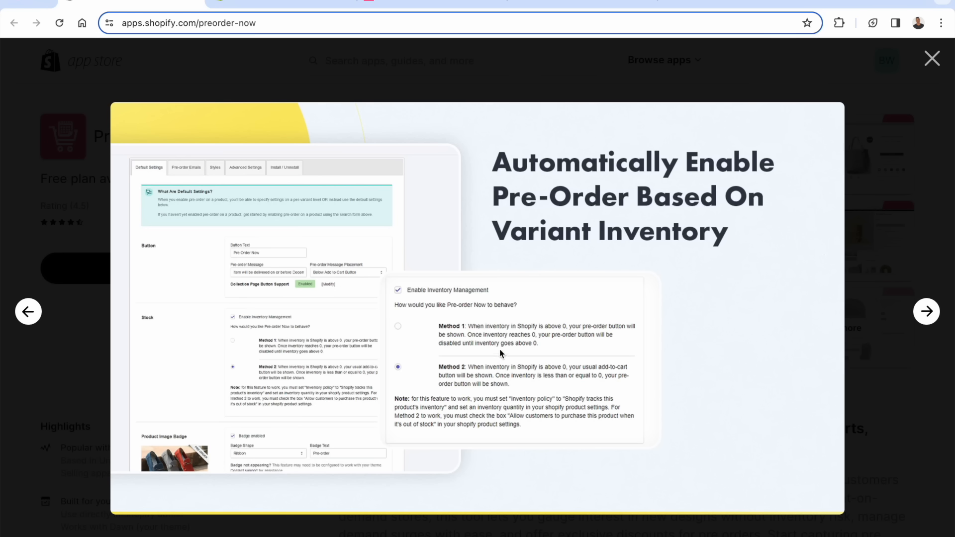
mouse_move(925, 314)
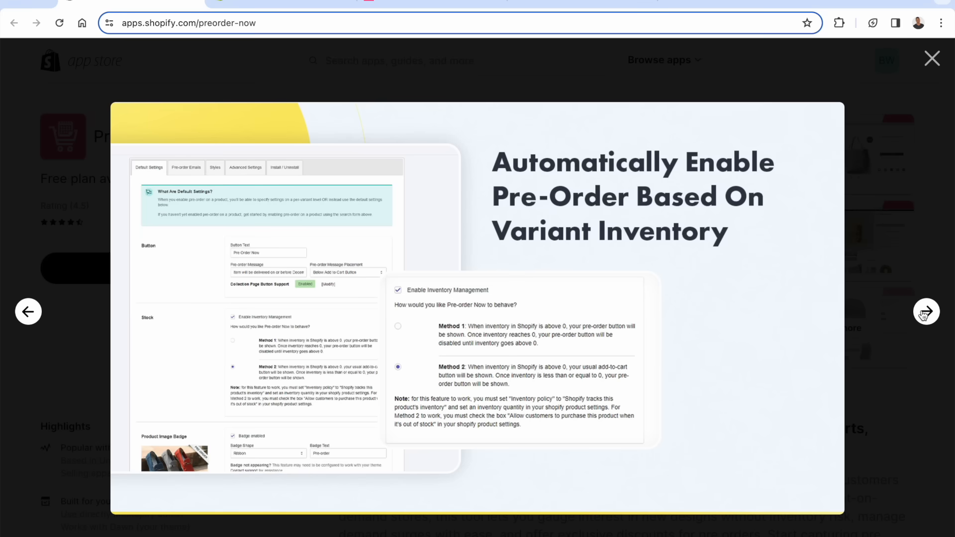
Continue through the preorder emails and mobile management screenshots, then close the gallery
left_click(926, 311)
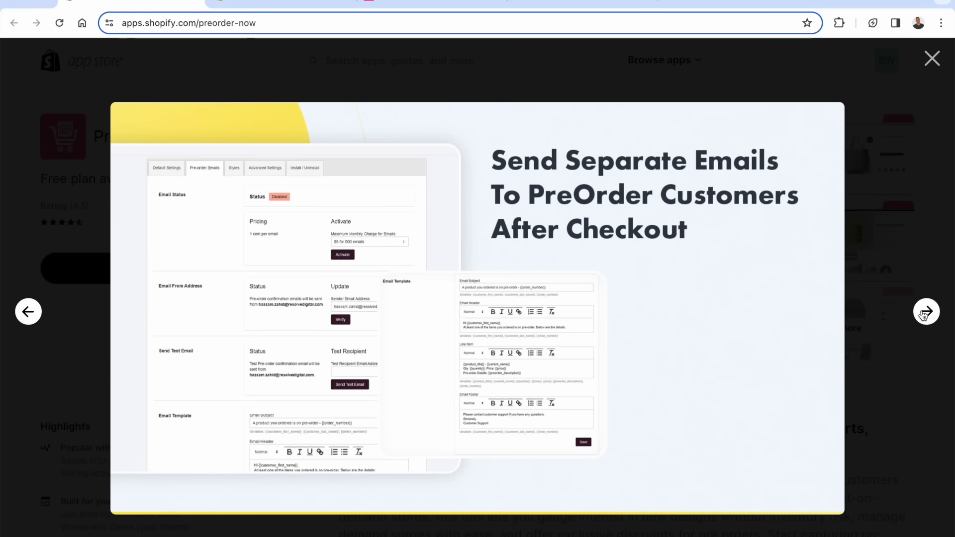
mouse_move(716, 219)
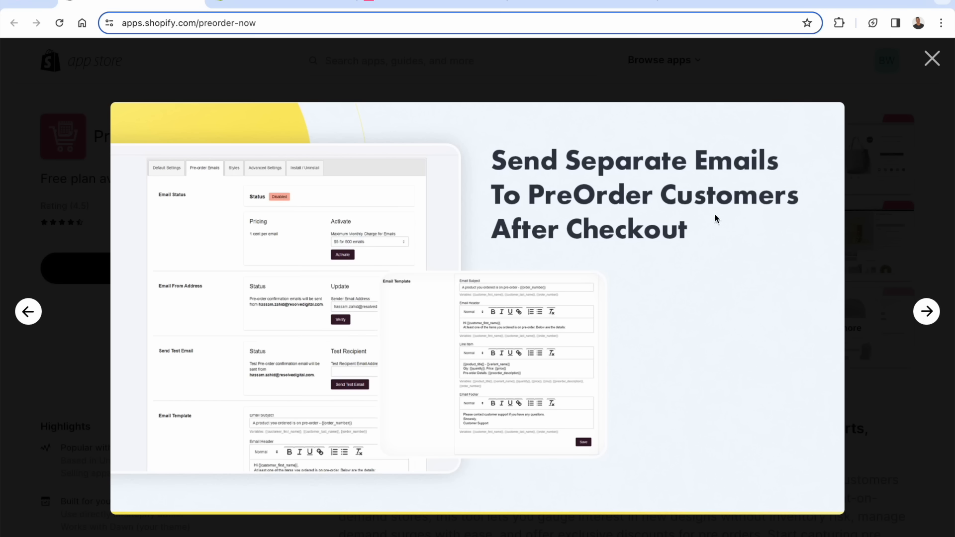
mouse_move(577, 241)
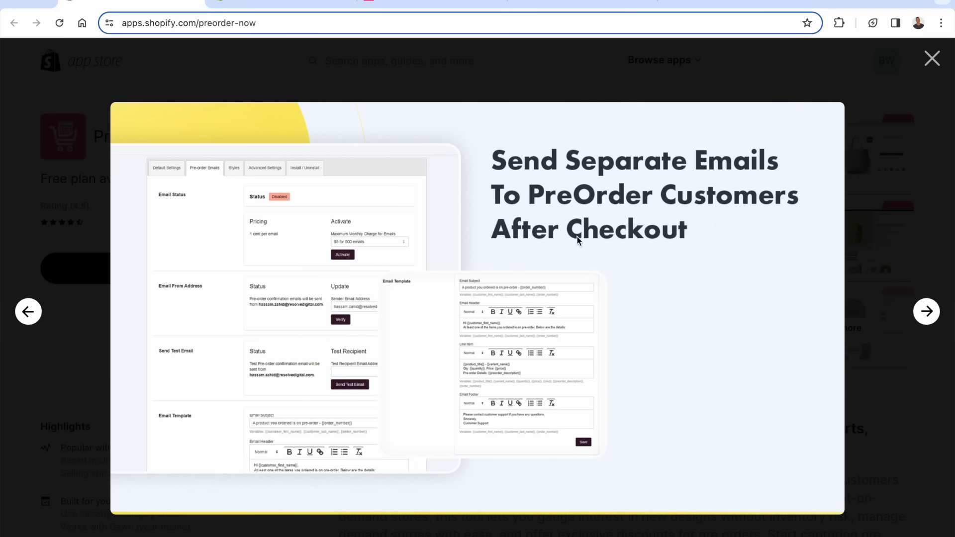
mouse_move(482, 332)
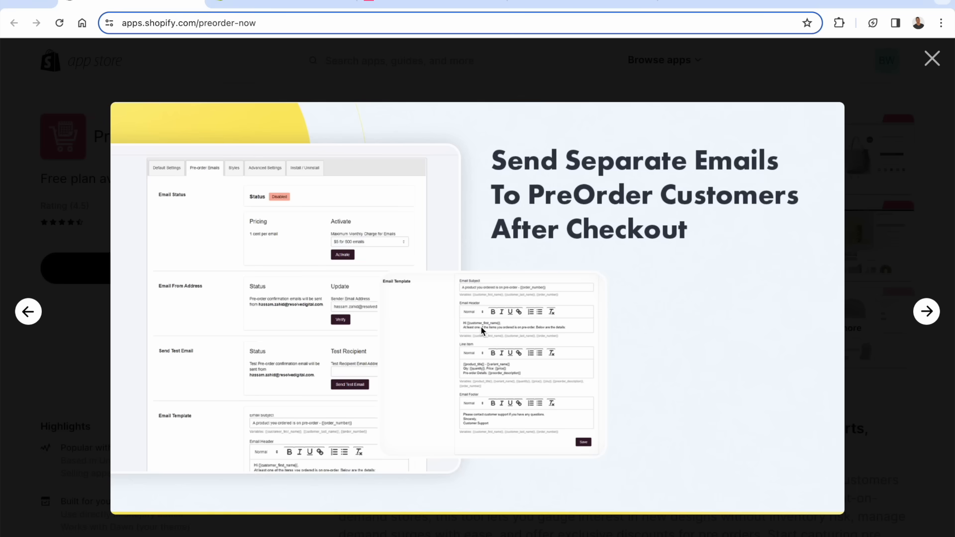
mouse_move(523, 269)
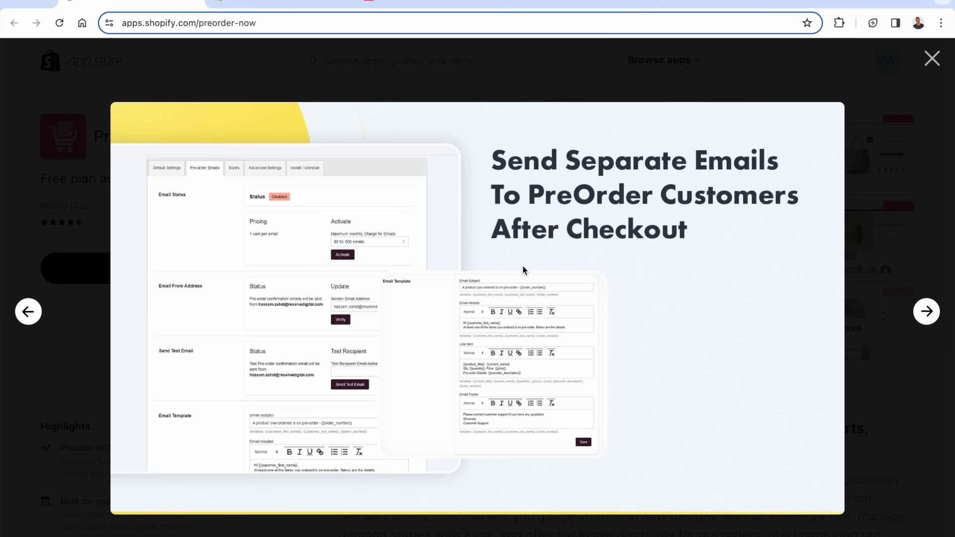
mouse_move(864, 315)
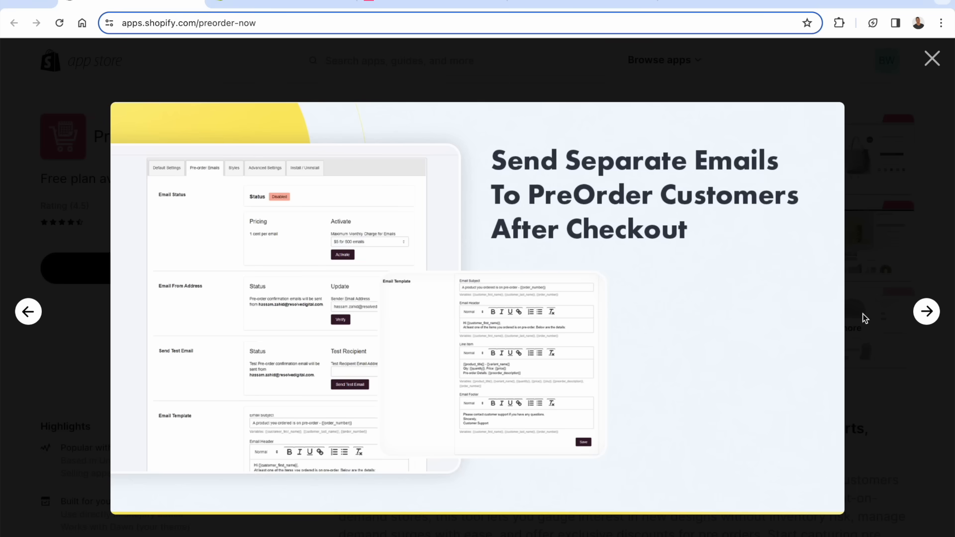
left_click(926, 310)
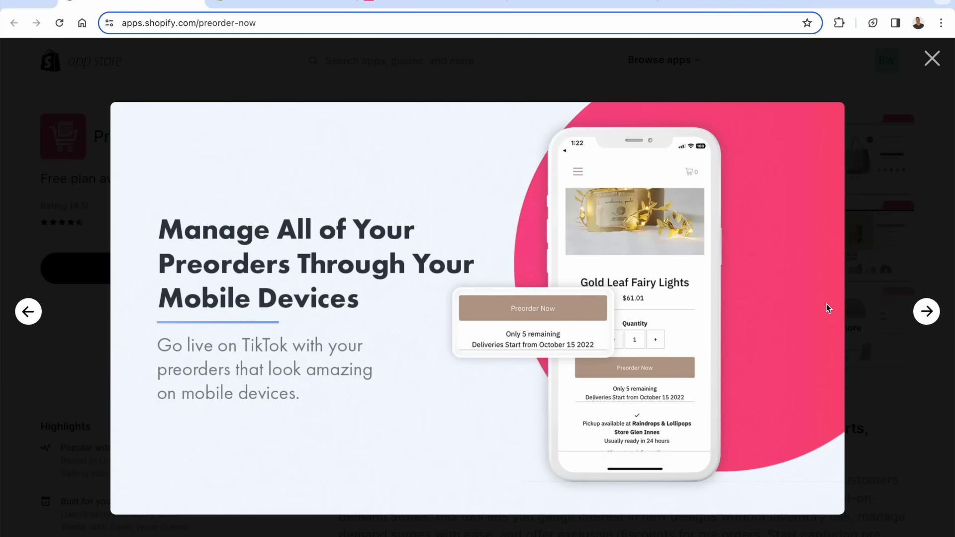
mouse_move(324, 297)
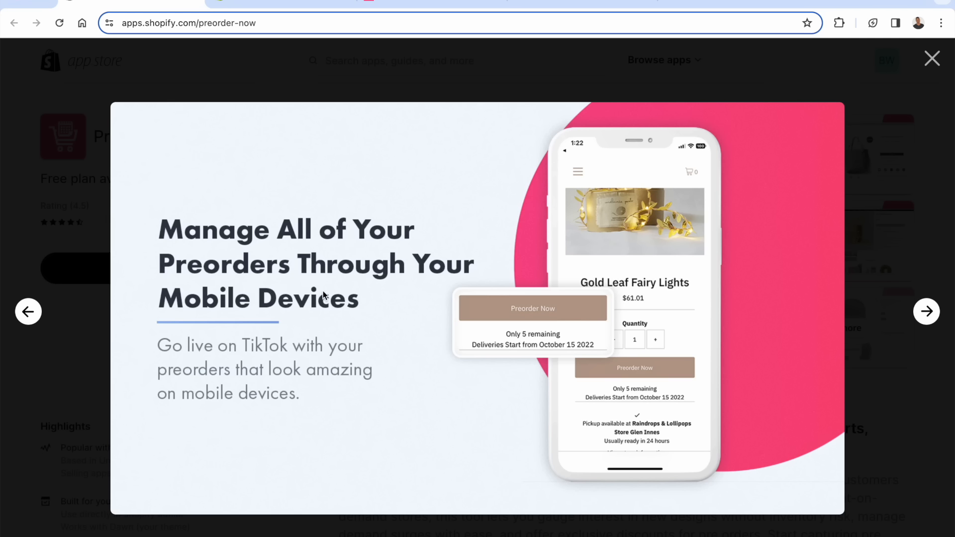
mouse_move(286, 362)
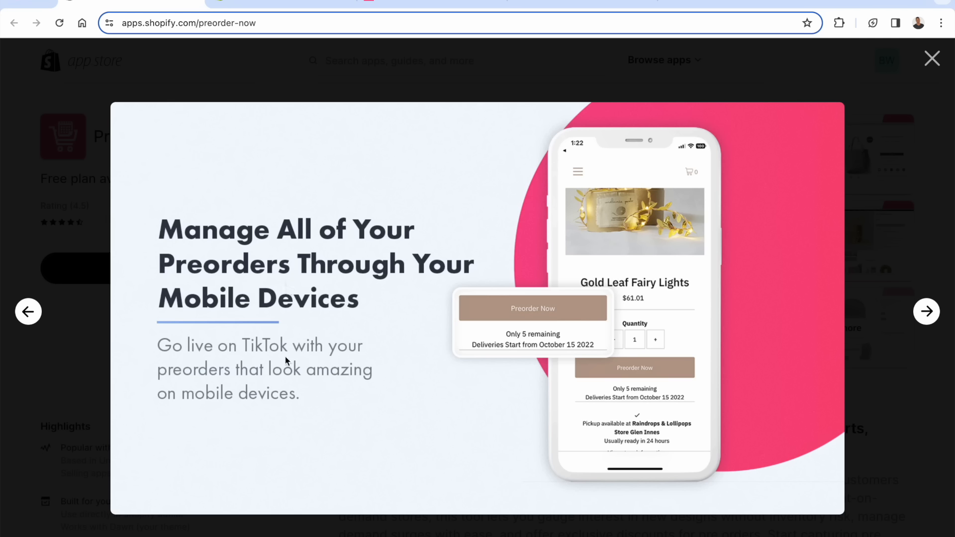
mouse_move(264, 390)
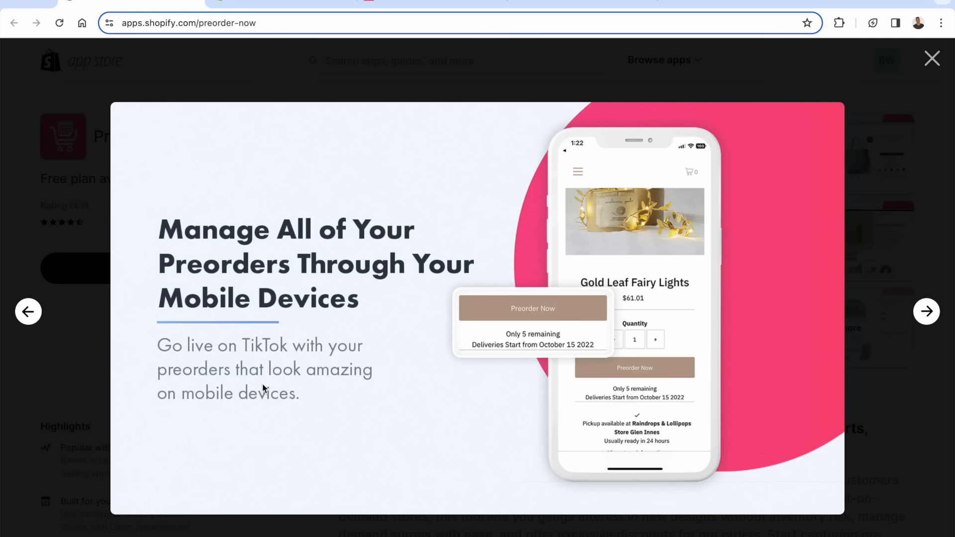
mouse_move(560, 427)
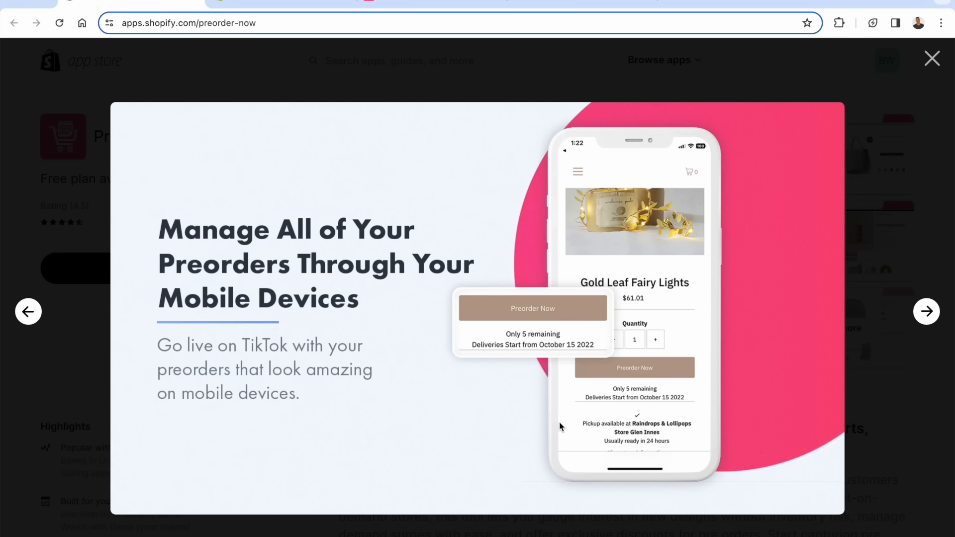
left_click(927, 311)
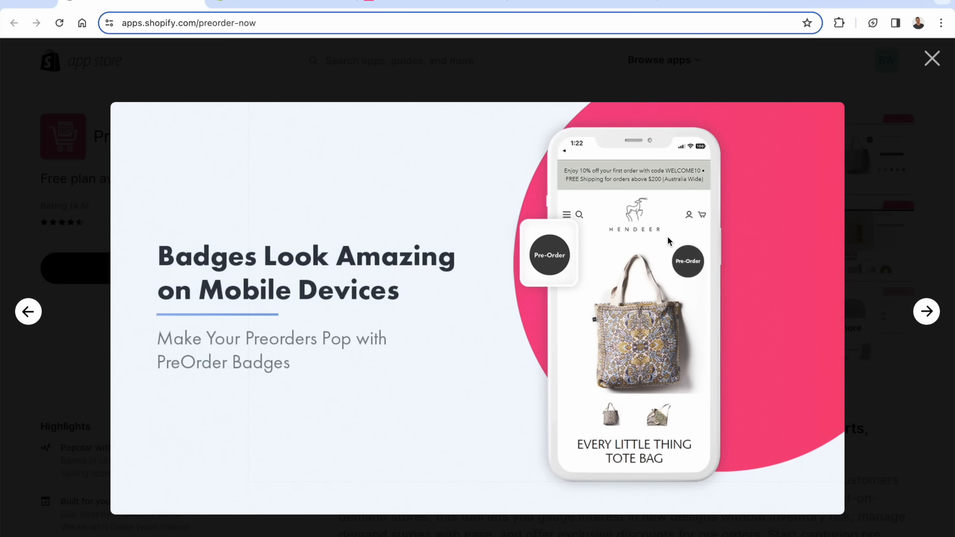
left_click(931, 58)
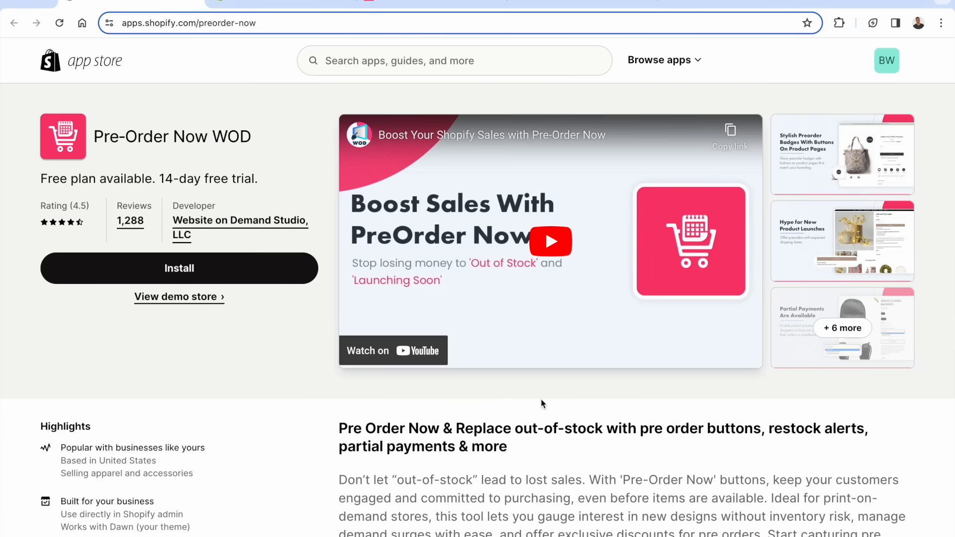
Install Pre-Order Now WOD and approve its requested data access on the permissions page
scroll("down", 3)
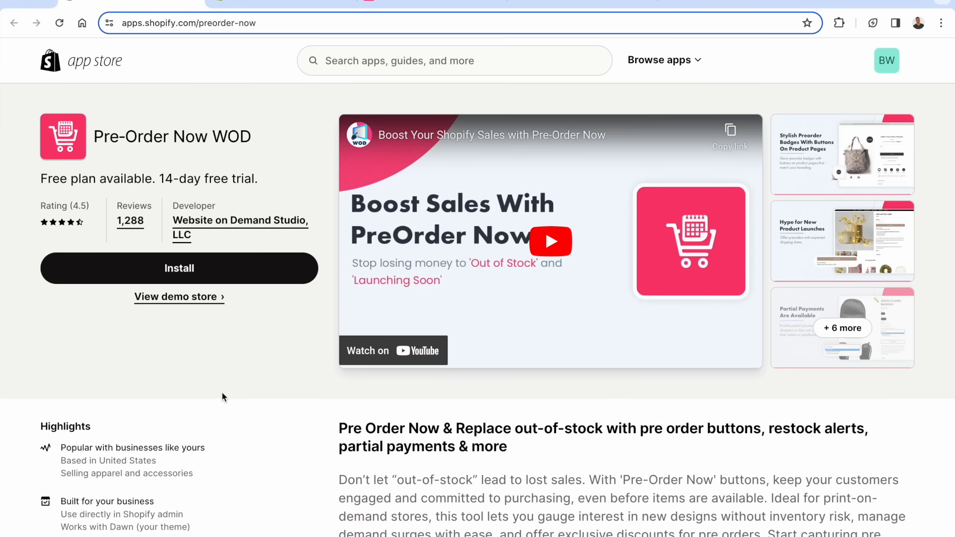
mouse_move(202, 268)
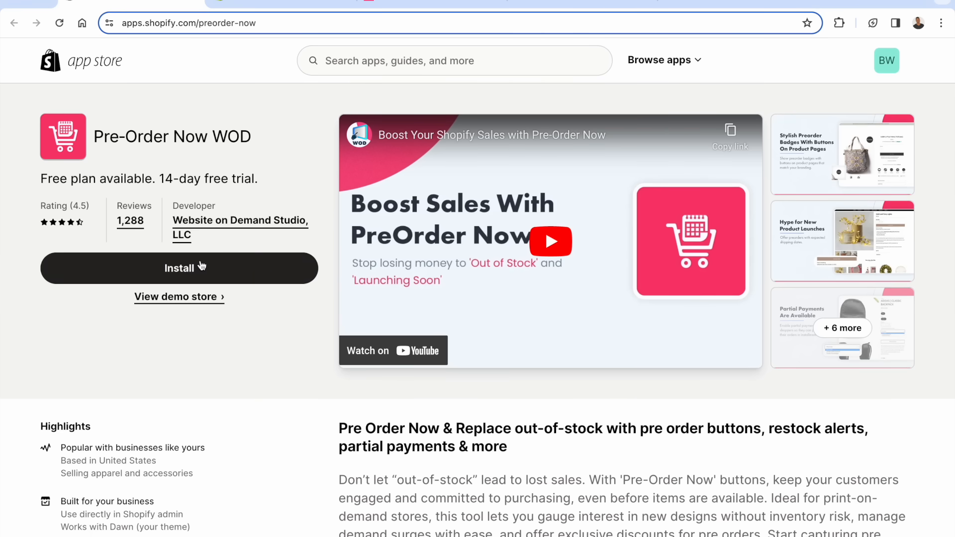
left_click(179, 269)
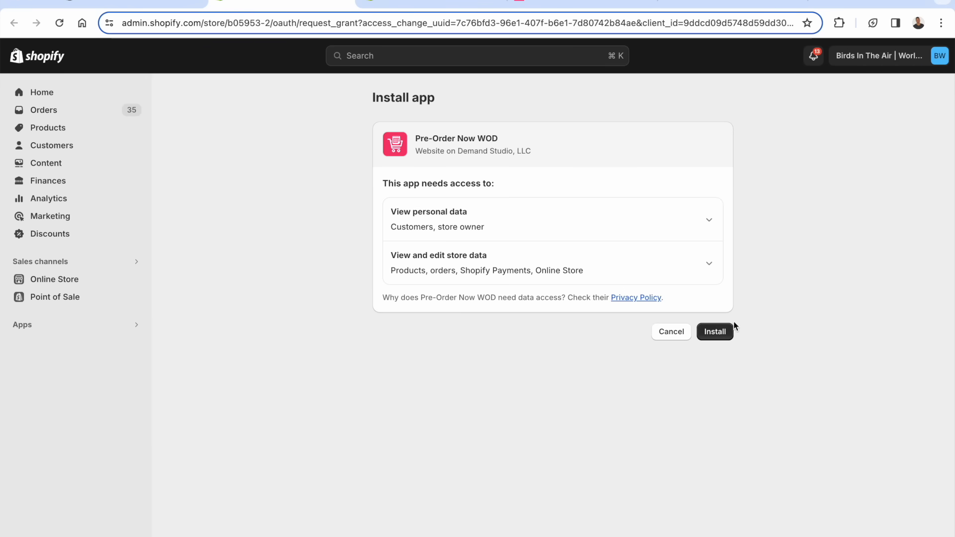
left_click(714, 332)
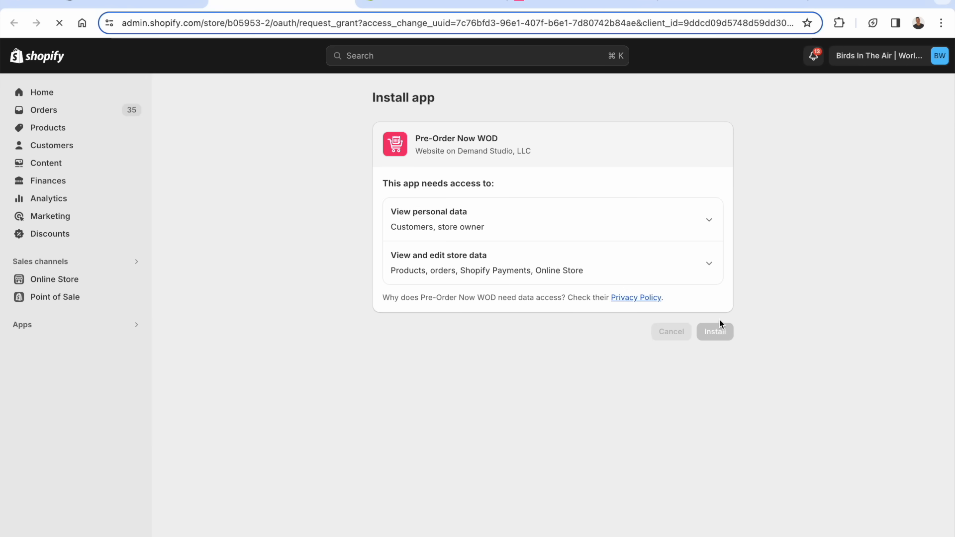
left_click(715, 333)
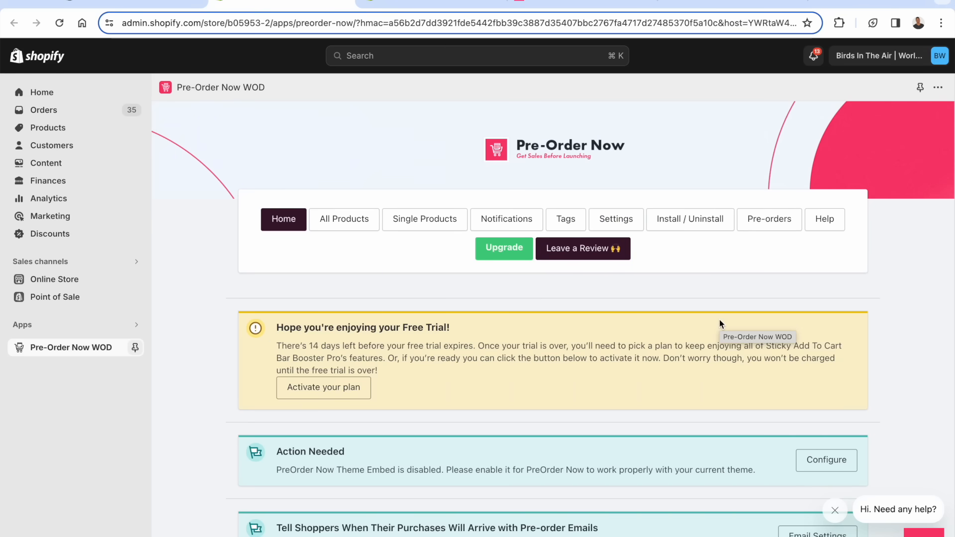
mouse_move(687, 327)
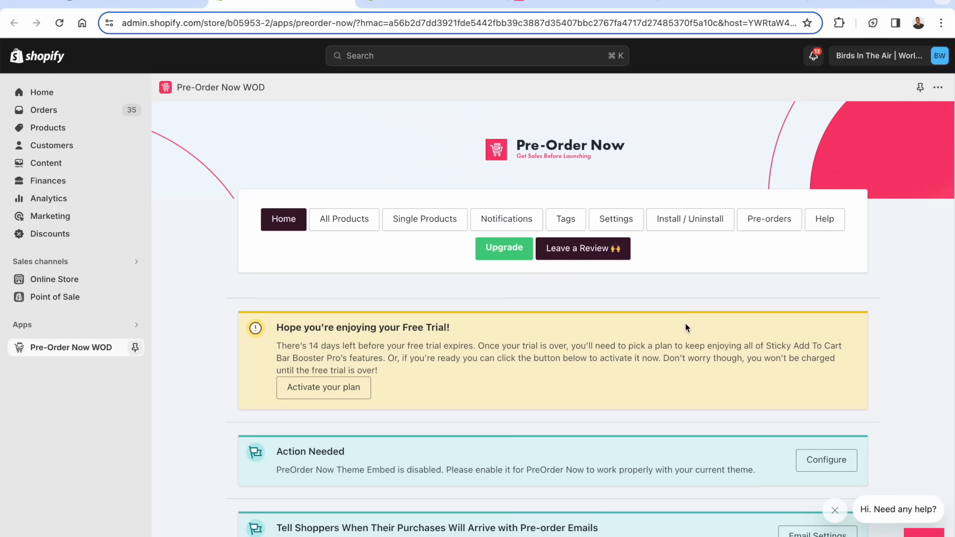
Review the app home page and start the theme embed setup from the Action Needed banner
scroll("down", 3)
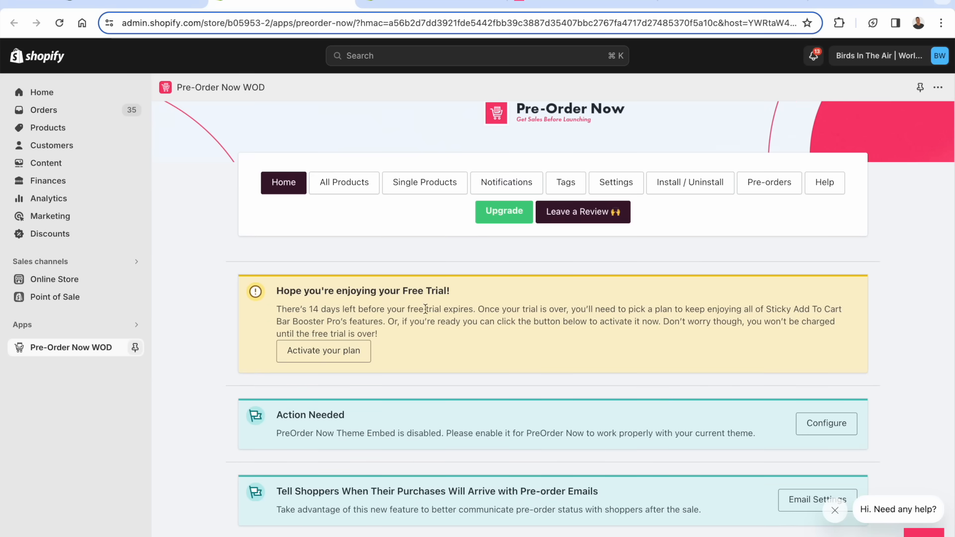
mouse_move(346, 354)
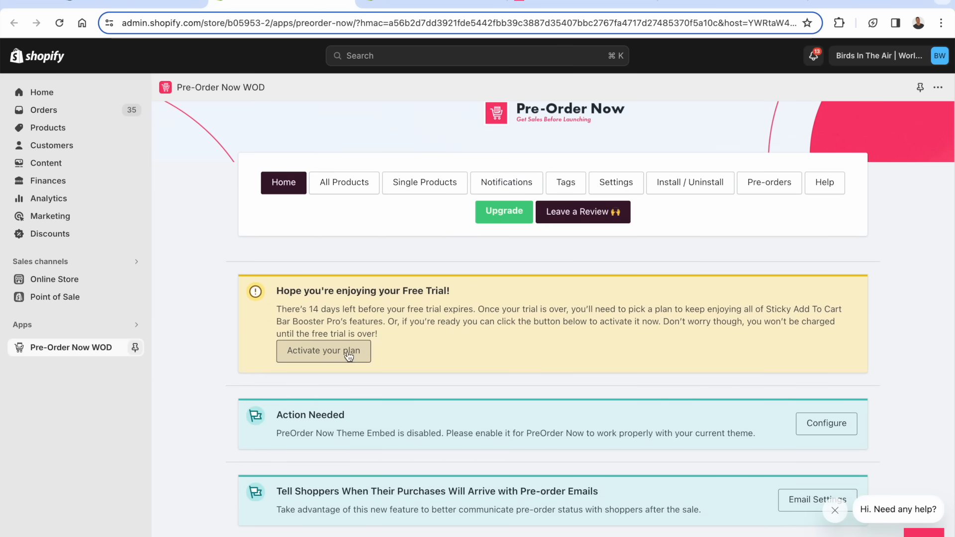
mouse_move(337, 307)
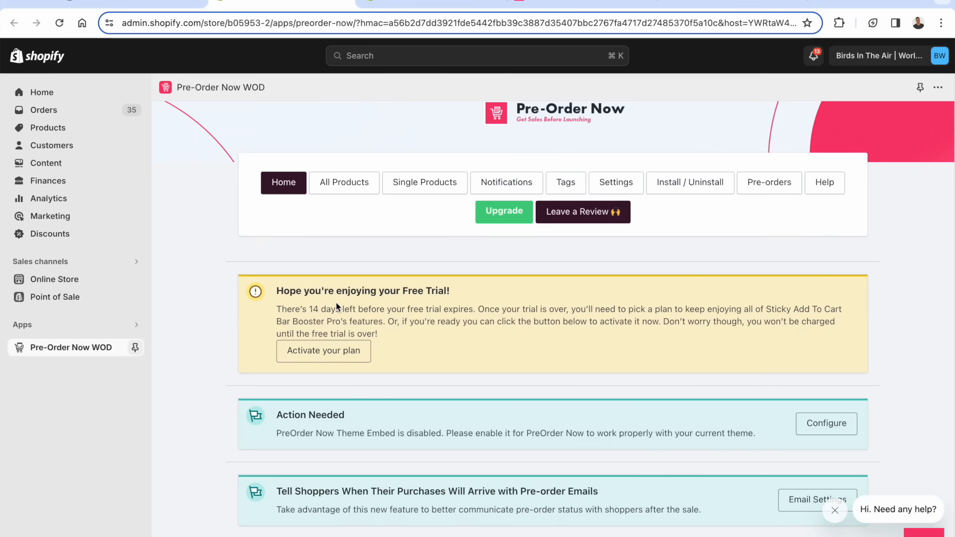
scroll("down", 3)
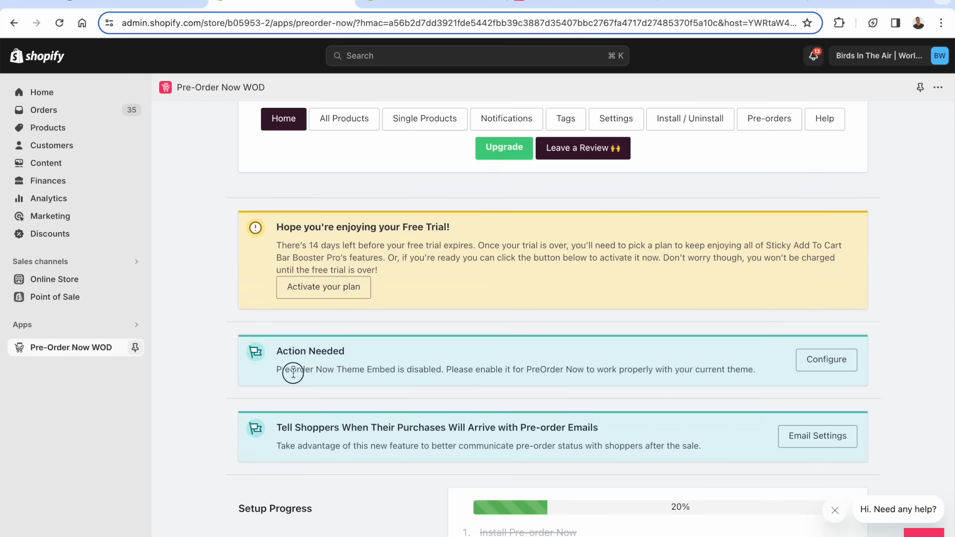
mouse_move(447, 370)
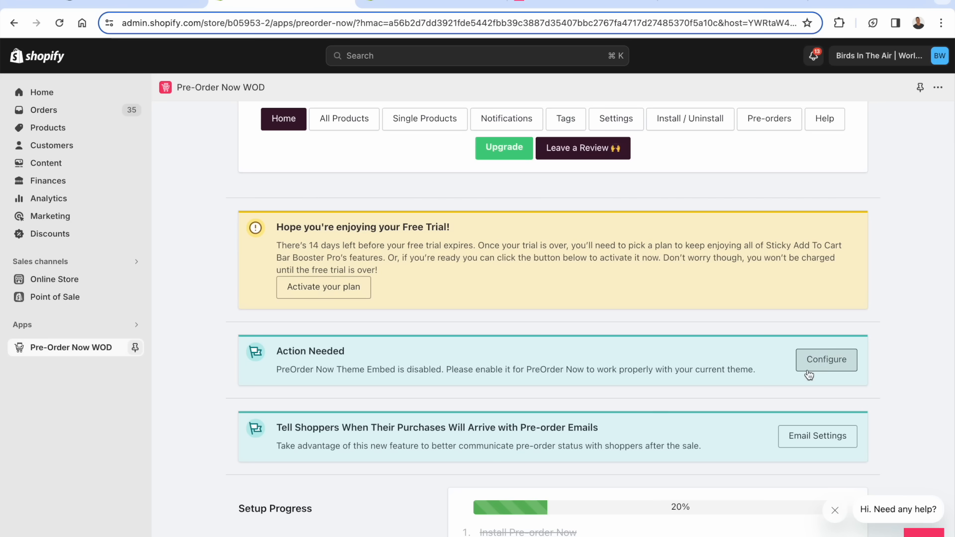
left_click(825, 360)
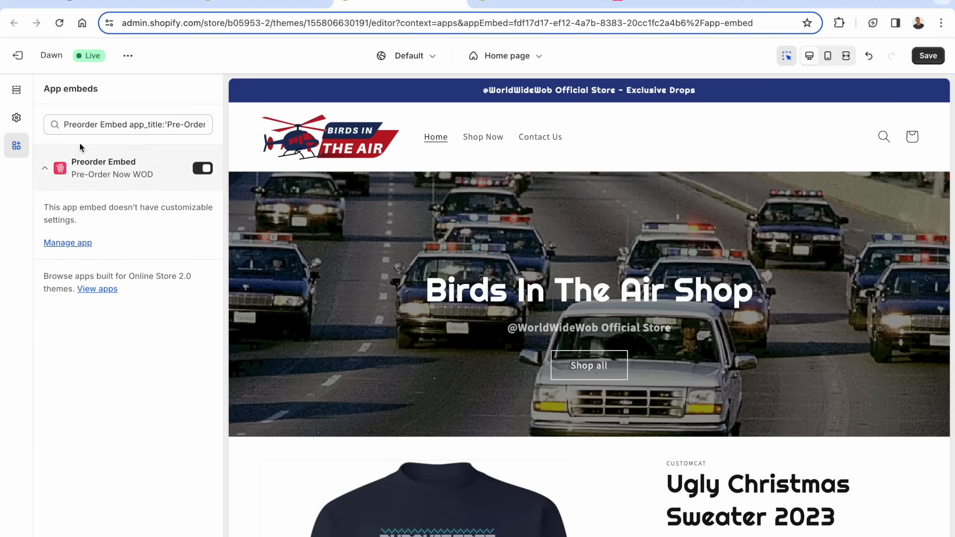
Switch the Preorder Embed on in the Dawn theme's app embeds, save, and return to the app dashboard
left_click(203, 167)
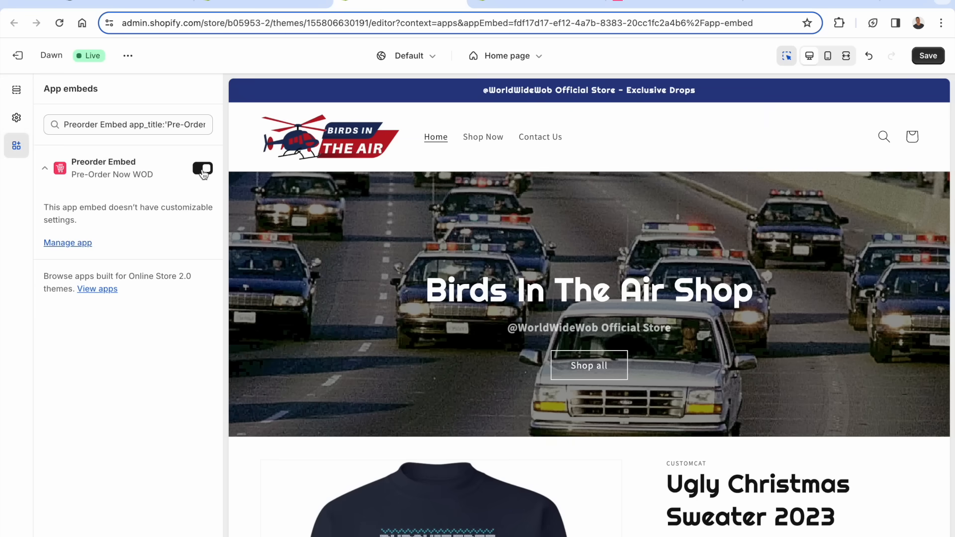
left_click(202, 168)
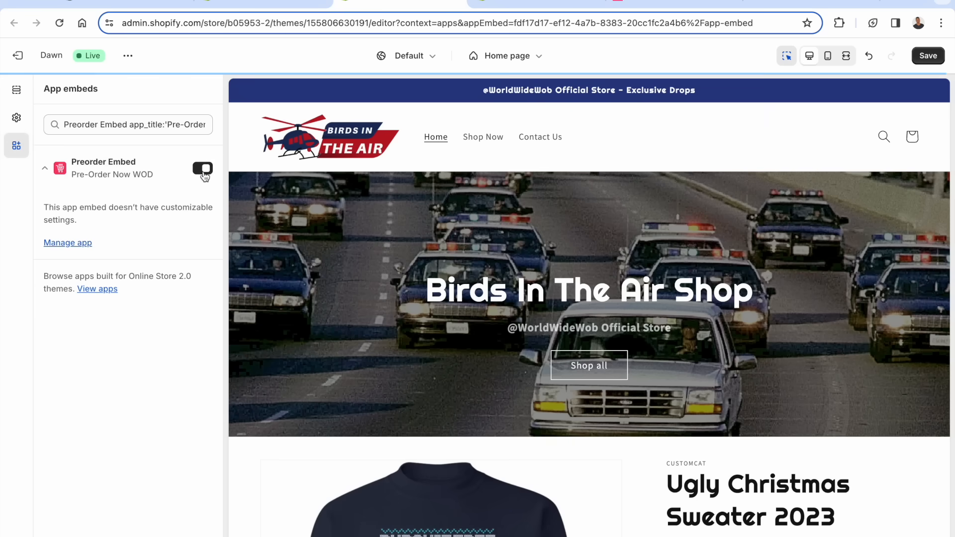
left_click(202, 168)
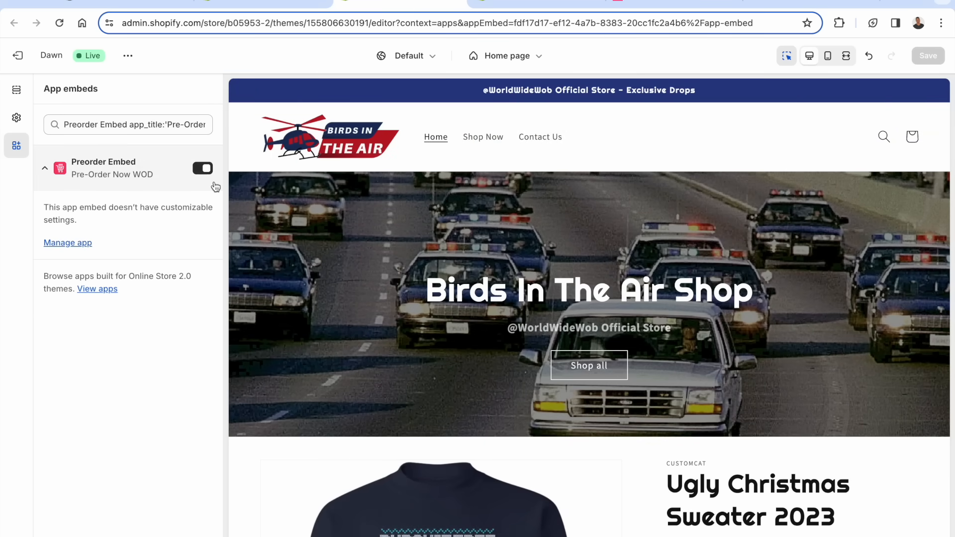
left_click(68, 243)
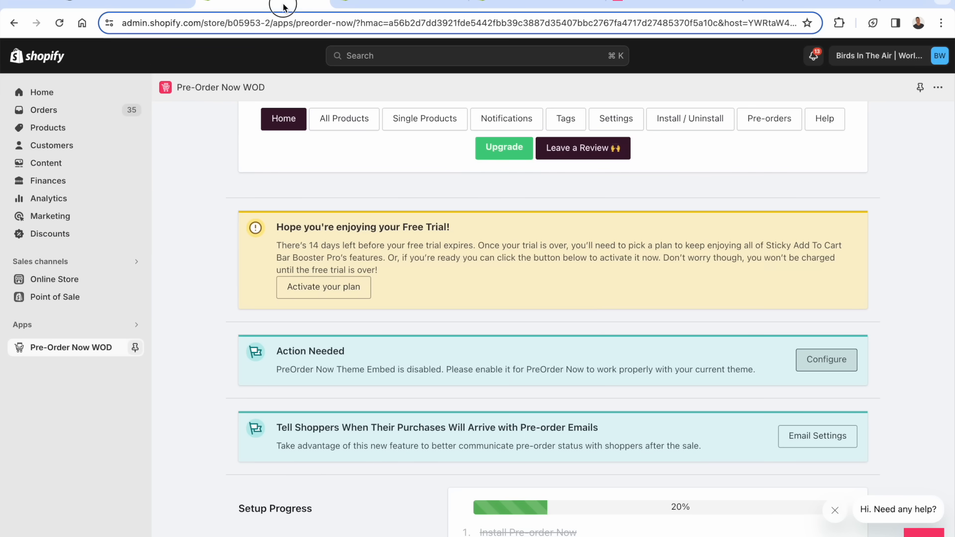
mouse_move(193, 273)
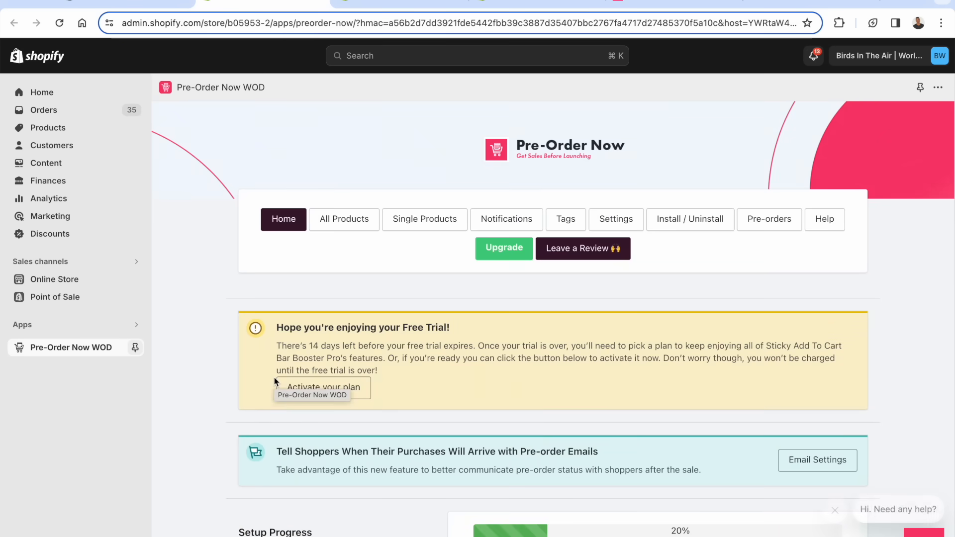
Scroll through the dashboard's Setup Progress section showing 20% completion
scroll("down", 3)
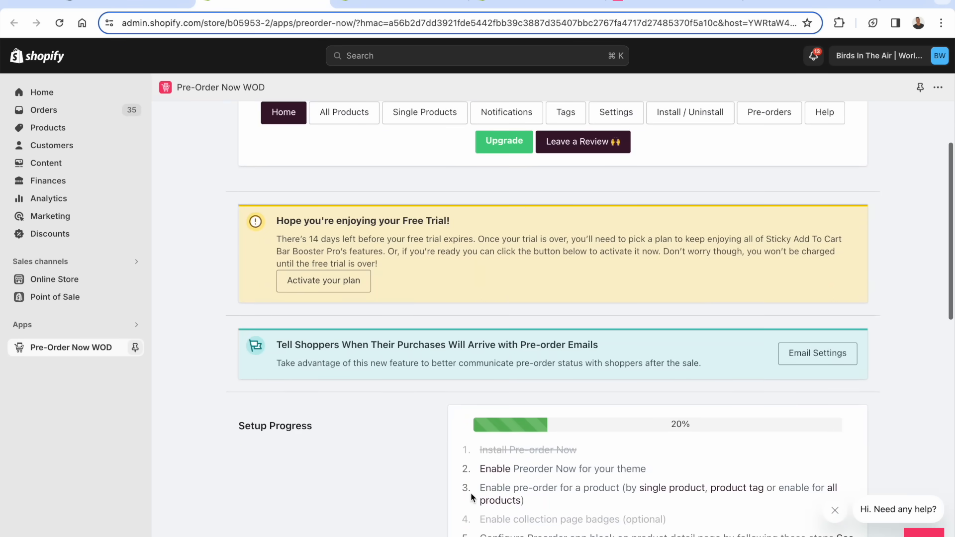
scroll("down", 3)
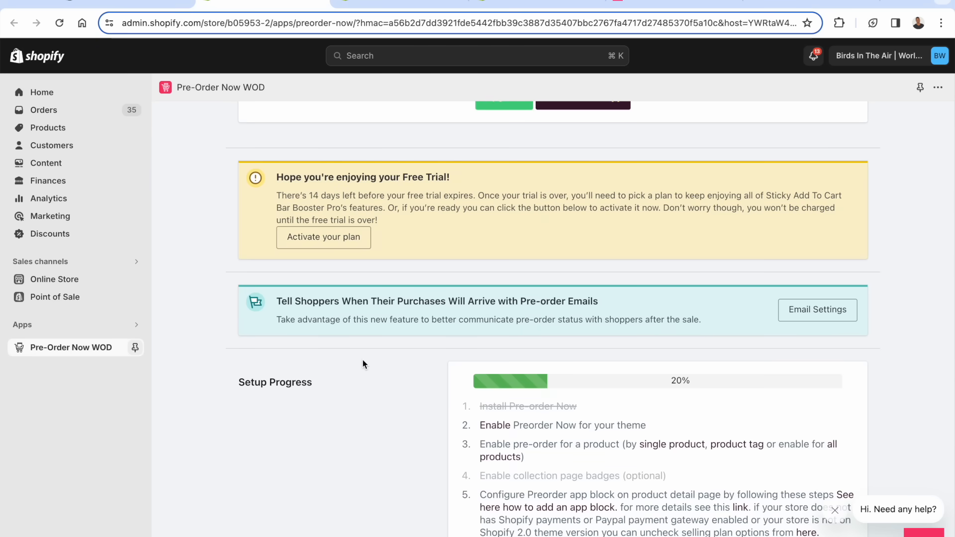
mouse_move(552, 448)
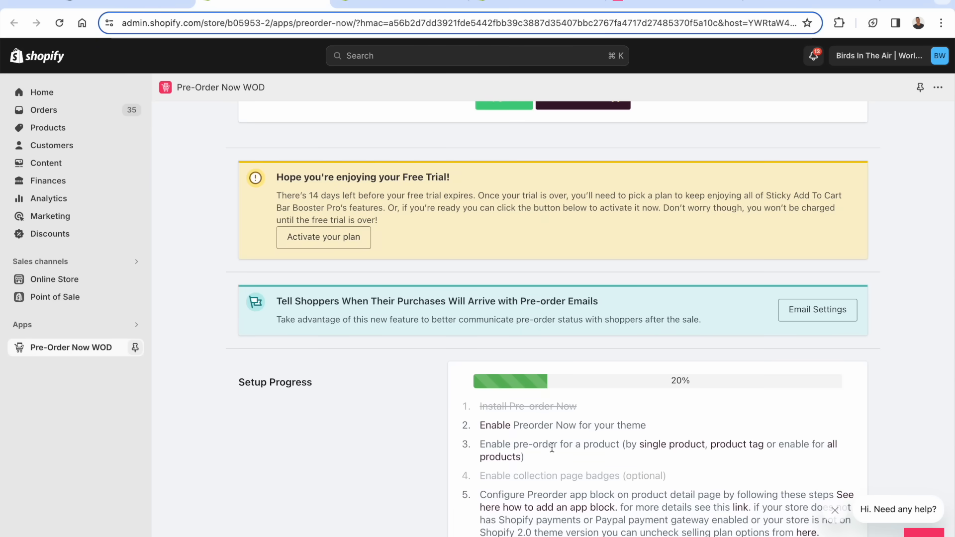
mouse_move(587, 452)
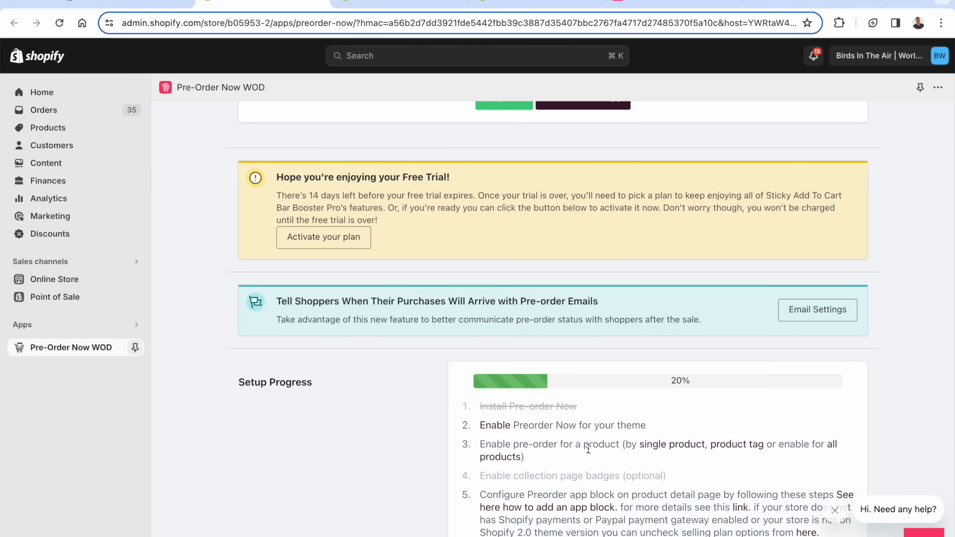
scroll("down", 3)
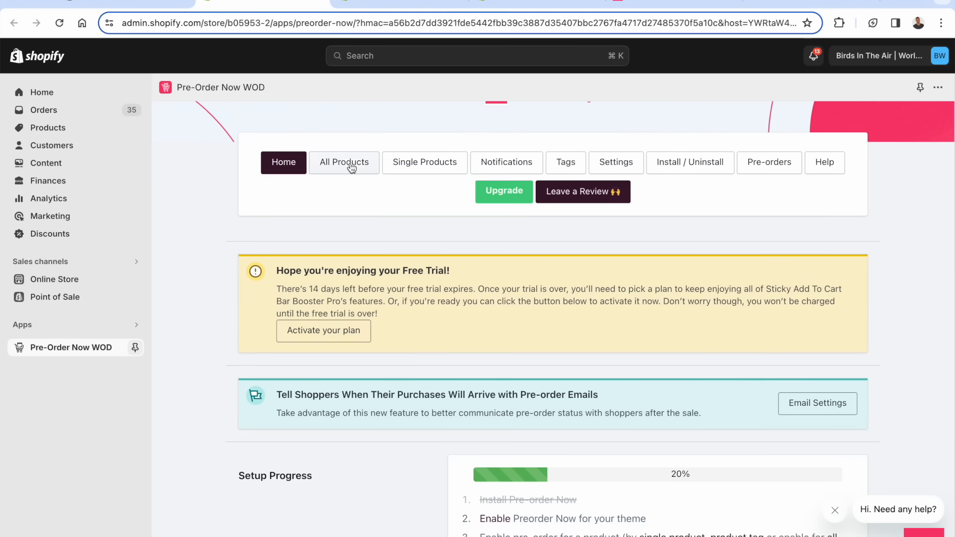
Set the all-products launch date to 11 March via the date picker
left_click(344, 163)
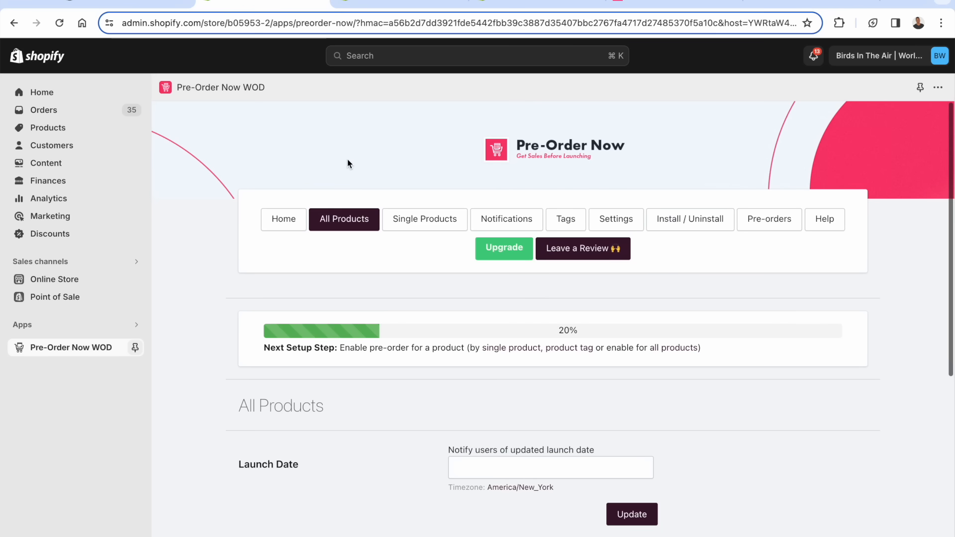
scroll("down", 3)
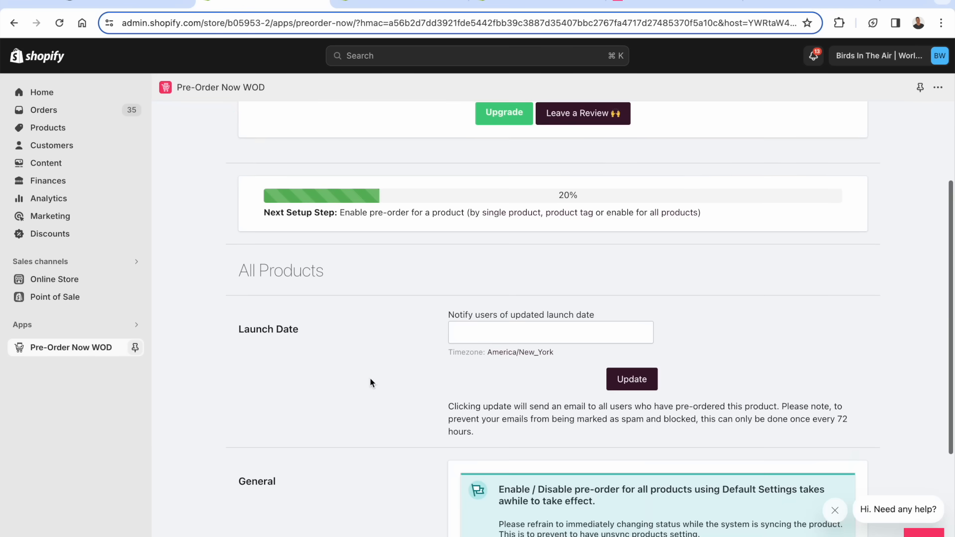
scroll("down", 3)
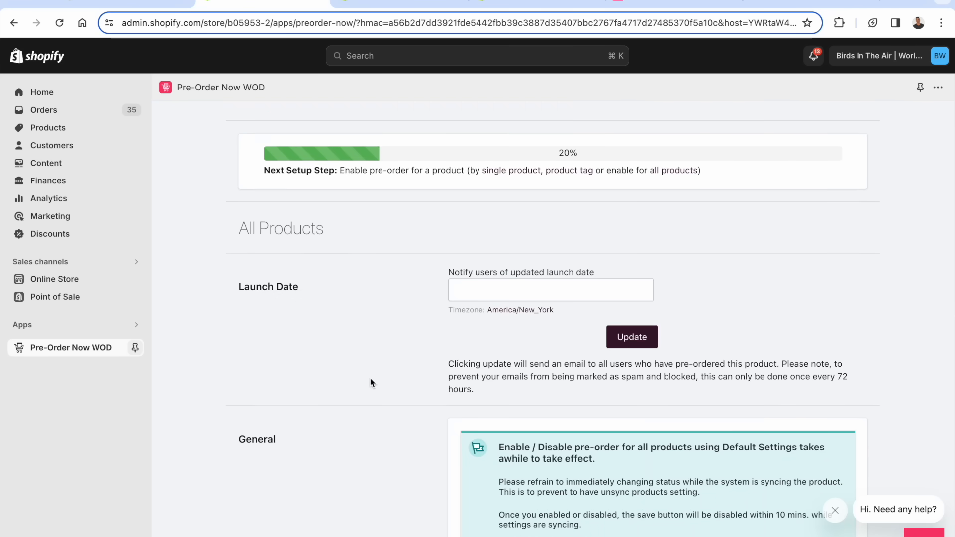
mouse_move(376, 377)
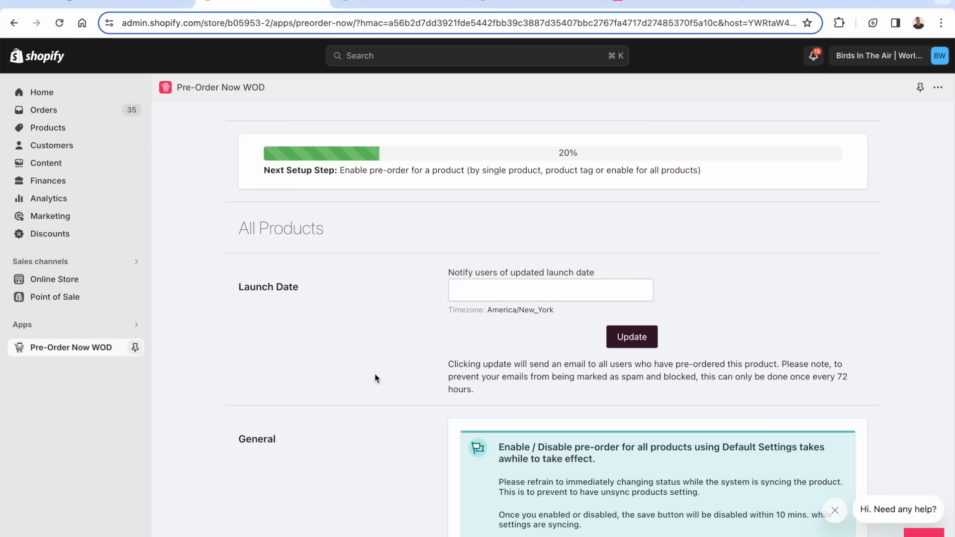
left_click(551, 290)
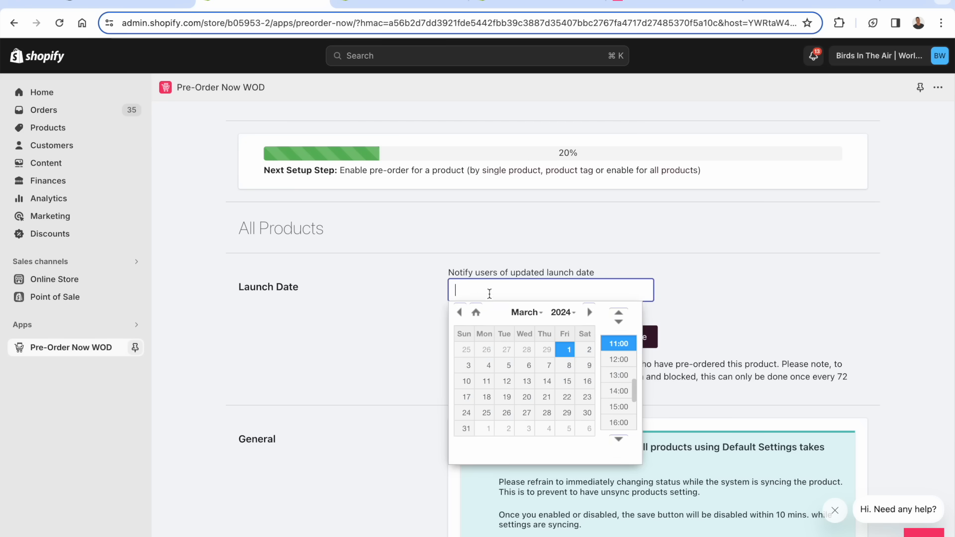
left_click(485, 381)
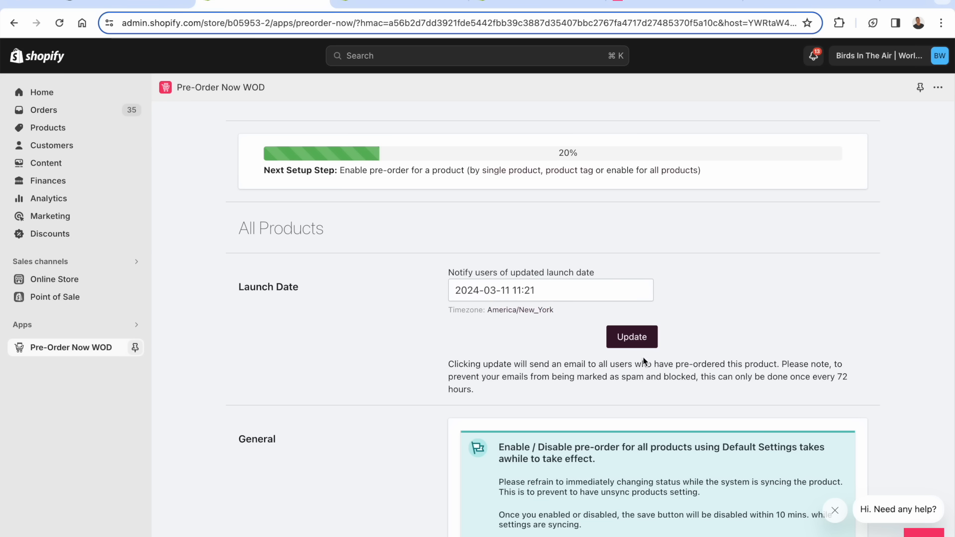
mouse_move(506, 368)
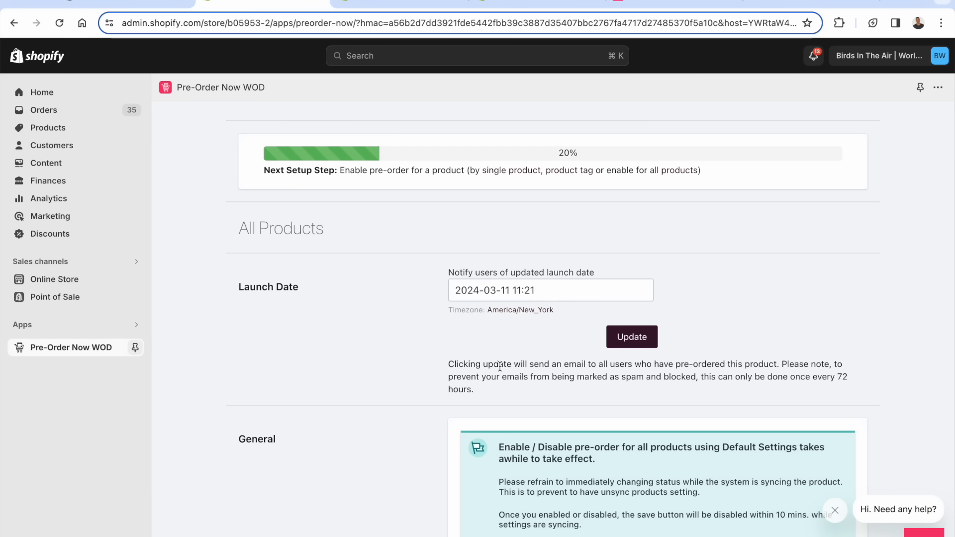
Review the General warning about enabling pre-order for all products, leaving the option unchecked
scroll("down", 3)
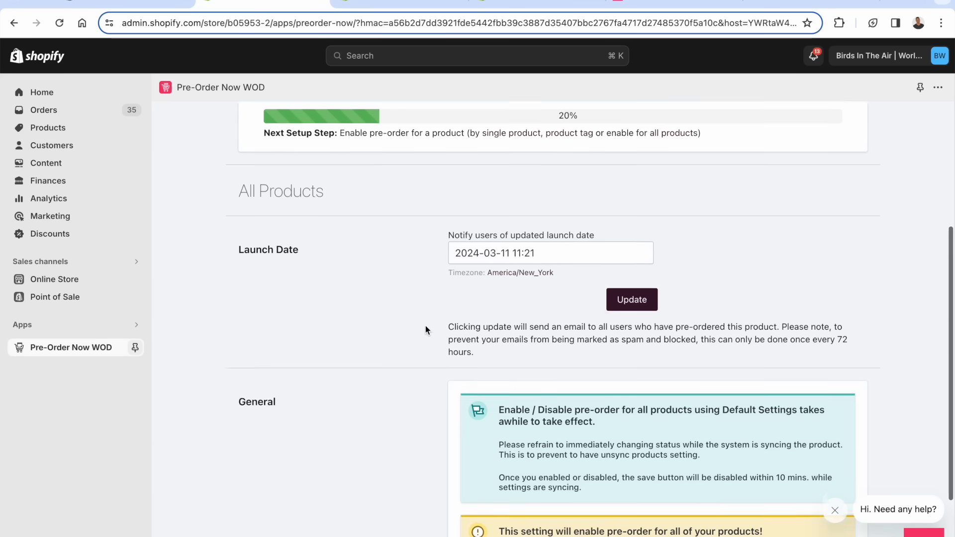
scroll("down", 3)
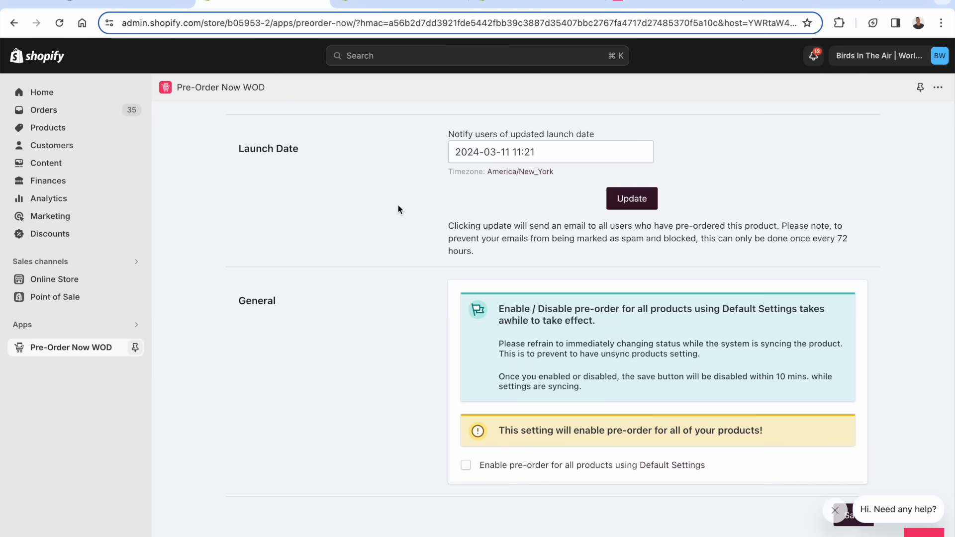
scroll("down", 3)
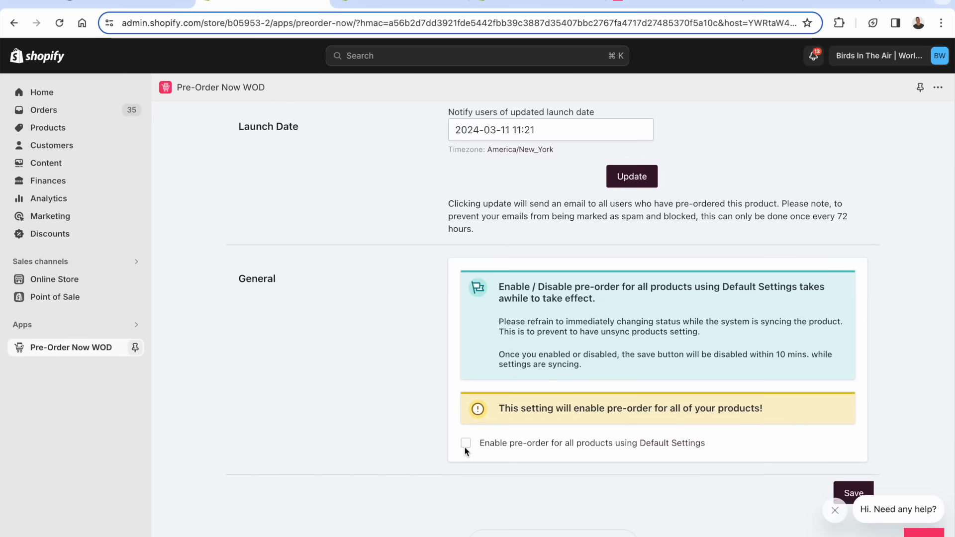
triple_click(629, 408)
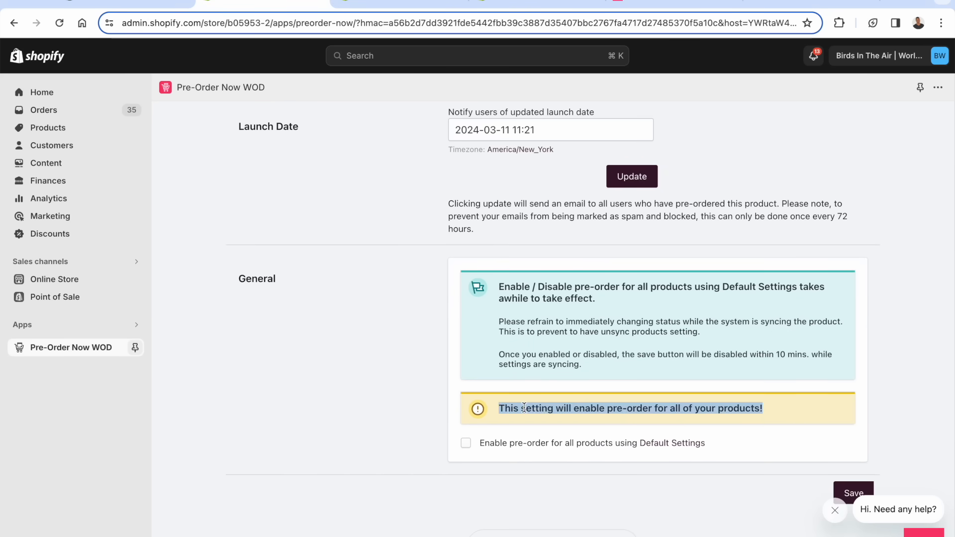
left_click(358, 354)
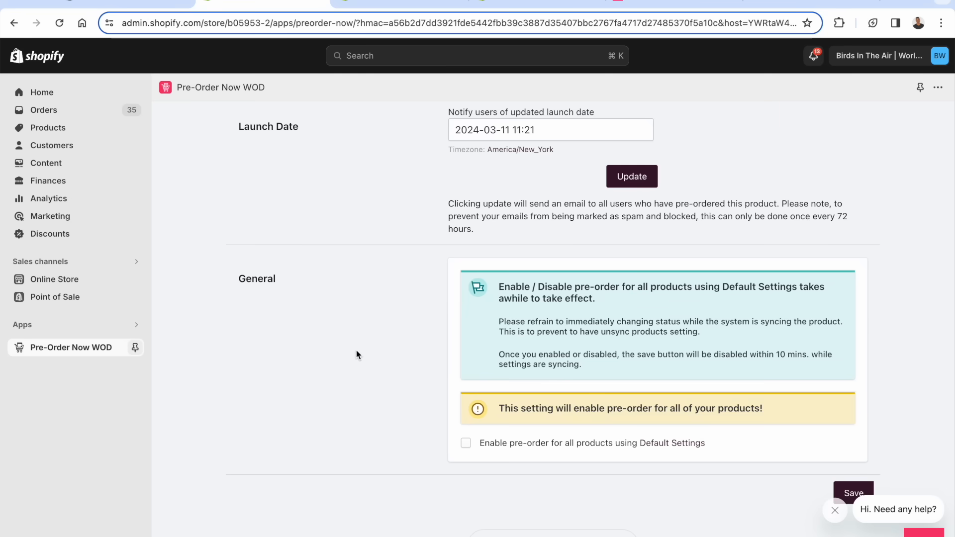
mouse_move(425, 421)
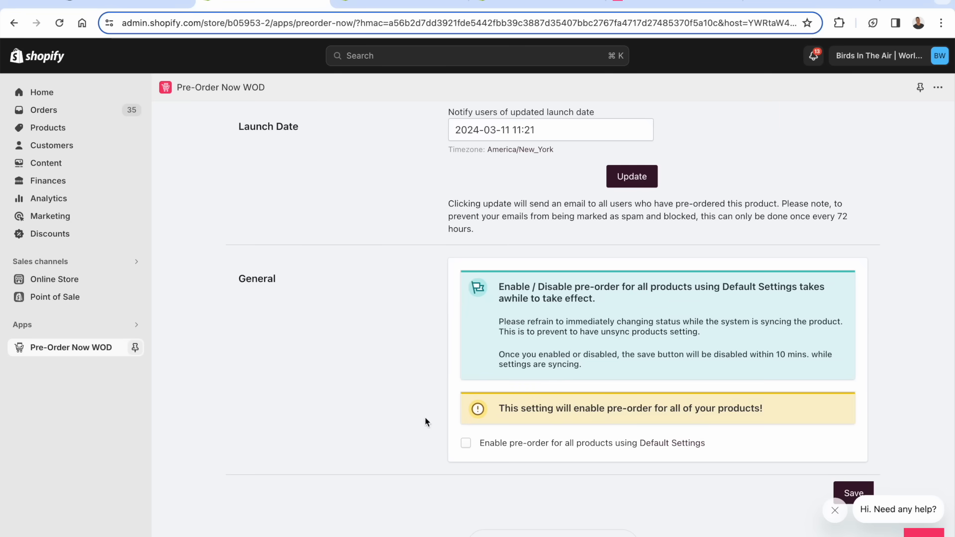
mouse_move(461, 439)
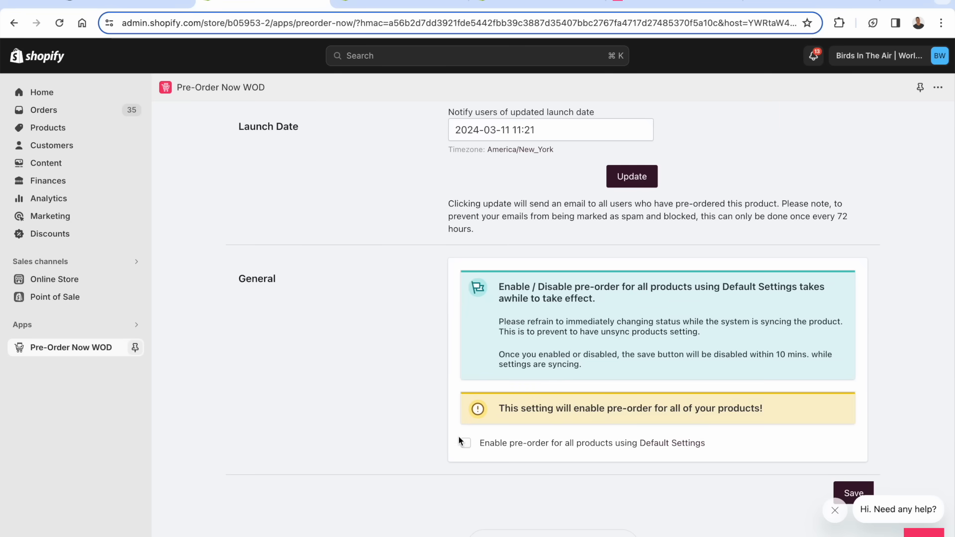
scroll("down", 3)
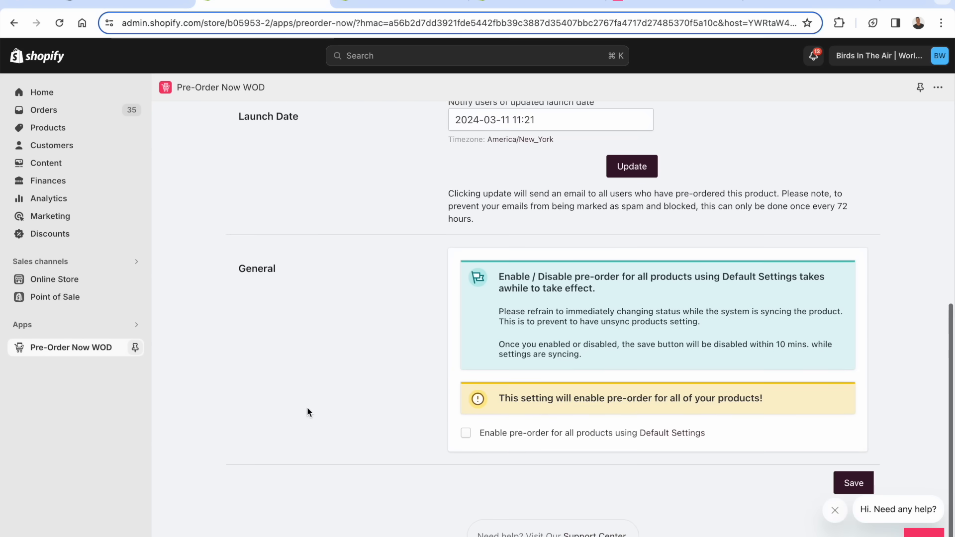
mouse_move(527, 387)
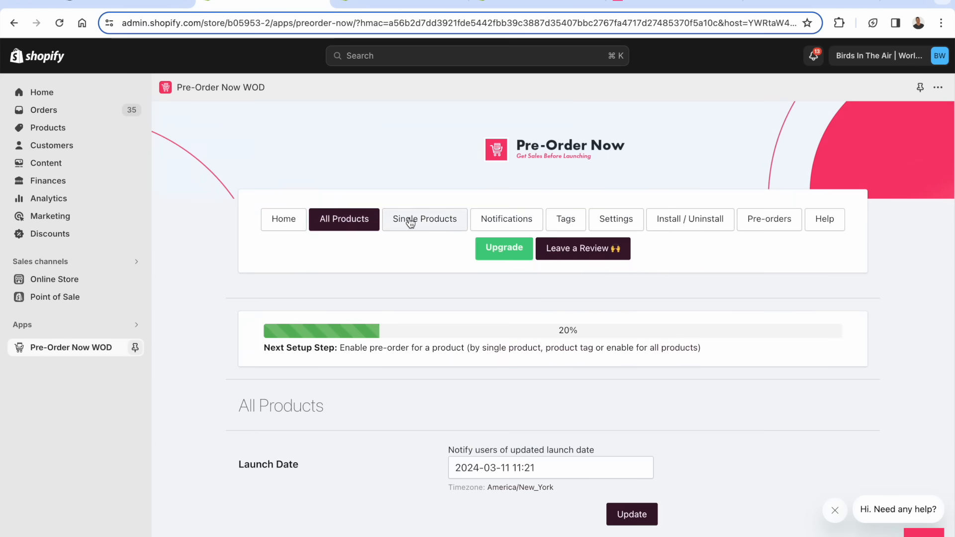
Search the Single Products list for 'shir' and locate the Shirt Of The Month Club product
left_click(424, 219)
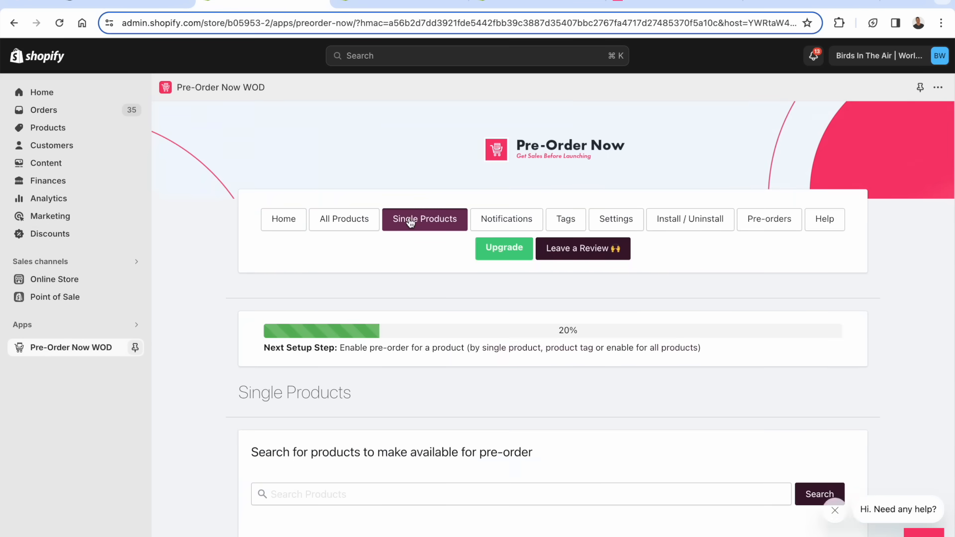
scroll("down", 3)
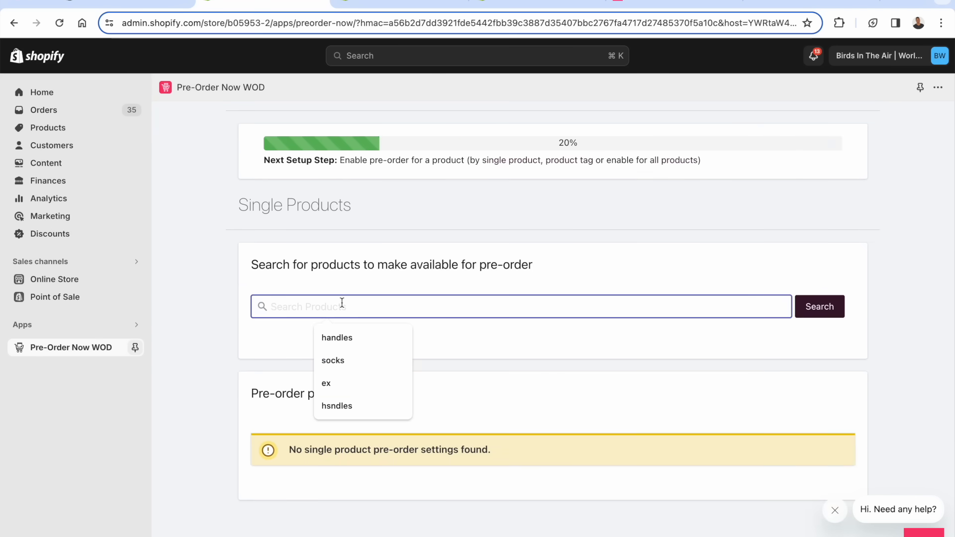
type("shirt")
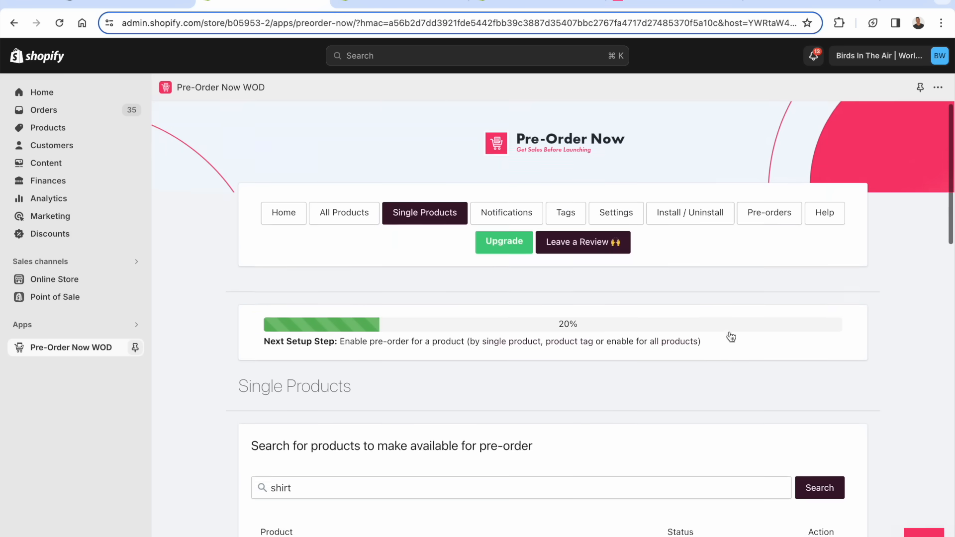
scroll("down", 3)
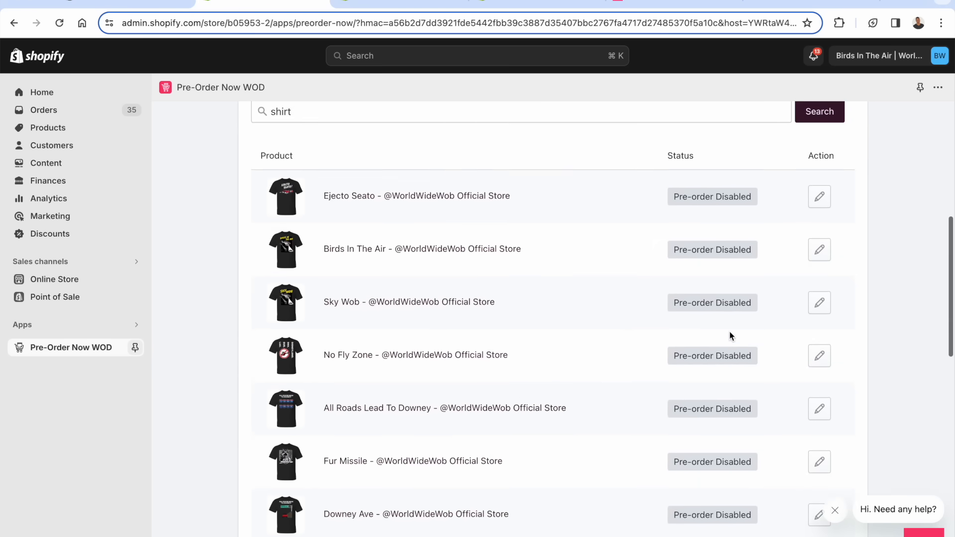
scroll("down", 3)
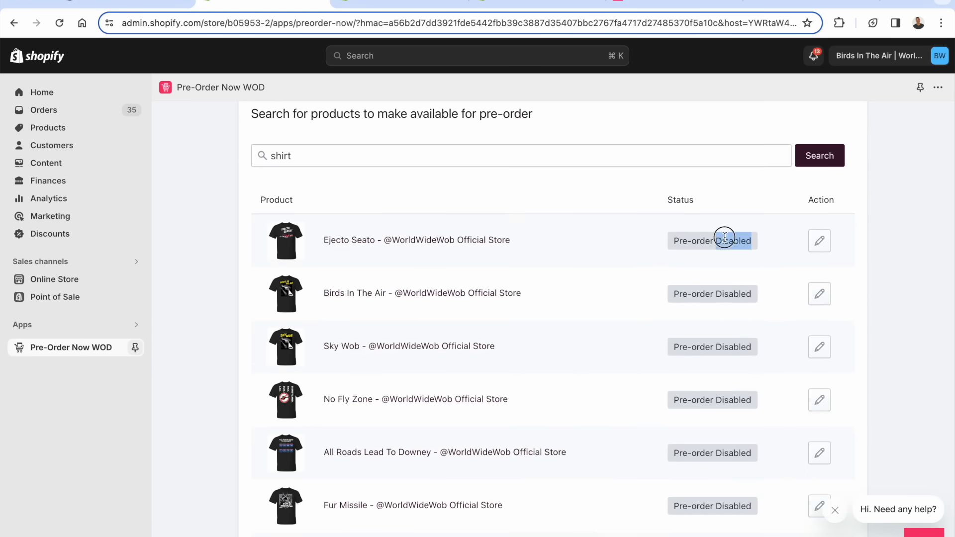
scroll("down", 3)
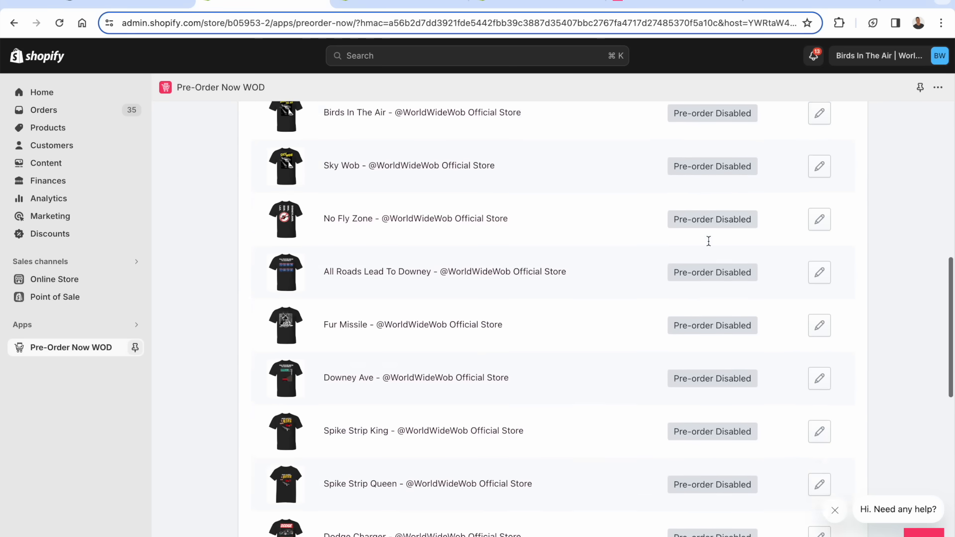
scroll("down", 3)
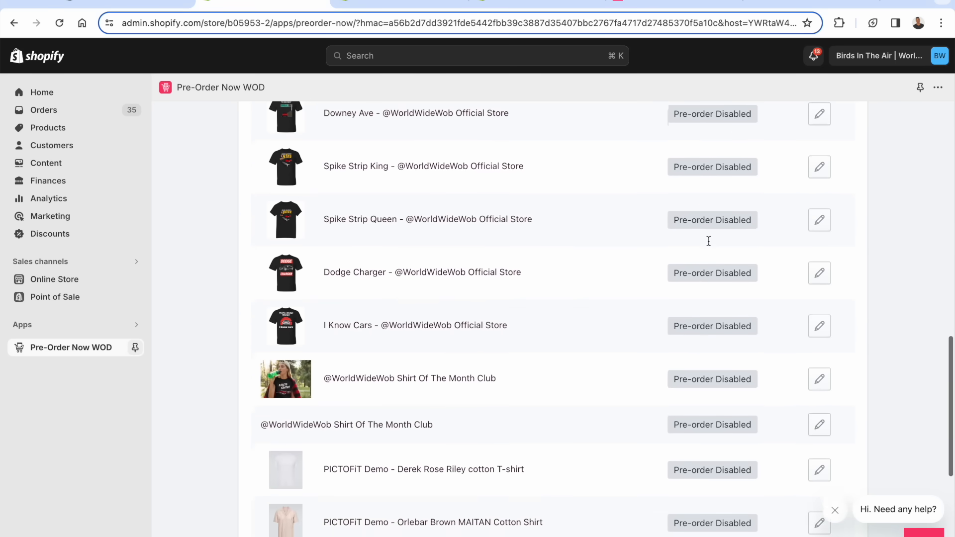
scroll("down", 3)
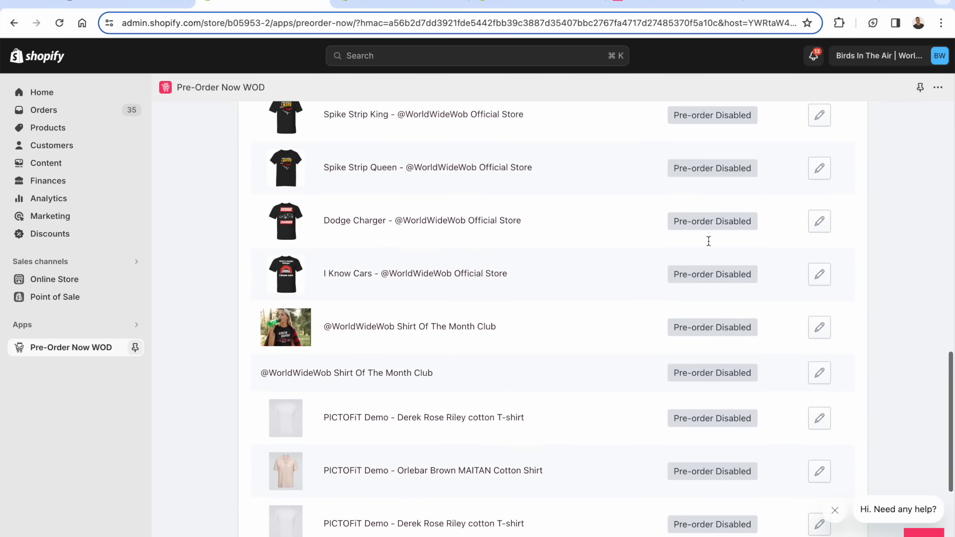
scroll("up", 3)
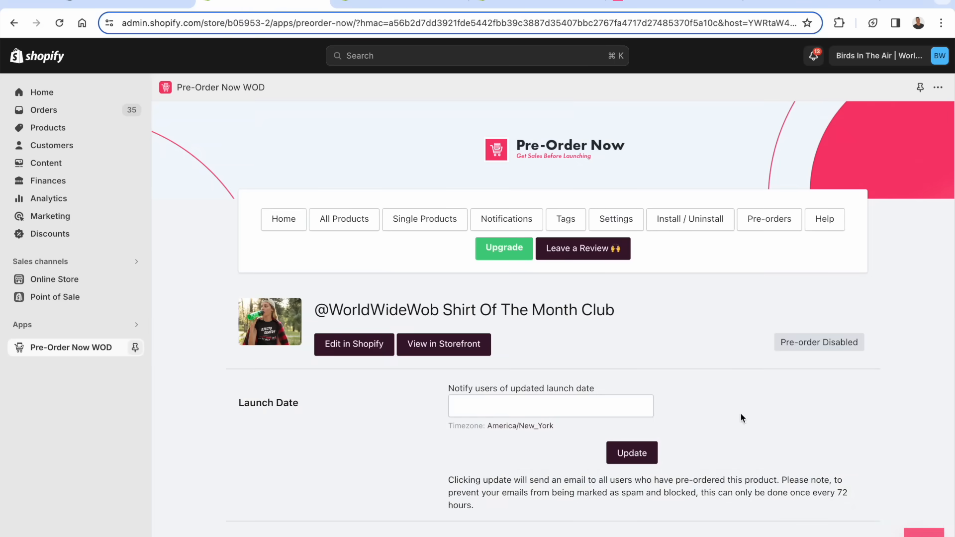
Enable pre-order on the Shirt Of The Month Club variant
scroll("down", 3)
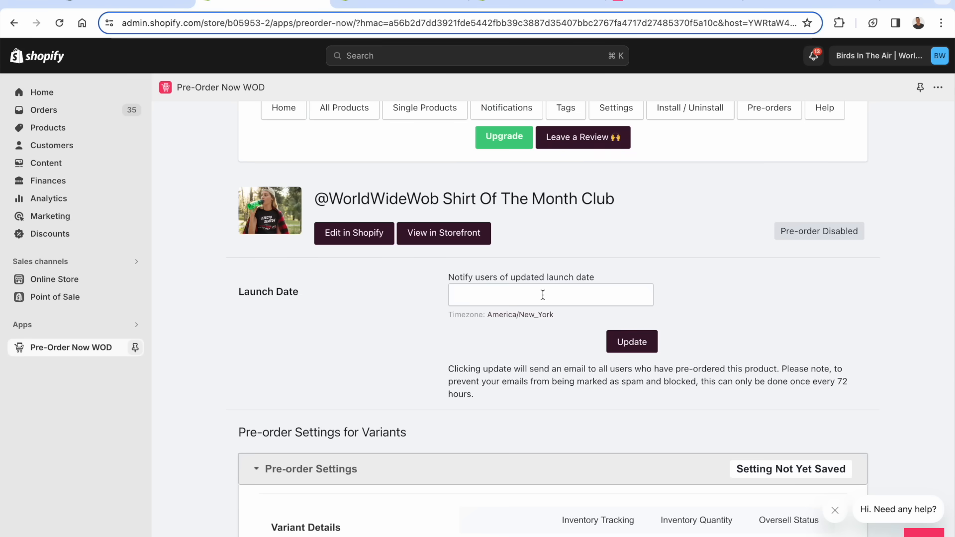
scroll("down", 3)
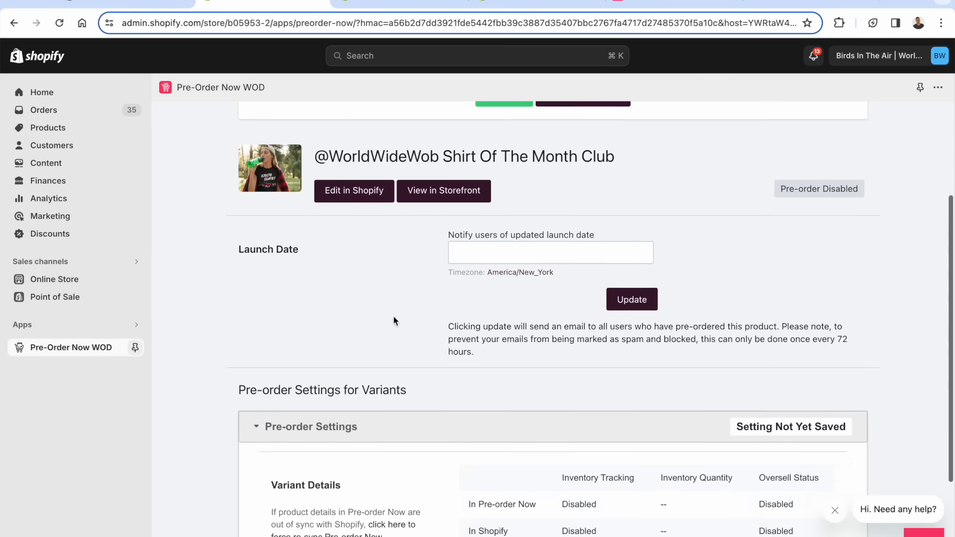
scroll("down", 3)
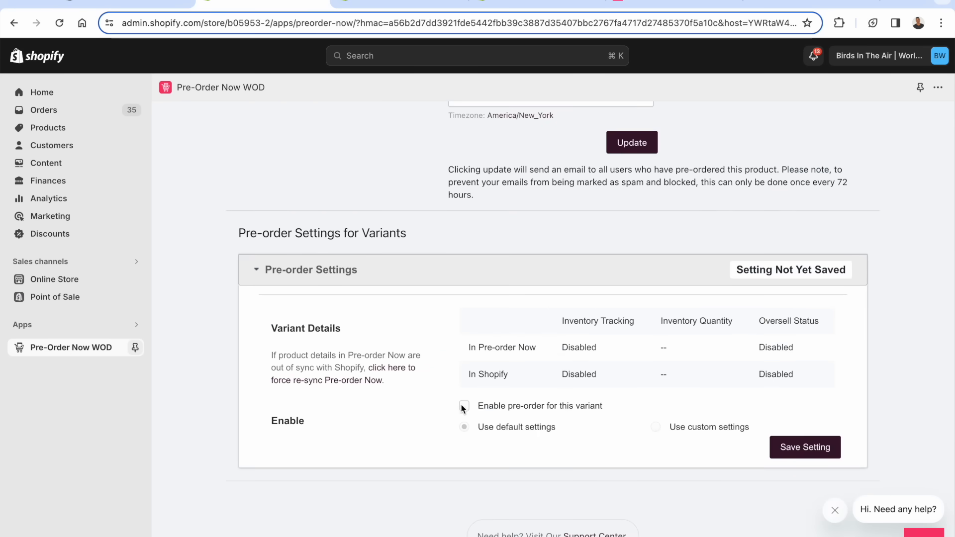
left_click(463, 406)
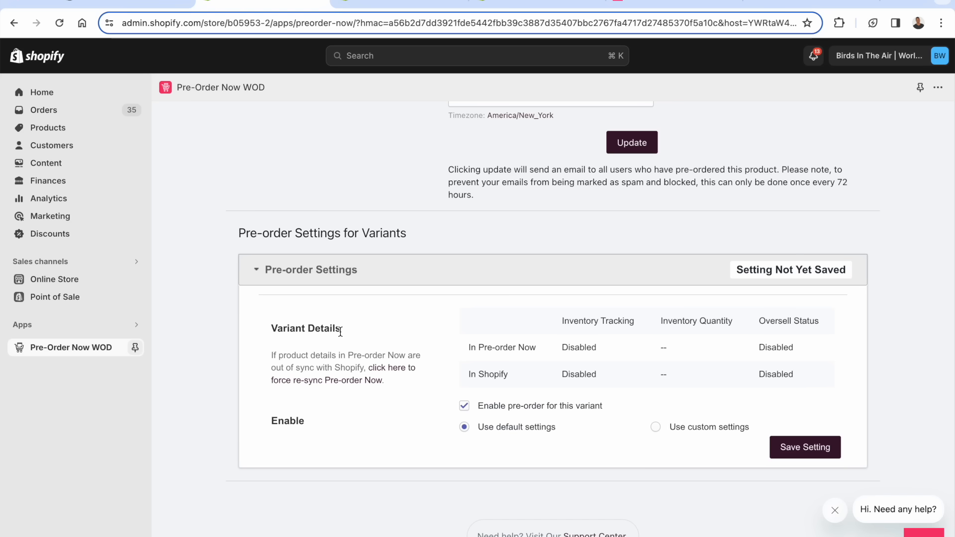
mouse_move(328, 368)
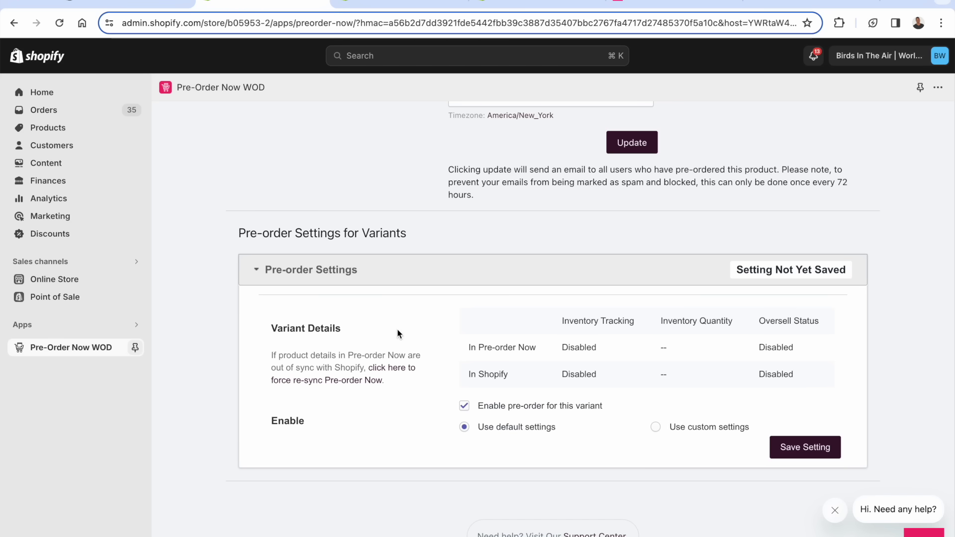
mouse_move(464, 367)
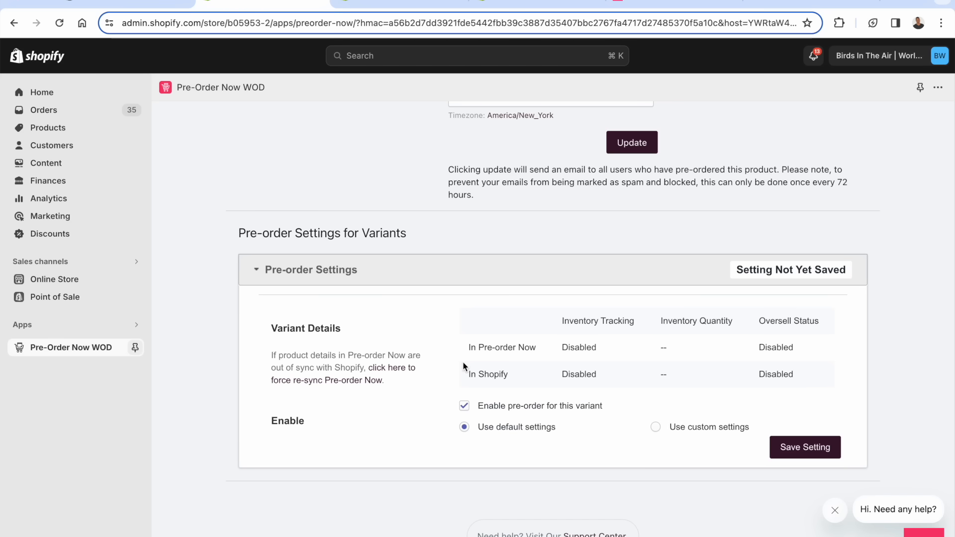
mouse_move(626, 440)
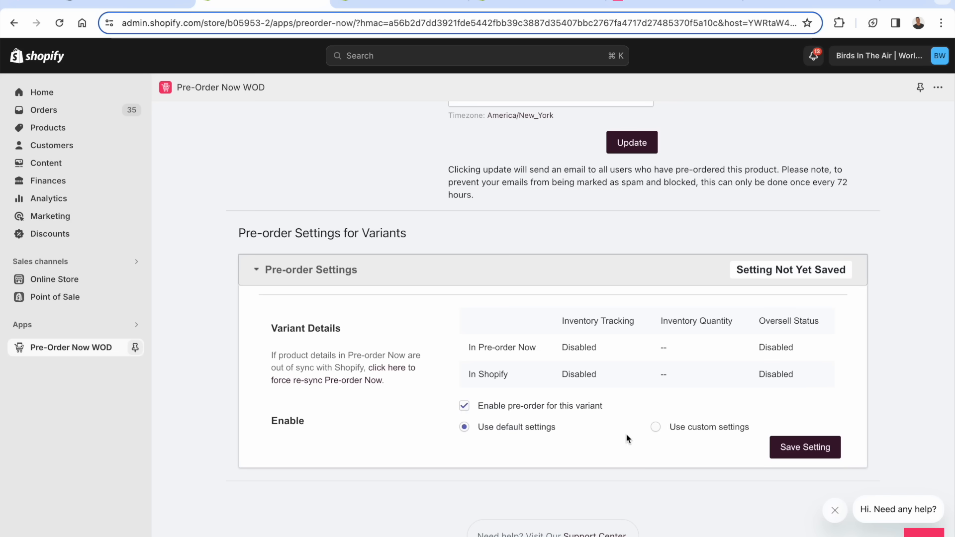
Select 'Use custom settings' for the variant and review its Button and Stock options
left_click(655, 427)
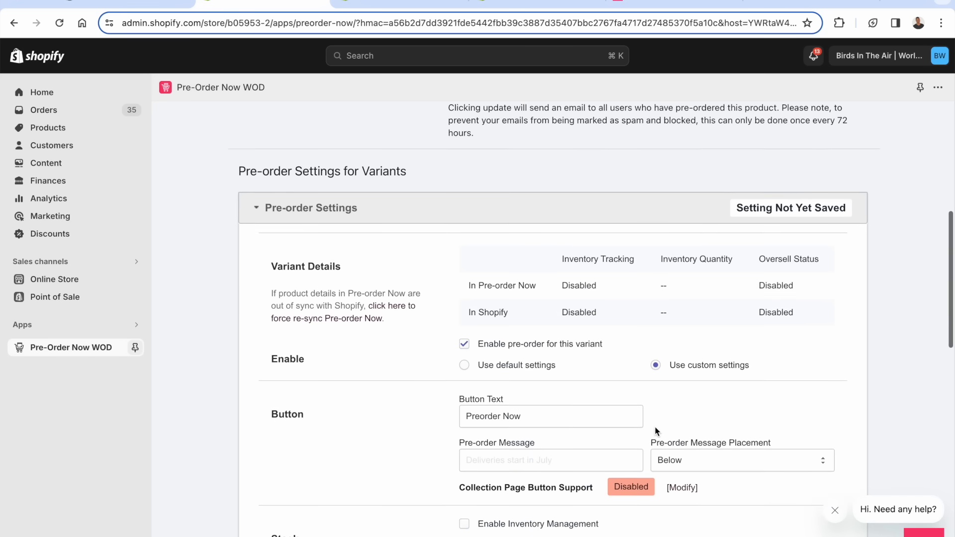
scroll("down", 3)
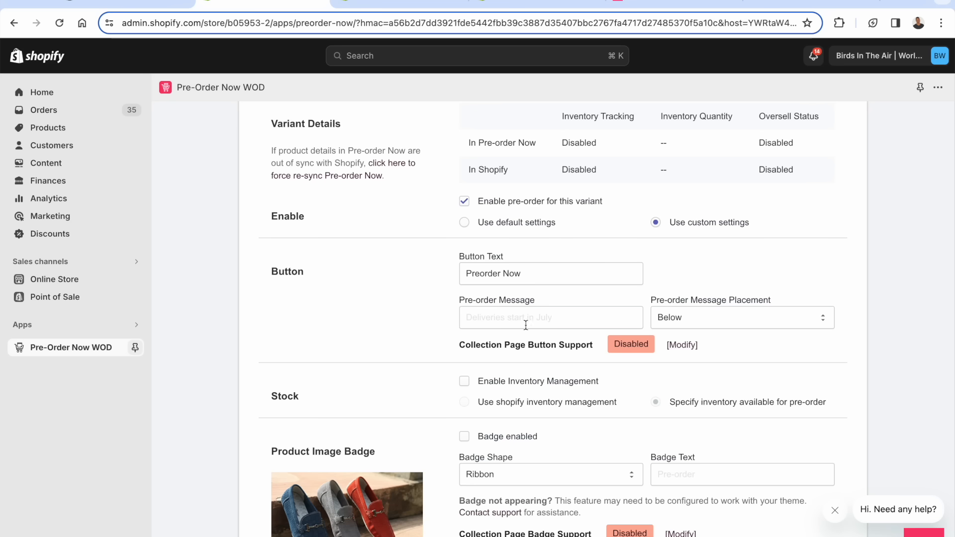
scroll("down", 3)
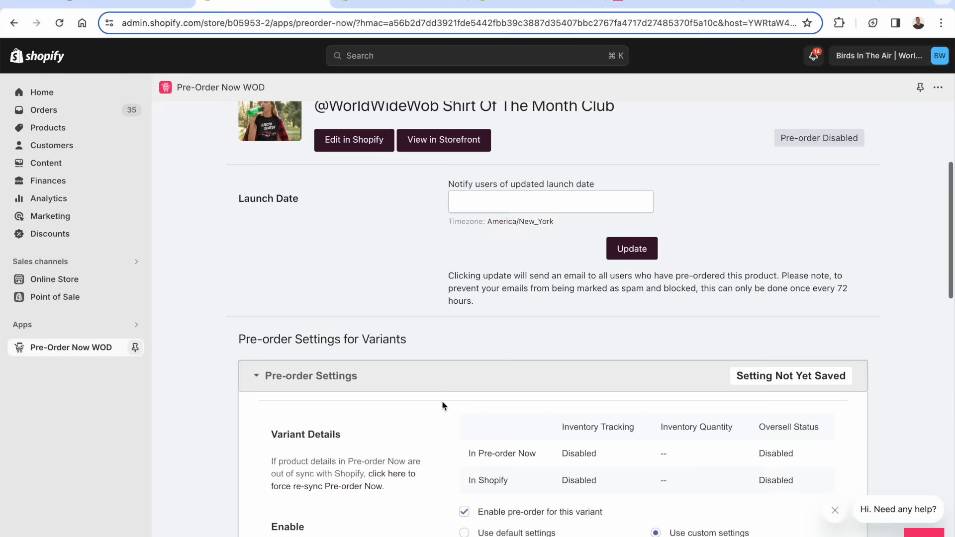
left_click(463, 464)
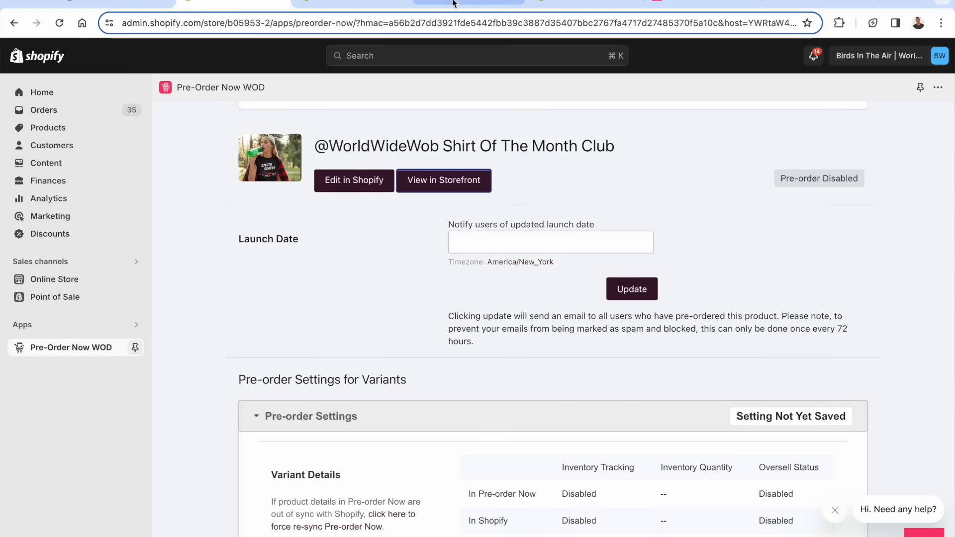
View the shirt club product page on the live storefront
left_click(444, 180)
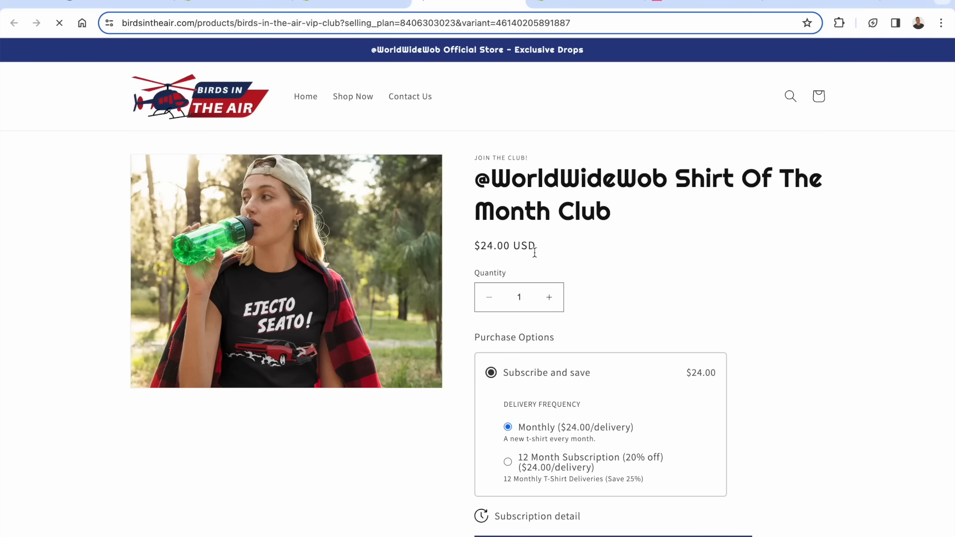
scroll("down", 3)
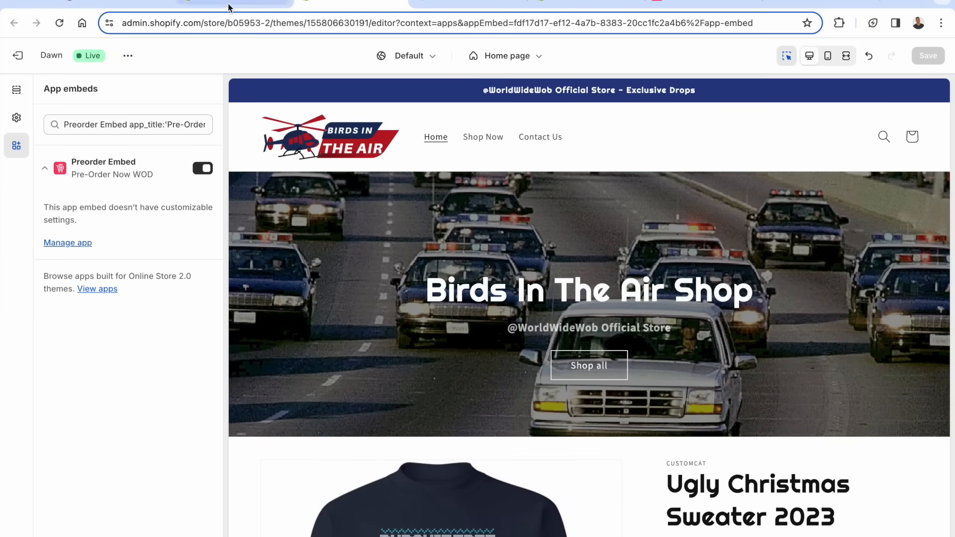
Return to the Pre-Order Now product settings tab while the variant settings save
left_click(68, 242)
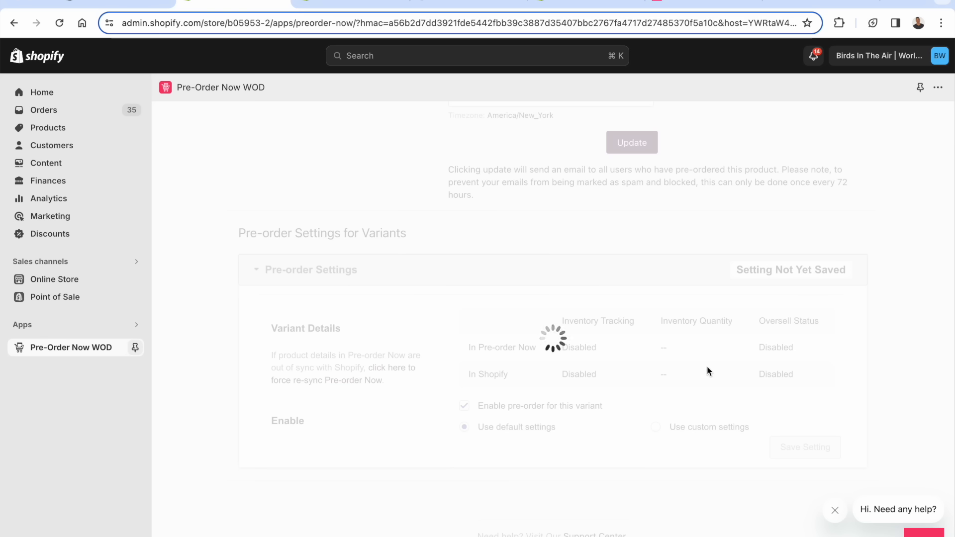
mouse_move(641, 346)
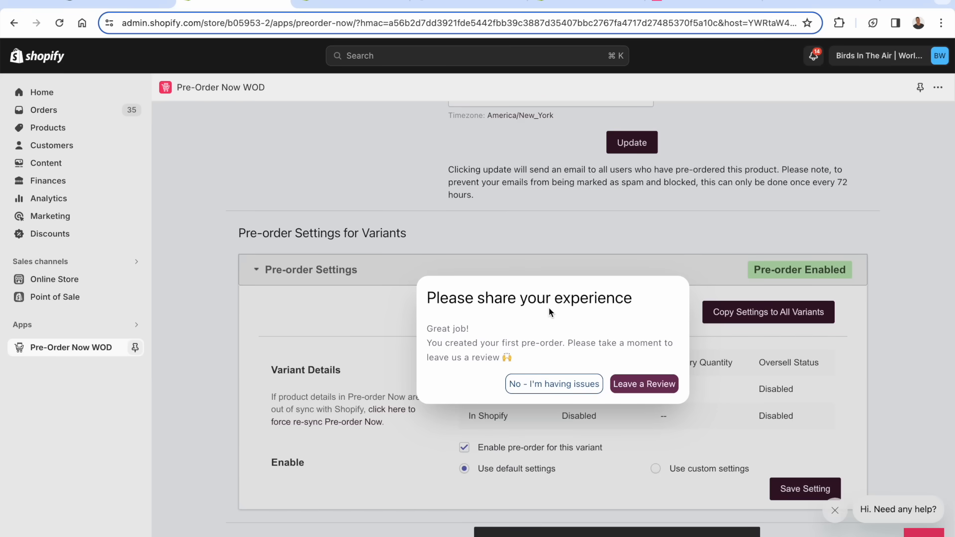
mouse_move(382, 377)
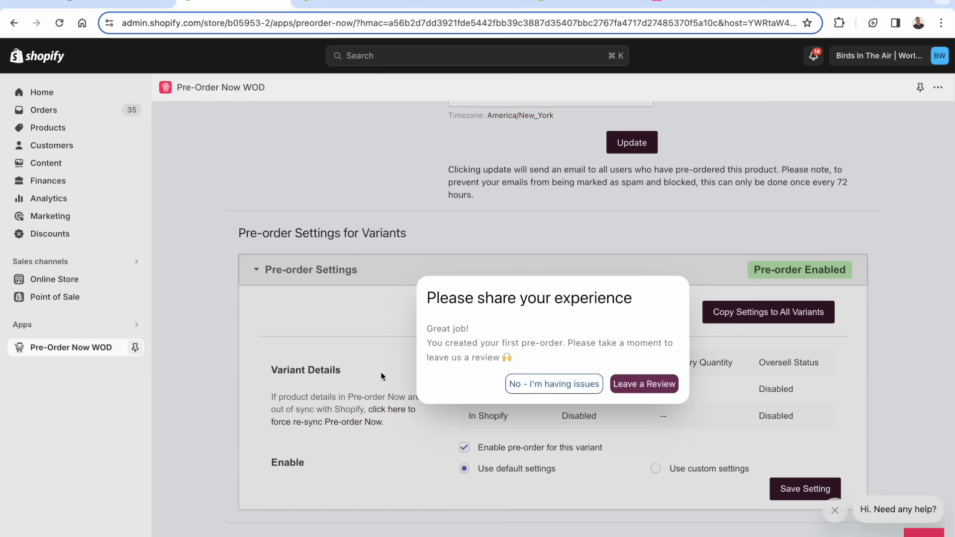
Dismiss the 'Please share your experience' review popup by clicking outside it
left_click(554, 384)
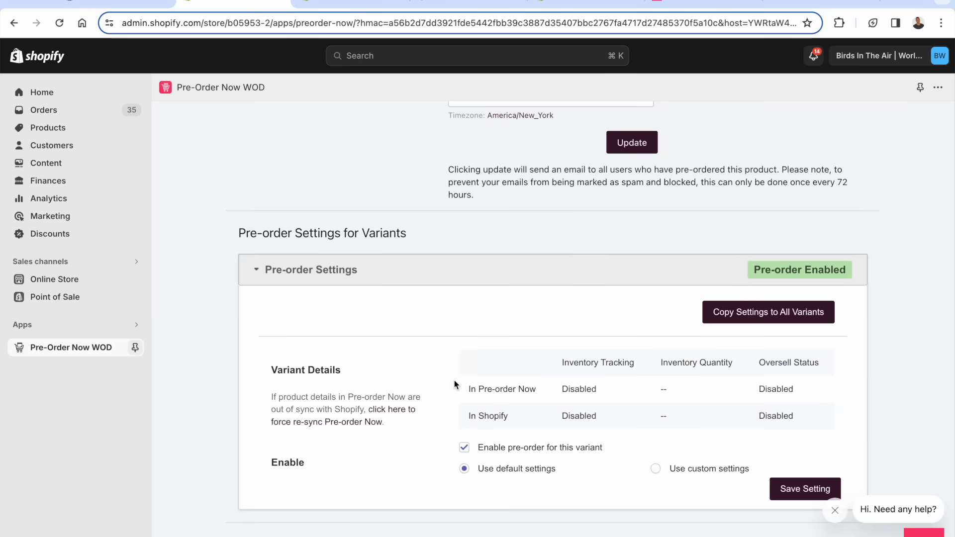
mouse_move(595, 354)
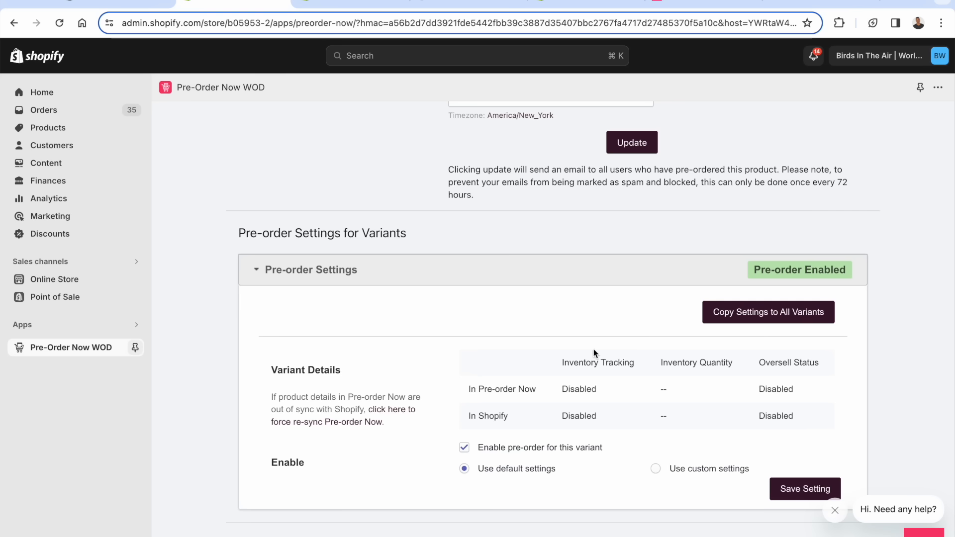
mouse_move(290, 394)
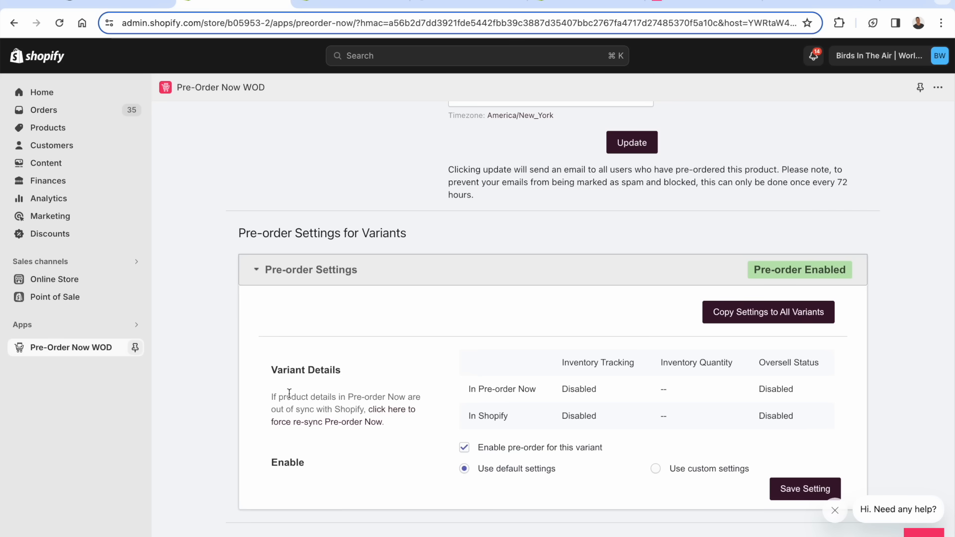
mouse_move(422, 84)
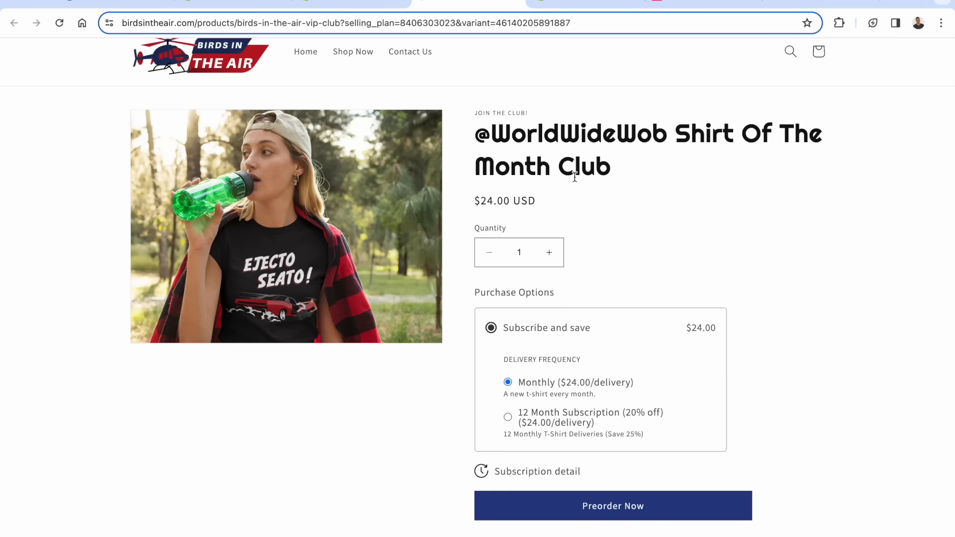
mouse_move(575, 179)
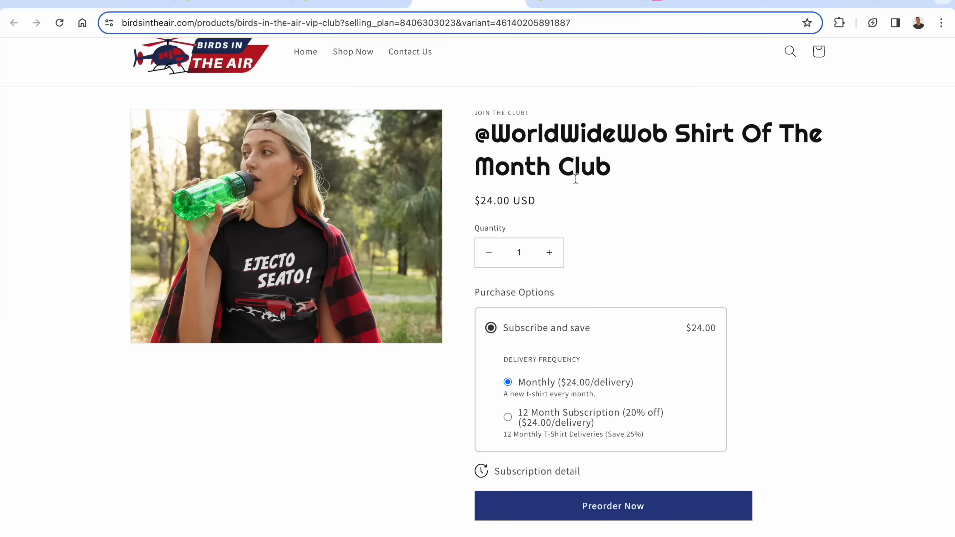
mouse_move(627, 510)
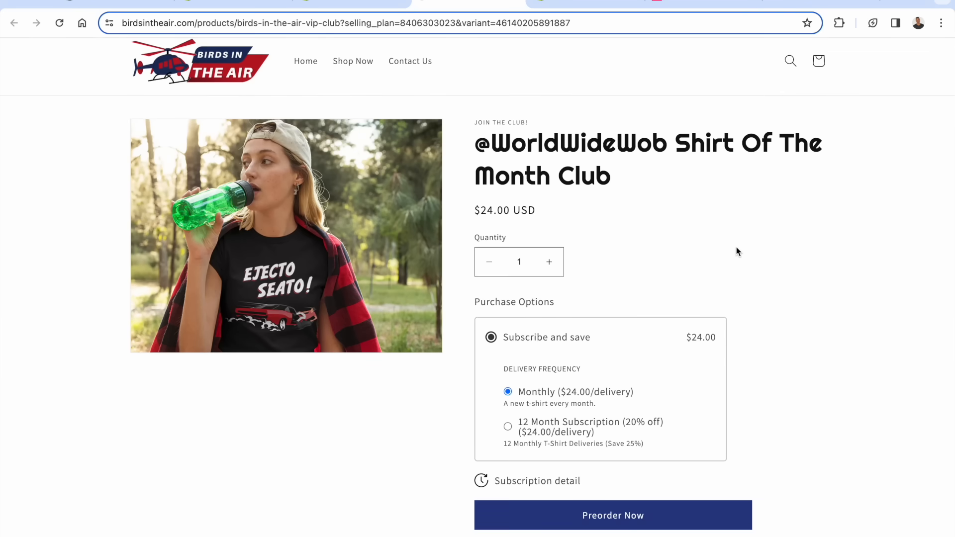
mouse_move(390, 46)
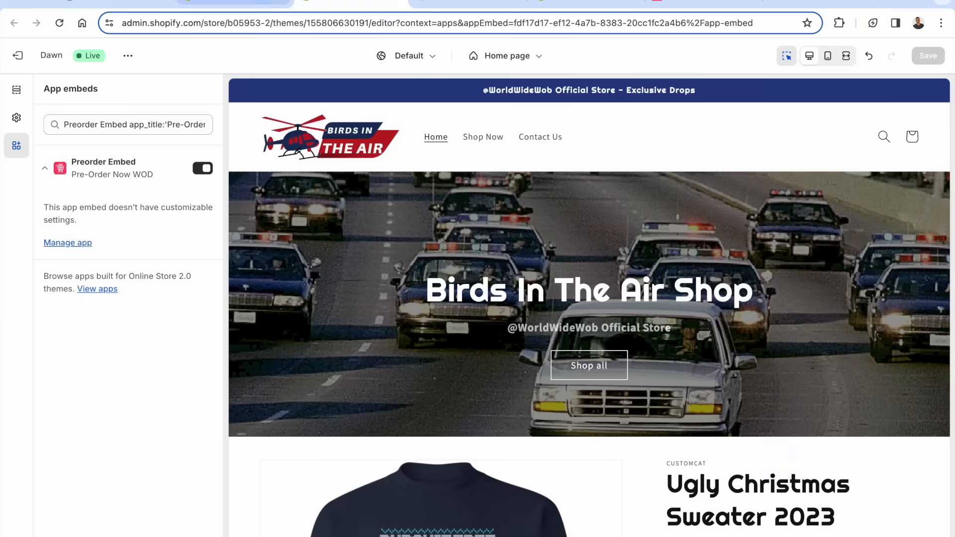
Return to the Pre-Order Now admin tab and scroll to check the shirt club variant's Pre-order Enabled status
left_click(68, 243)
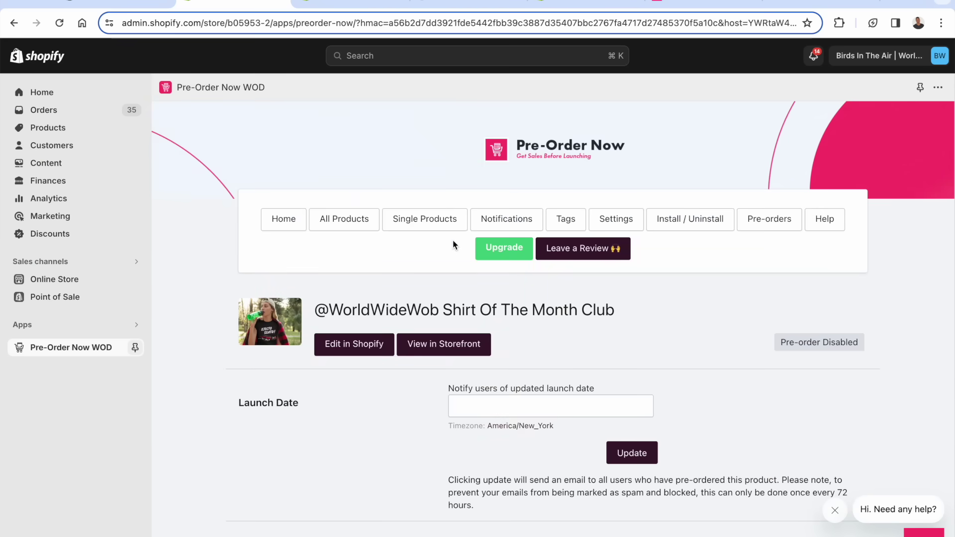
scroll("down", 3)
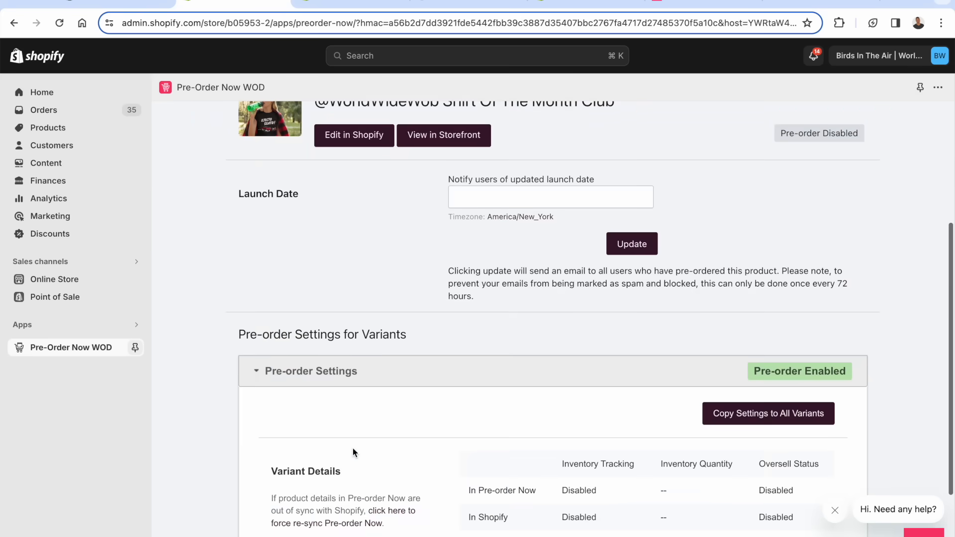
scroll("down", 3)
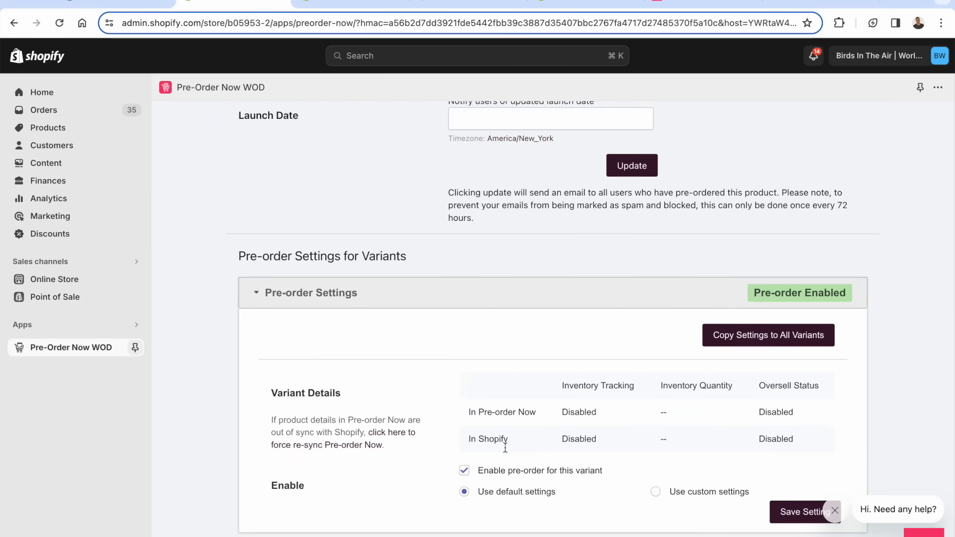
scroll("up", 3)
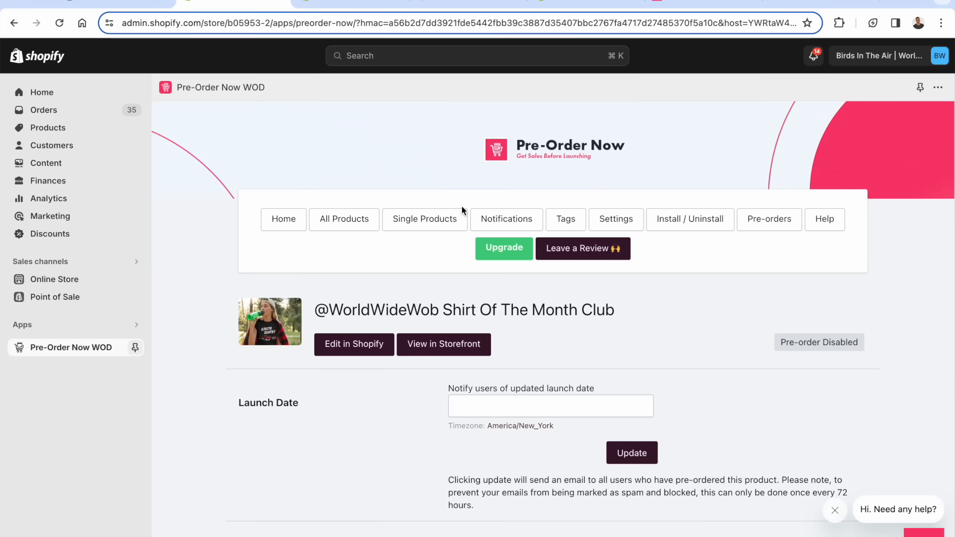
left_click(616, 219)
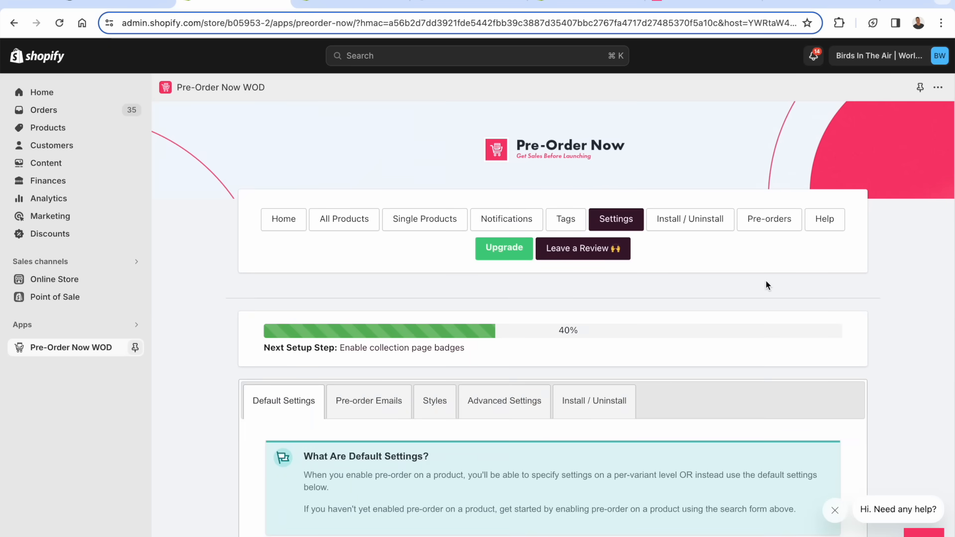
scroll("down", 3)
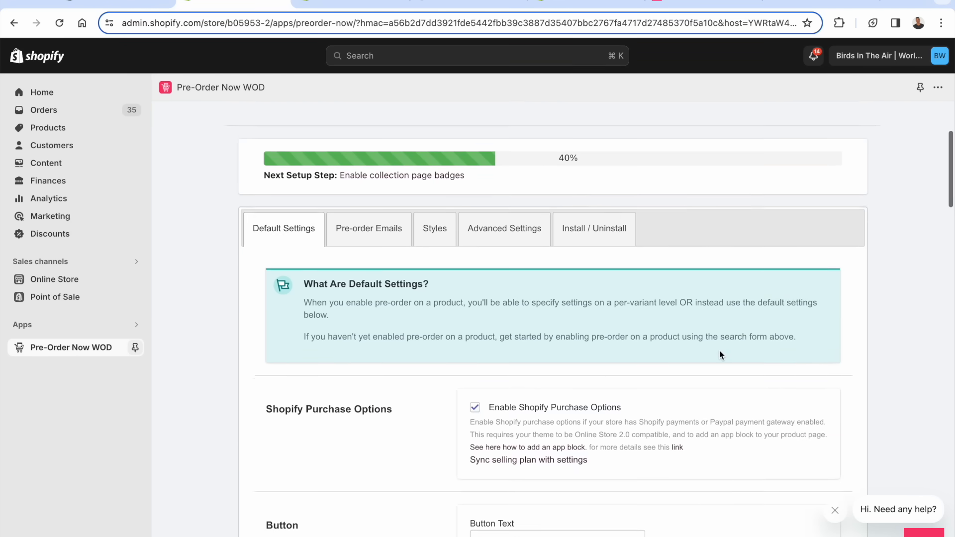
scroll("down", 3)
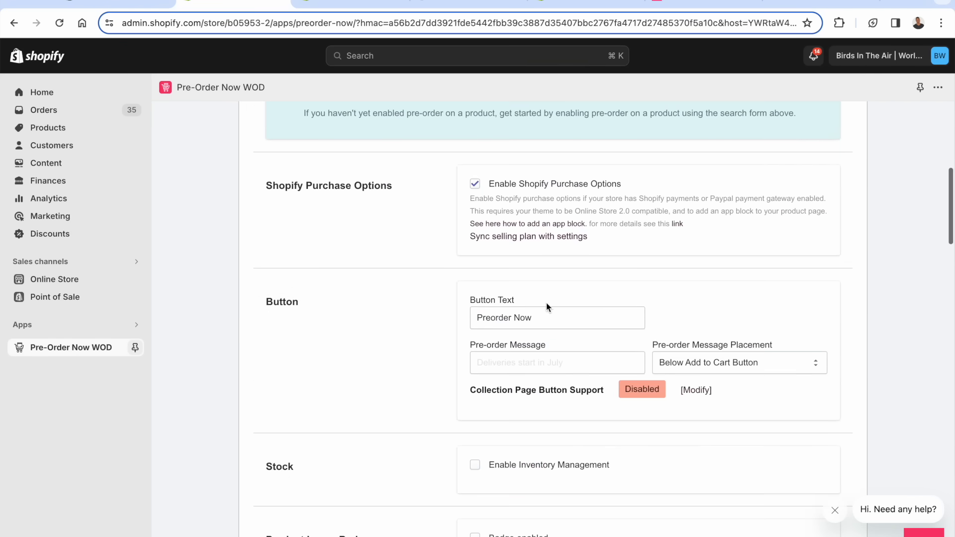
scroll("down", 3)
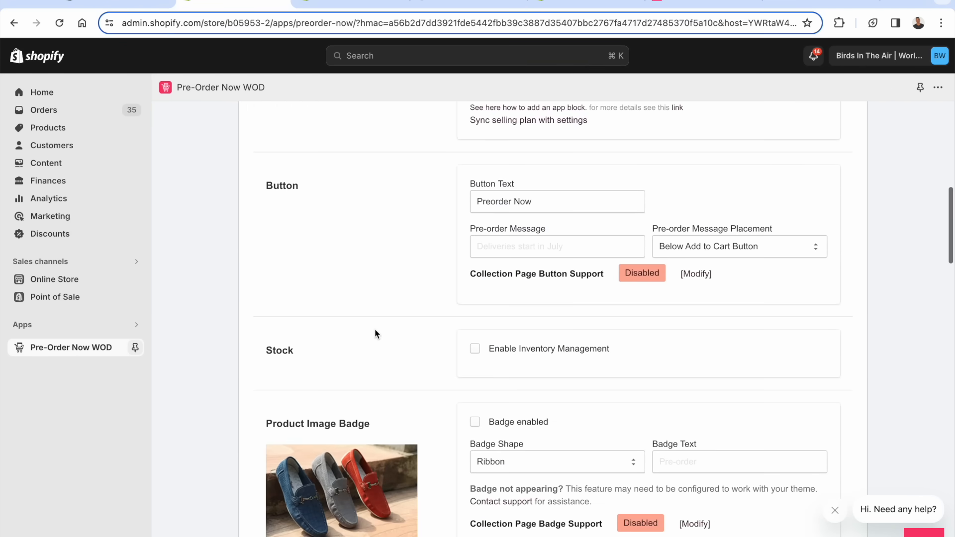
scroll("down", 3)
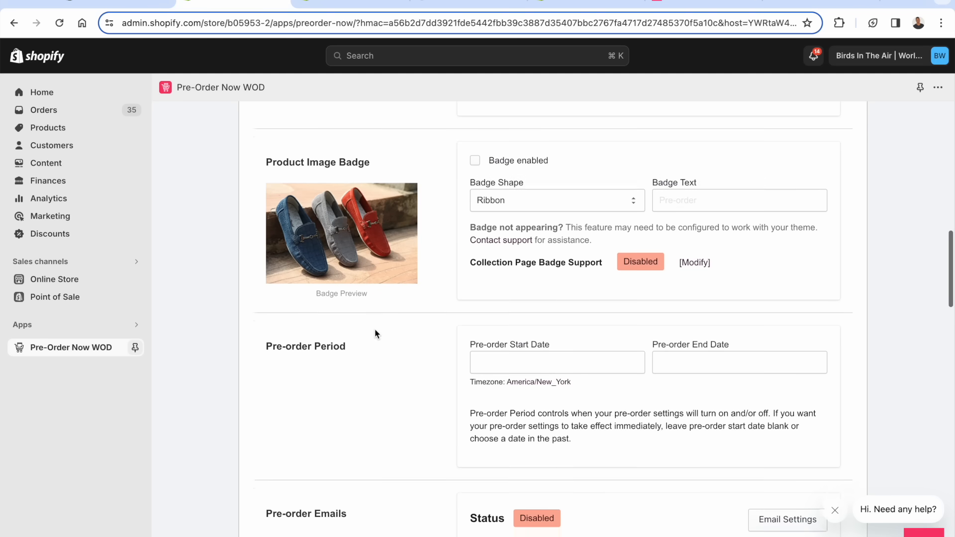
scroll("down", 3)
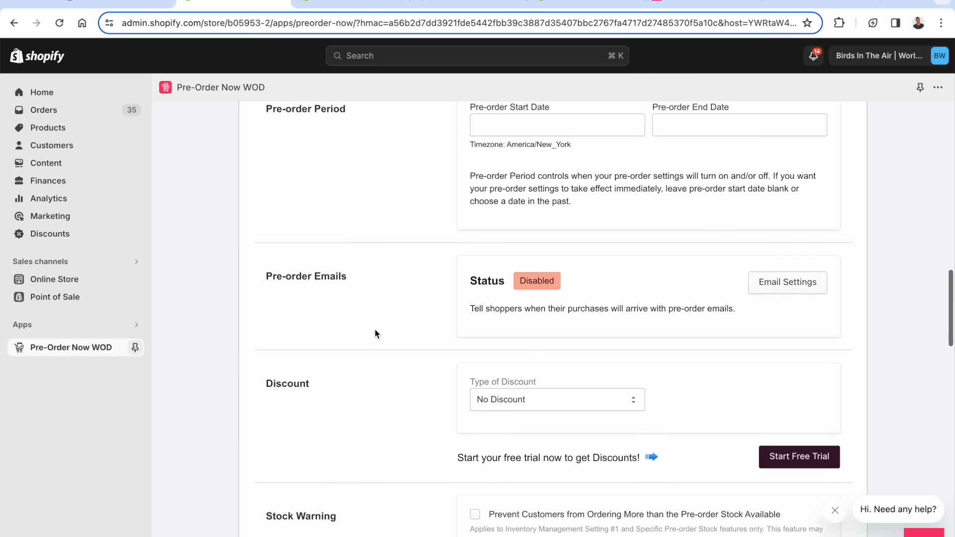
scroll("down", 3)
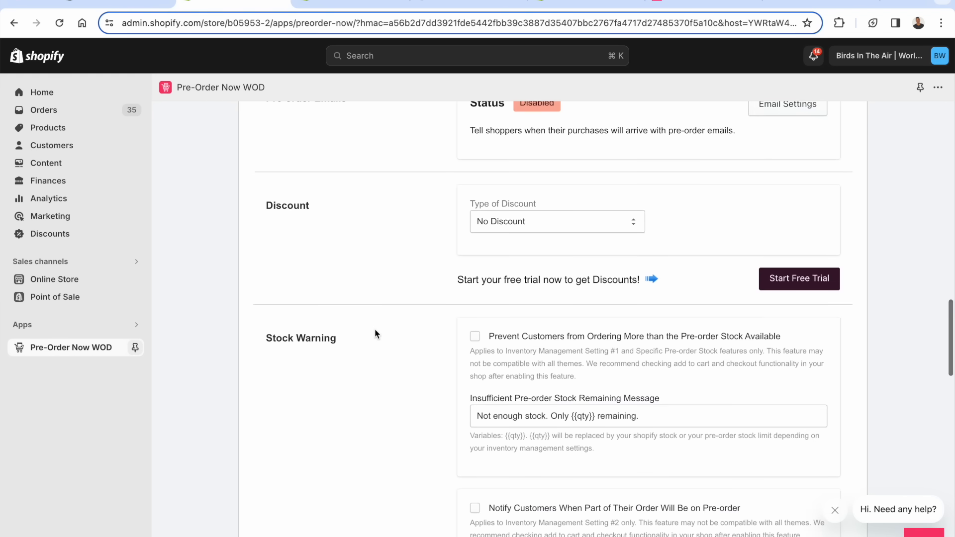
scroll("down", 3)
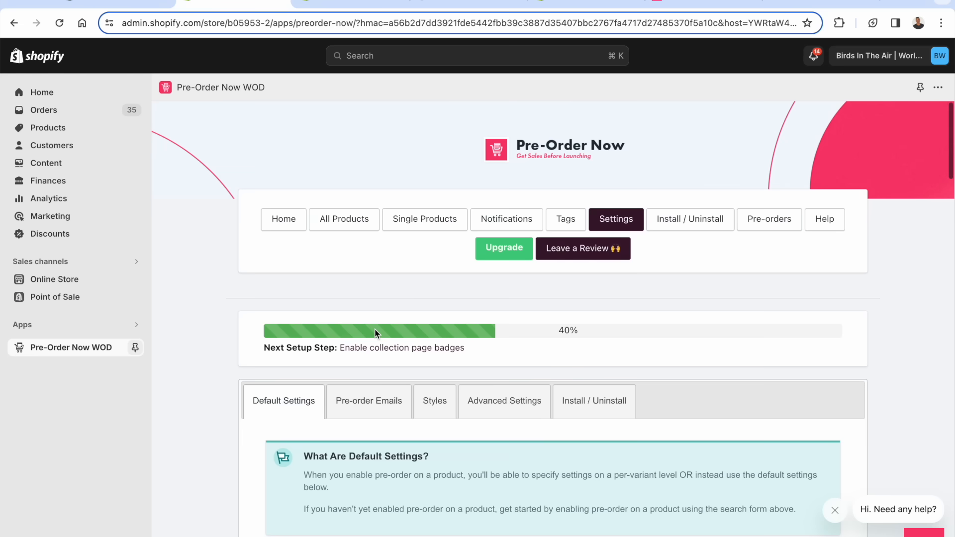
Review the Pre-order Emails settings, scrolling through them with emails left disabled
left_click(368, 401)
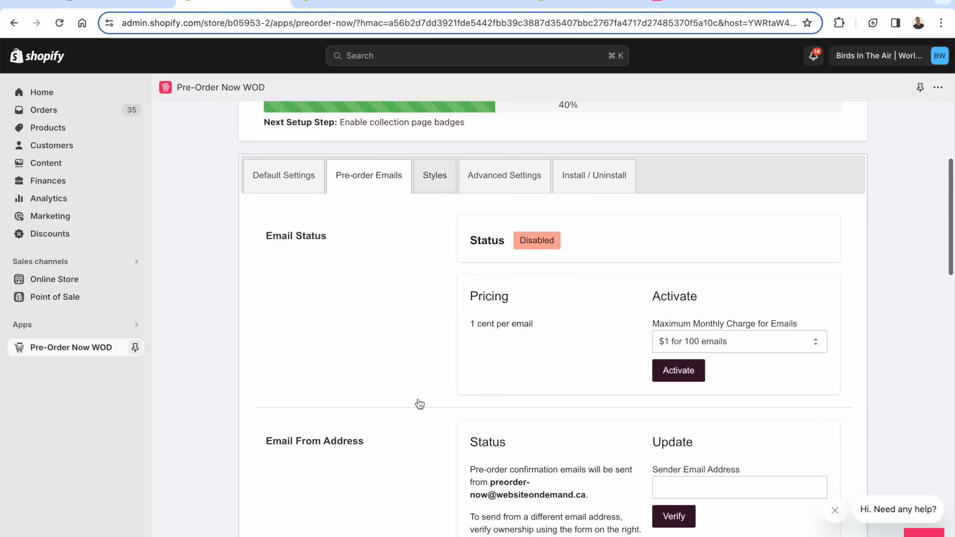
scroll("down", 3)
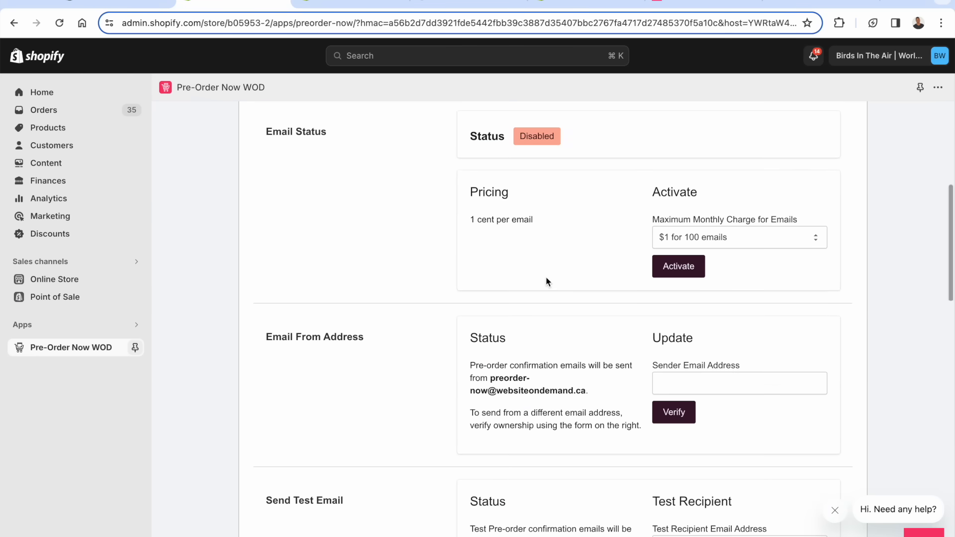
scroll("down", 3)
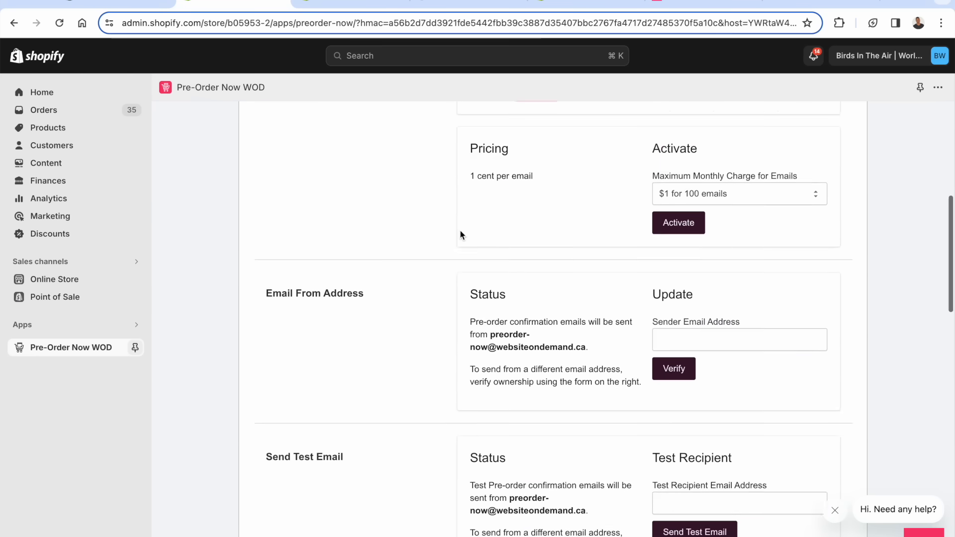
scroll("down", 3)
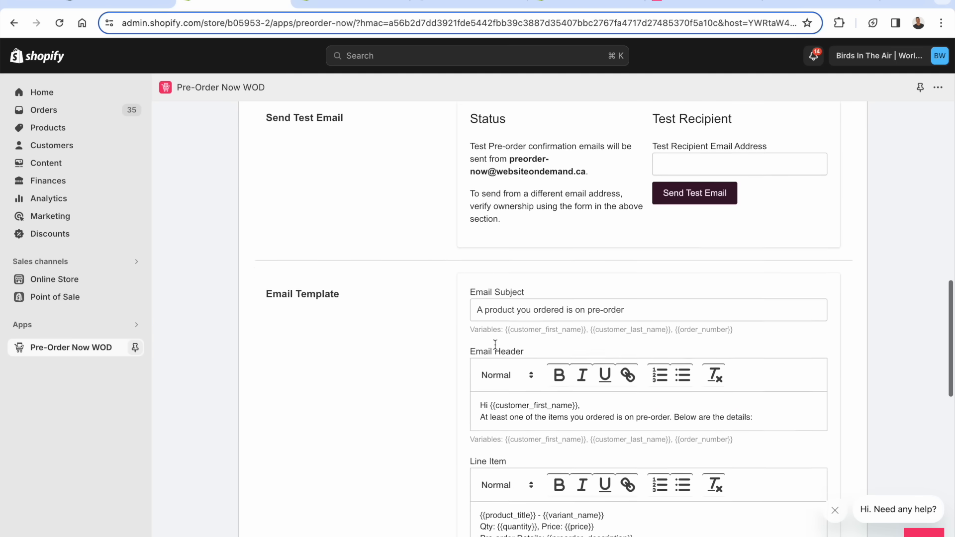
scroll("down", 3)
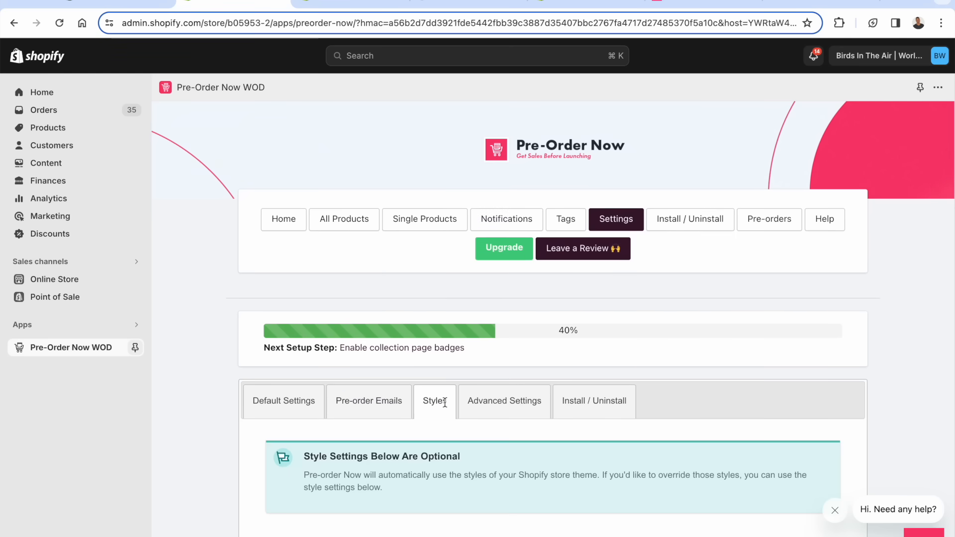
Review the Advanced Settings and Install / Uninstall tabs of Pre-Order Now WOD
left_click(504, 401)
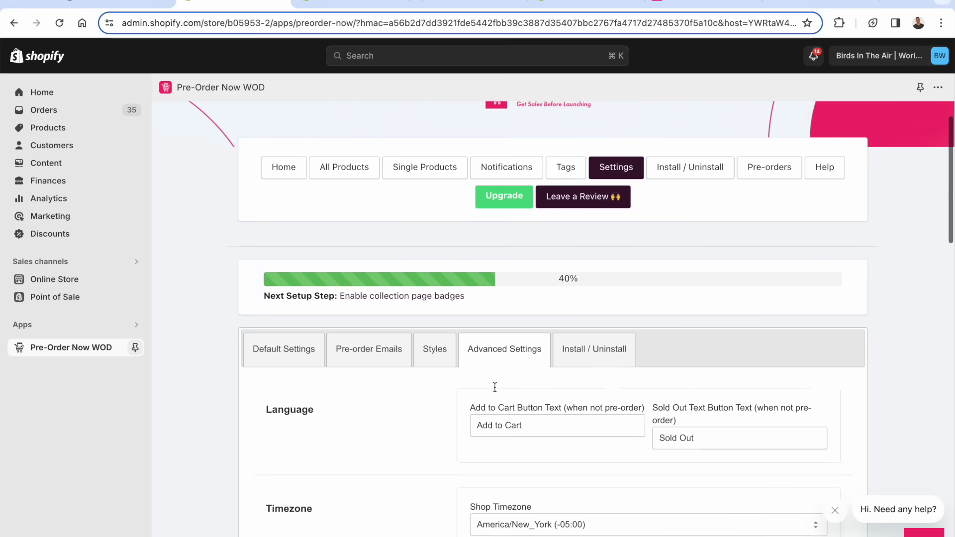
scroll("down", 3)
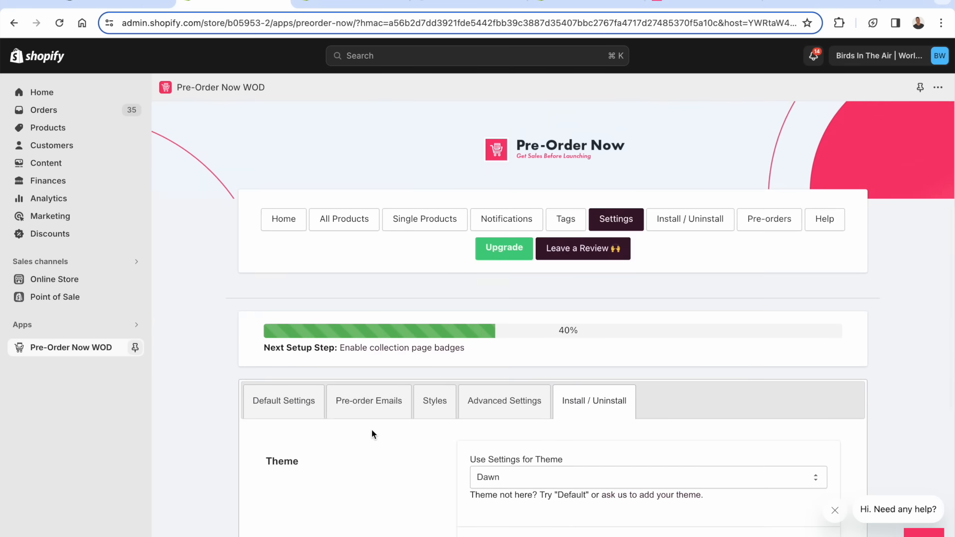
mouse_move(301, 272)
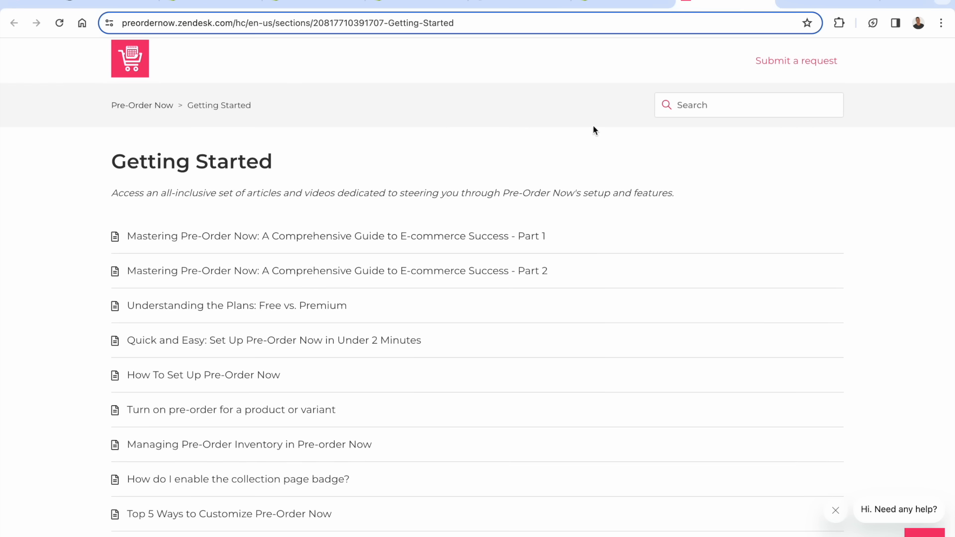
scroll("down", 3)
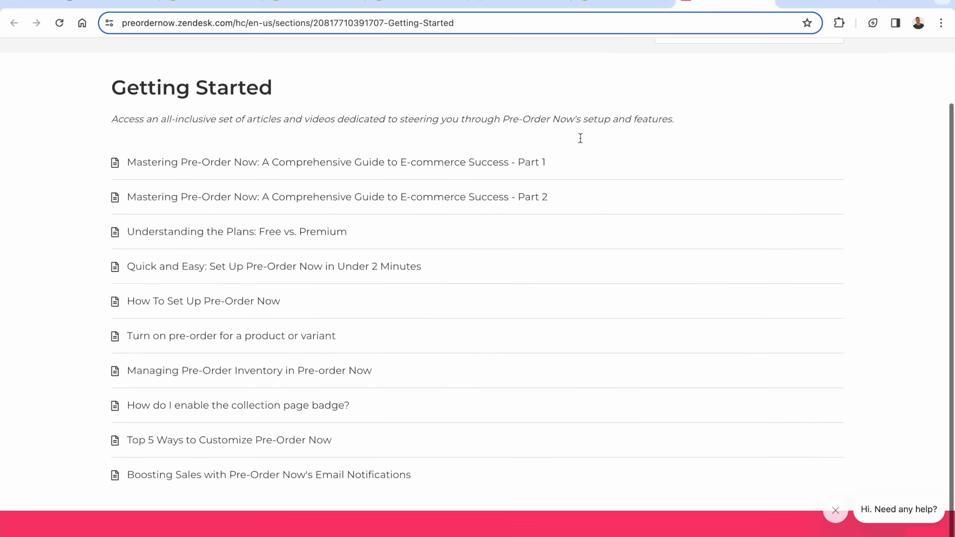
scroll("up", 3)
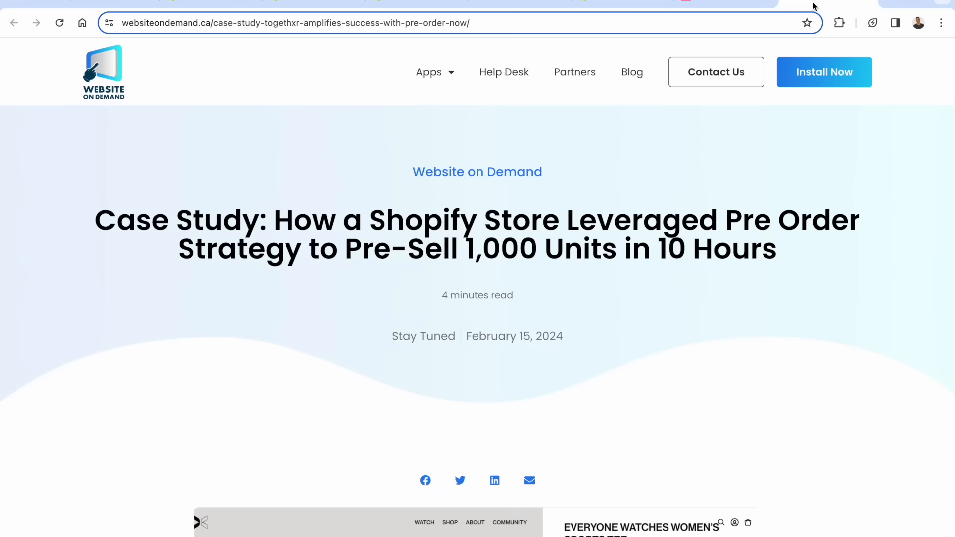
mouse_move(293, 323)
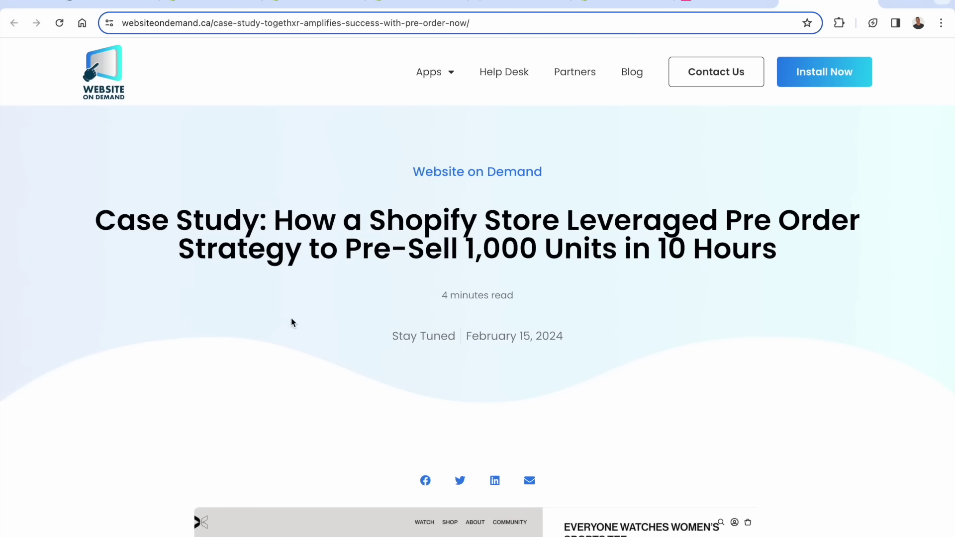
Read through the Togethxr case study on pre-selling 1,000 units in 10 hours
scroll("down", 3)
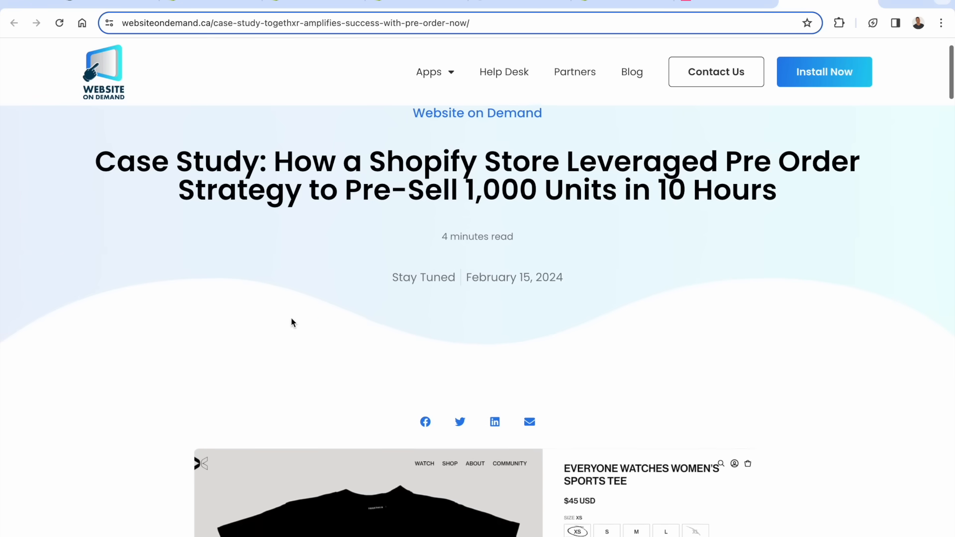
scroll("down", 3)
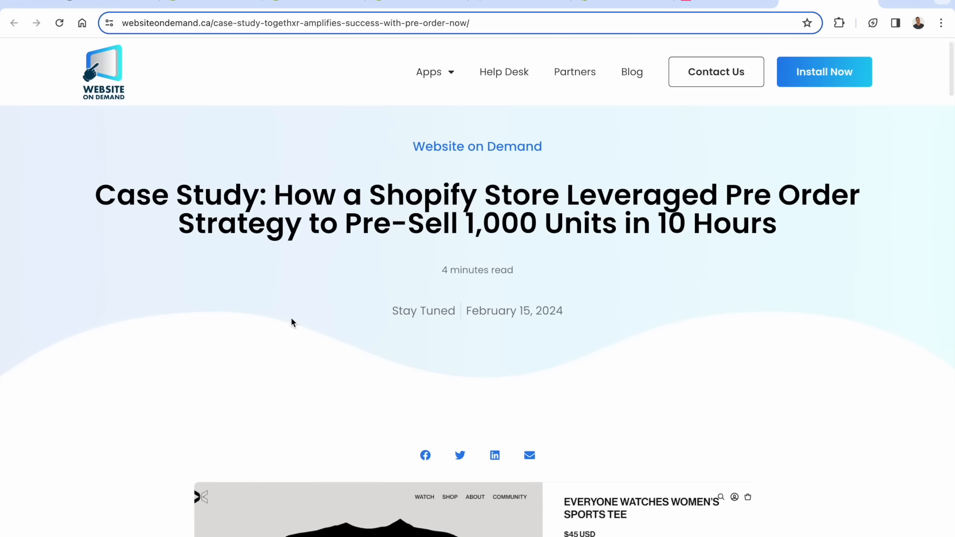
scroll("down", 3)
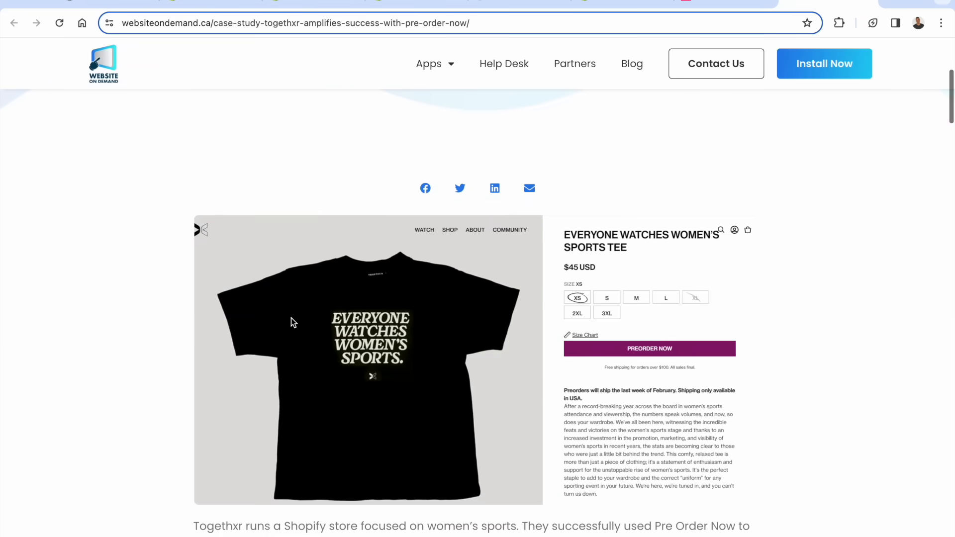
scroll("down", 3)
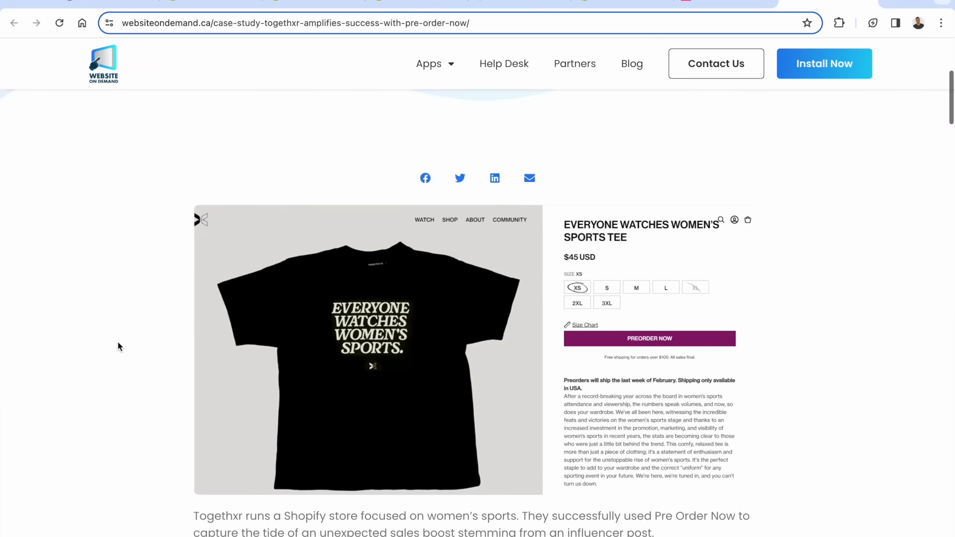
scroll("down", 3)
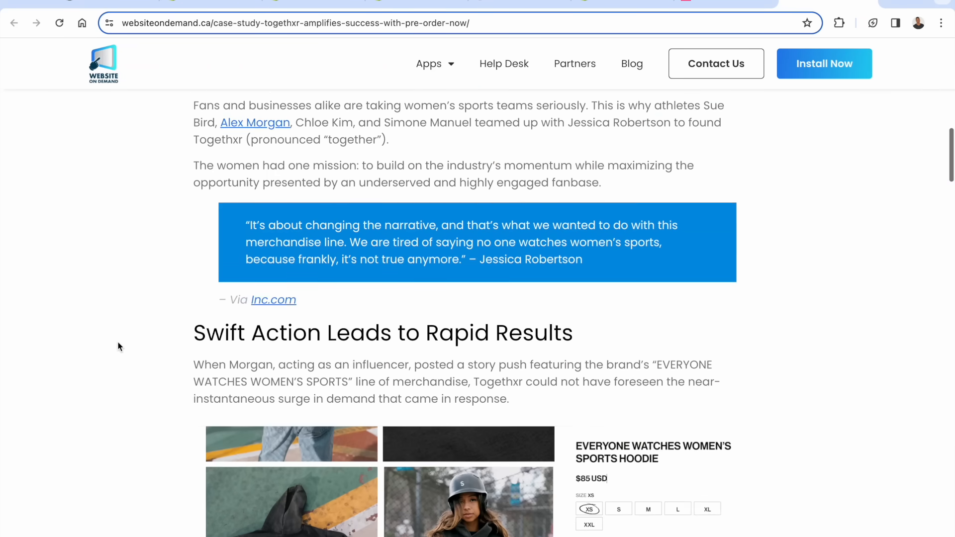
scroll("down", 3)
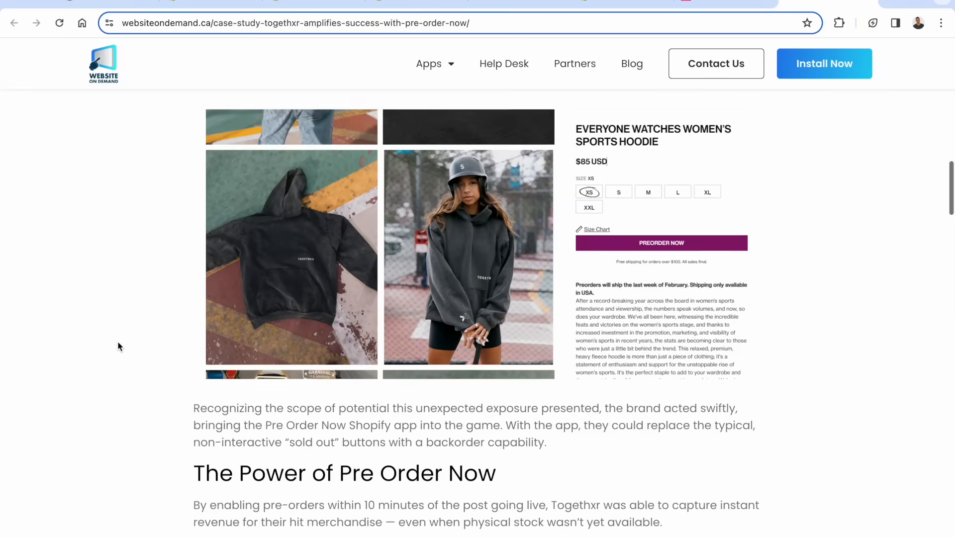
scroll("down", 3)
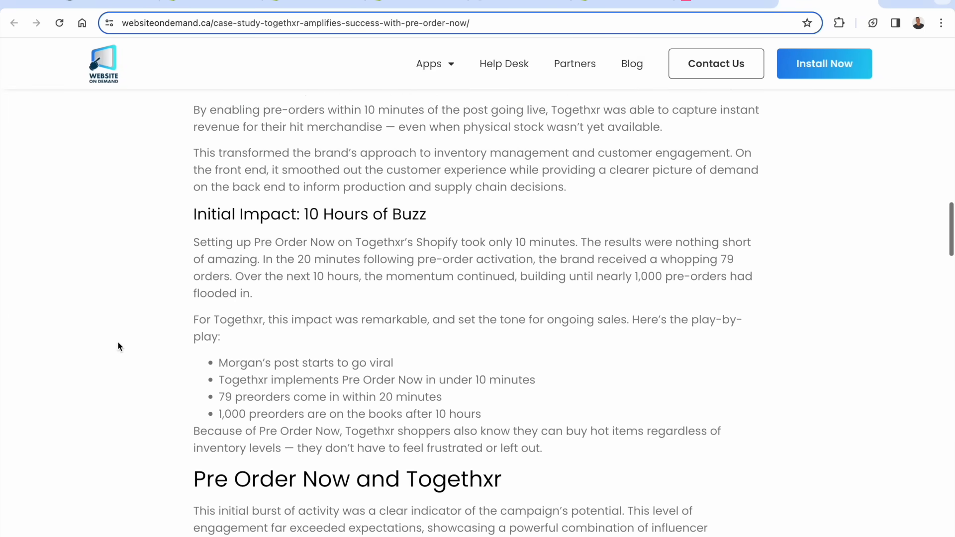
scroll("down", 3)
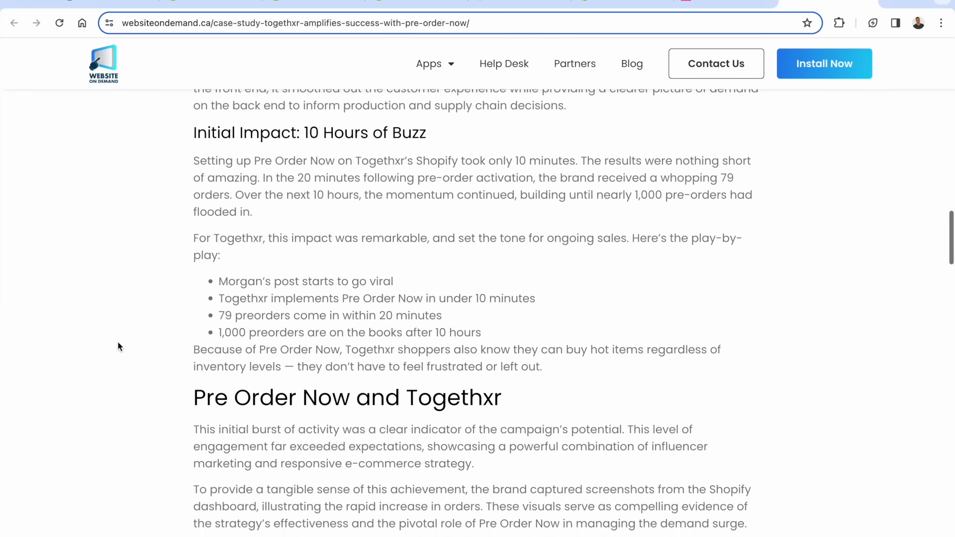
scroll("down", 3)
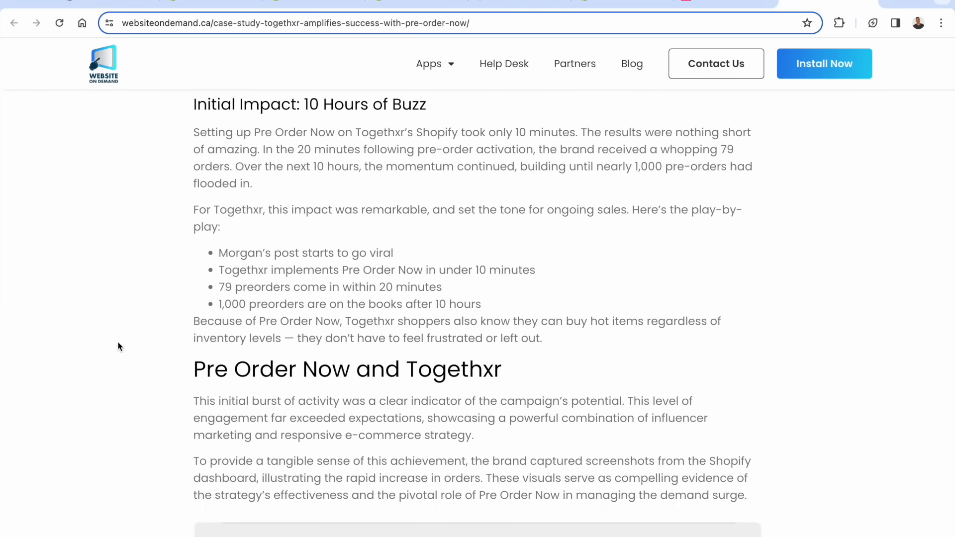
scroll("down", 3)
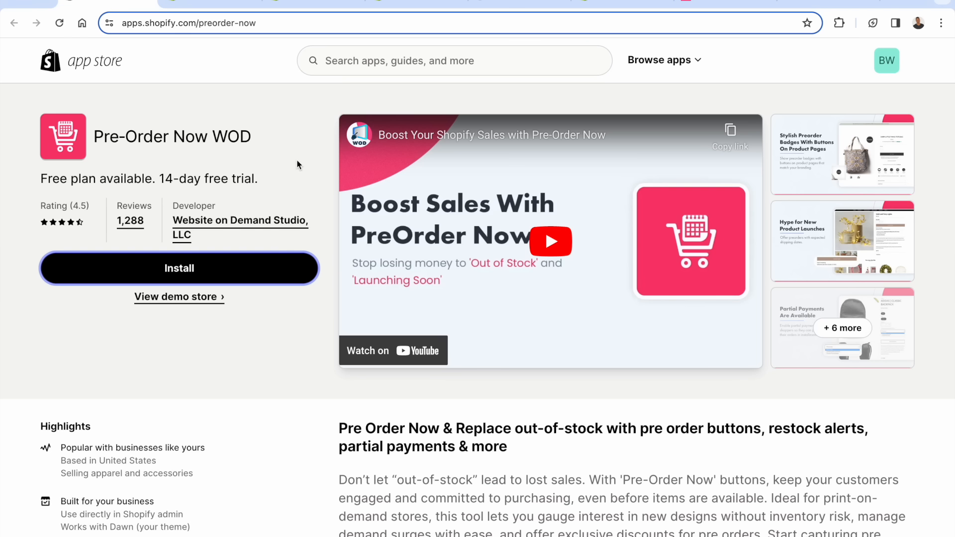
mouse_move(292, 155)
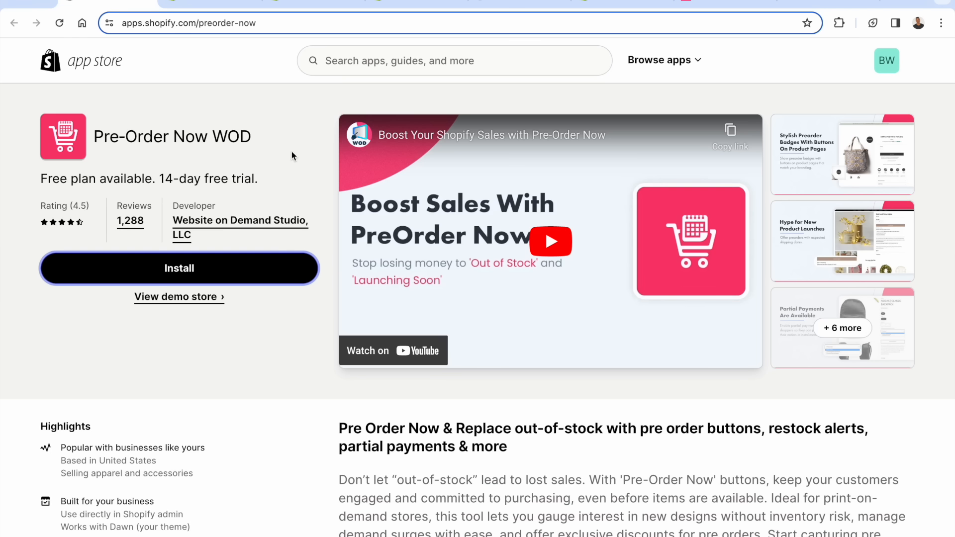